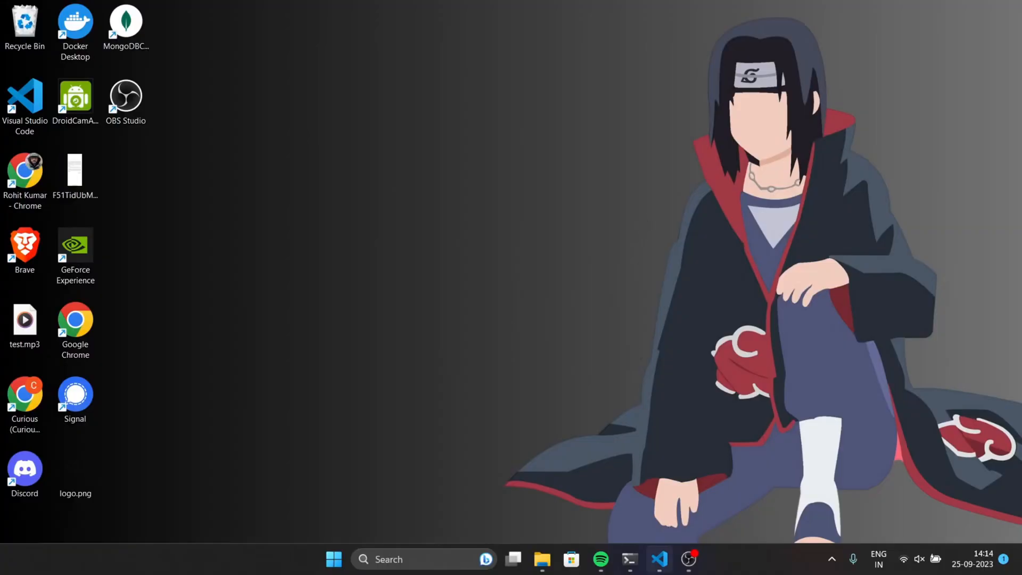
Step: Start the loadingui project's development server with 'npm run dev' in the command prompt
{"action": "left_click", "coordinate": [630, 559]}
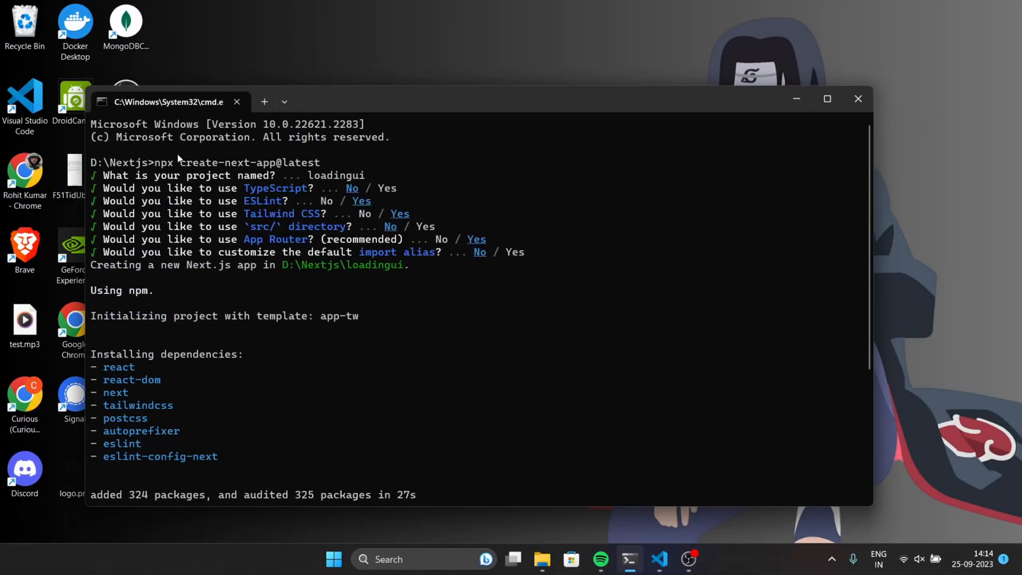
{"action": "scroll", "scroll_direction": "down", "scroll_amount": 3}
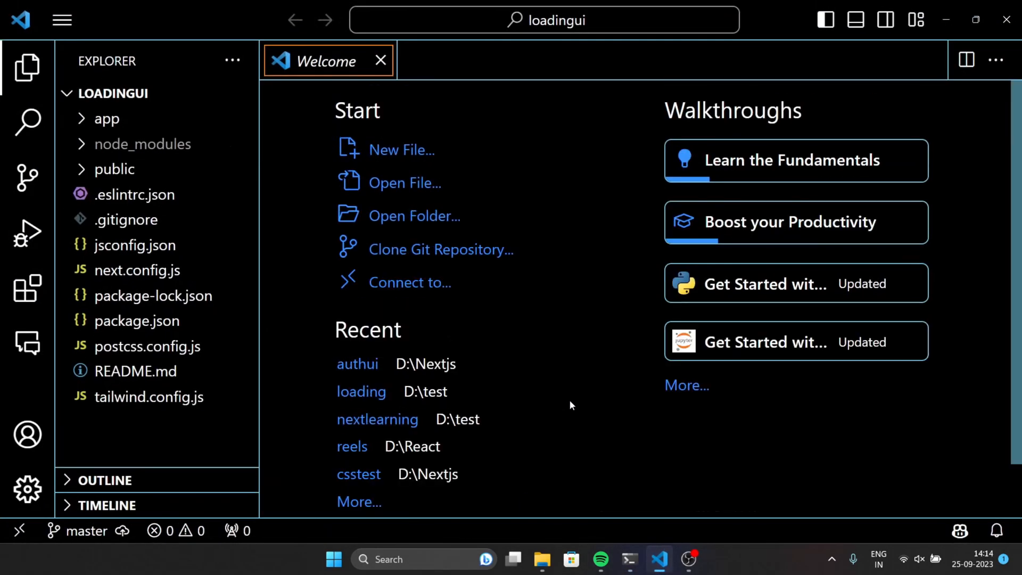
{"action": "left_click", "coordinate": [630, 558]}
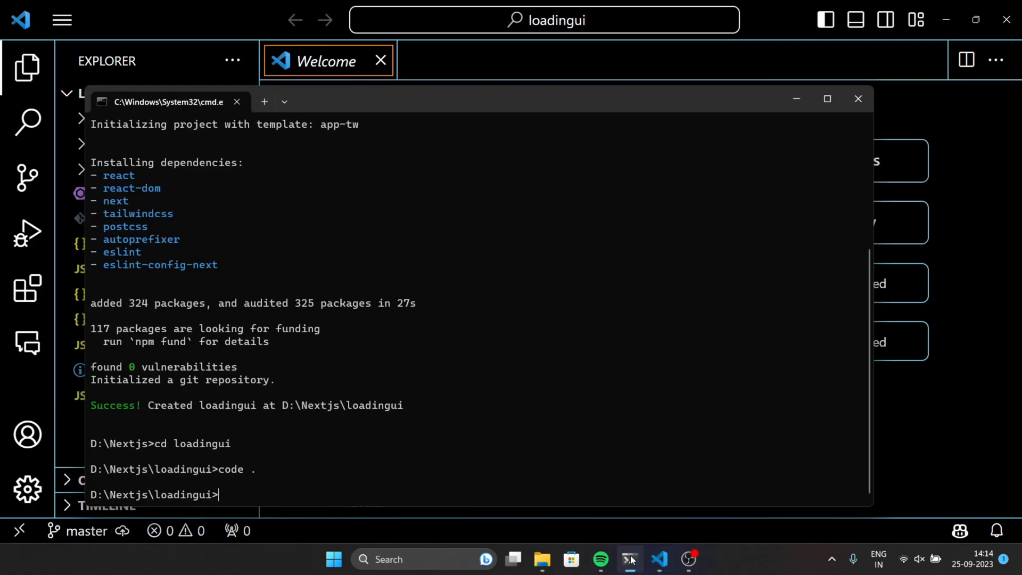
{"action": "type", "text": "npm run"}
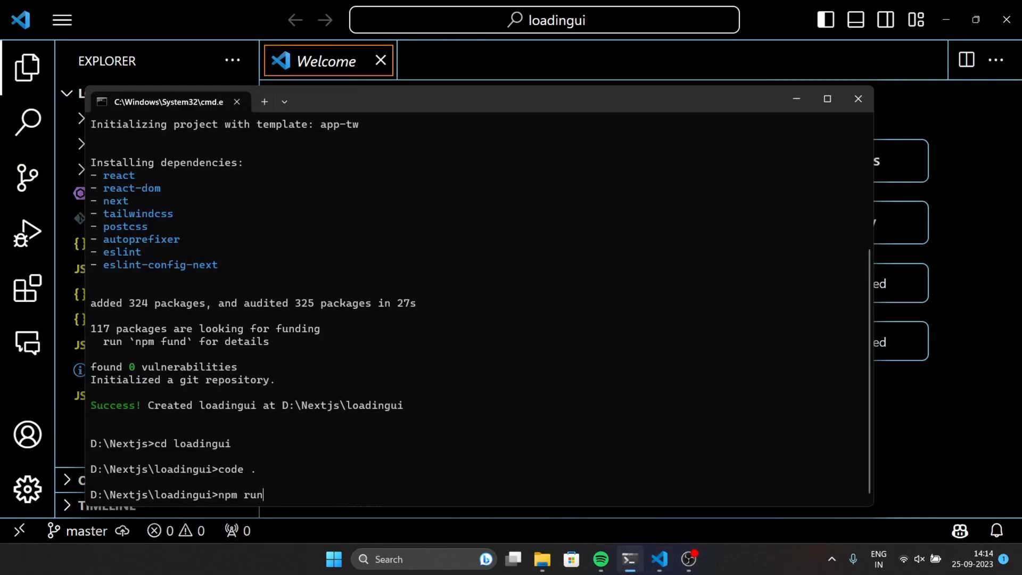
{"action": "type", "text": "dev"}
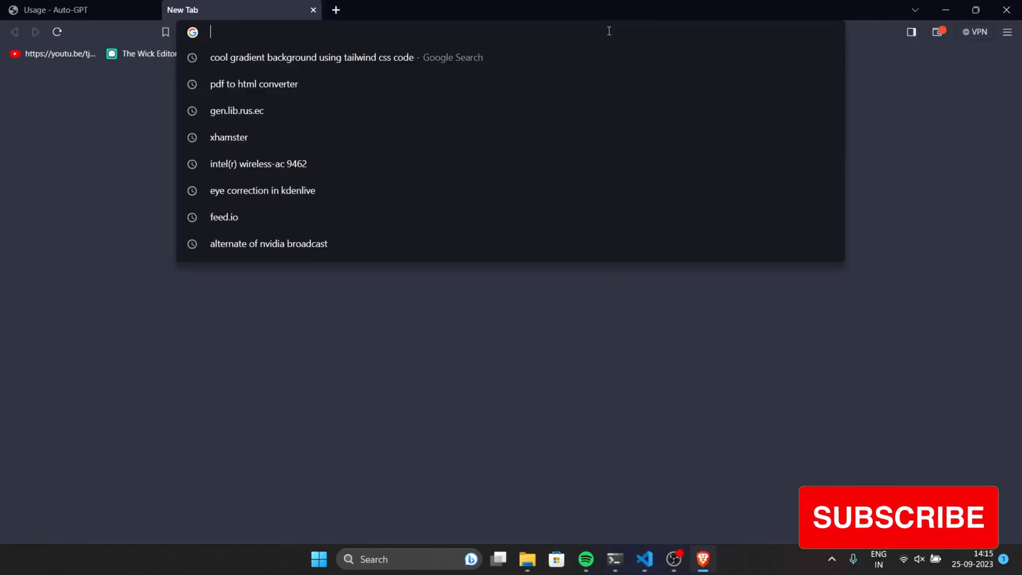
Step: Load localhost:3000 in Brave to show the default Next.js starter page
{"action": "type", "text": "localhost:3000"}
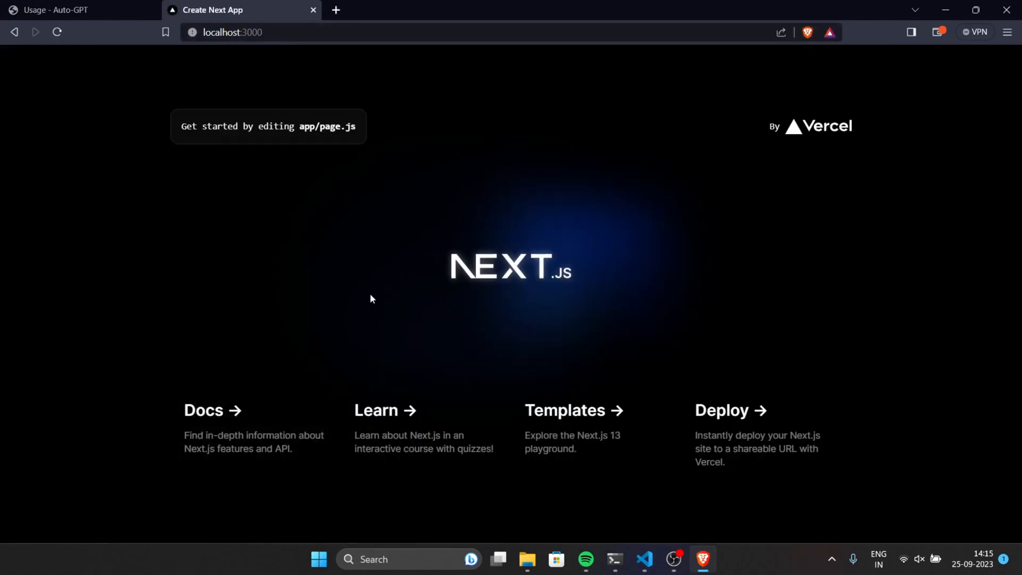
{"action": "left_click", "coordinate": [644, 560]}
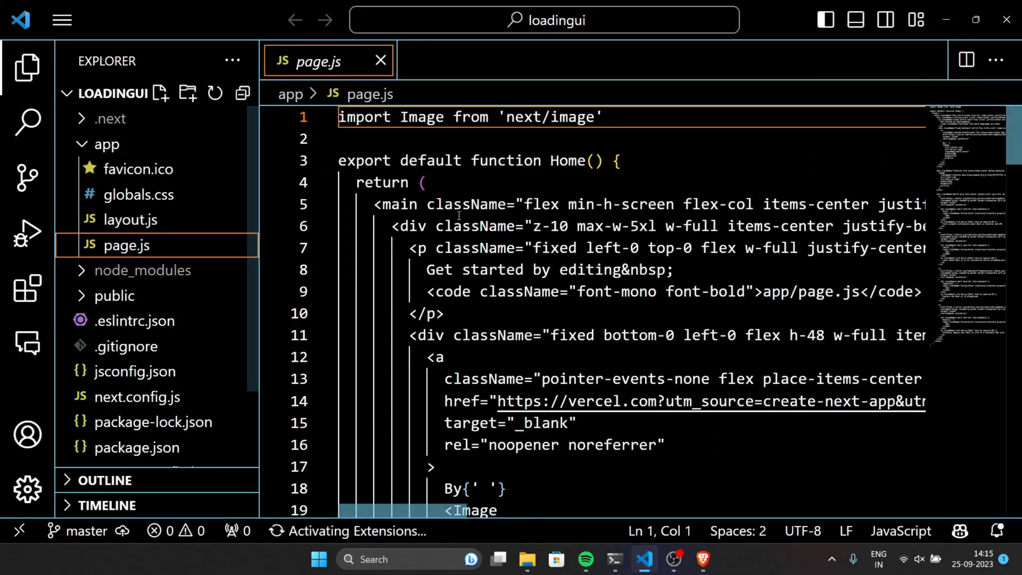
Step: Replace app/page.js markup with an h1 'hello world, this is my home page' styled 'text-4xl font-bold'
{"action": "scroll", "scroll_direction": "down", "scroll_amount": 3}
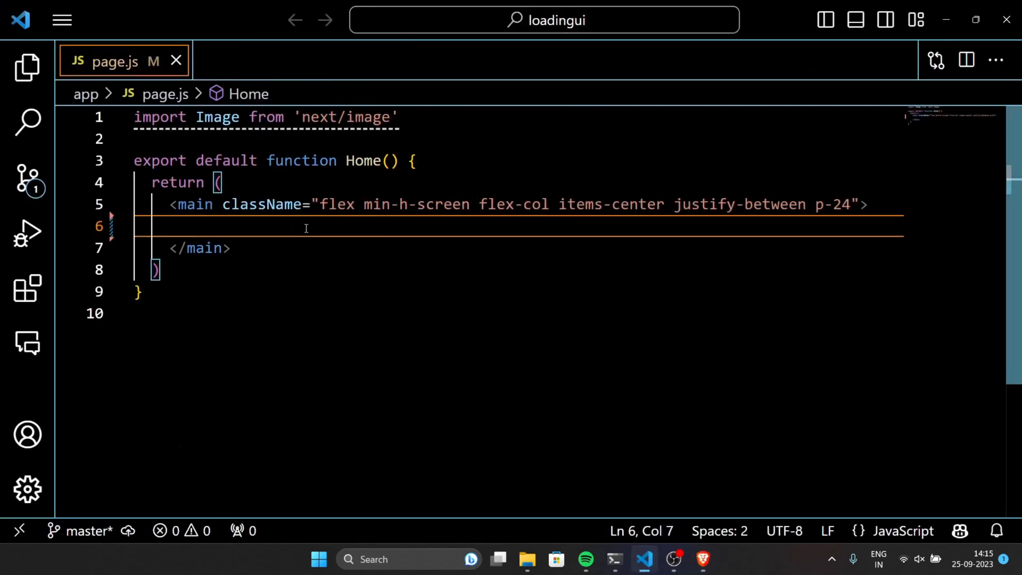
{"action": "type", "text": "<h1"}
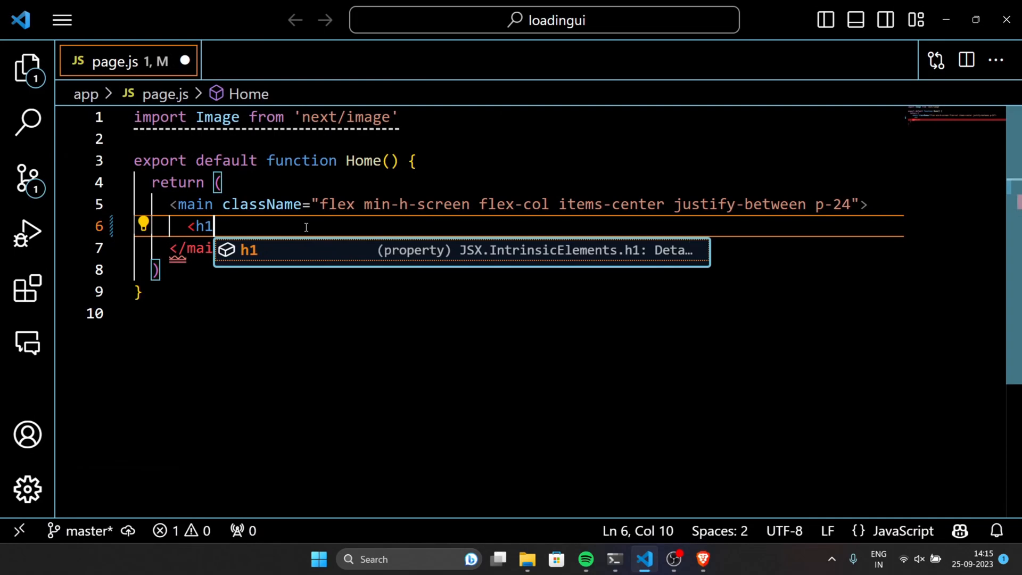
{"action": "type", "text": ">hell"}
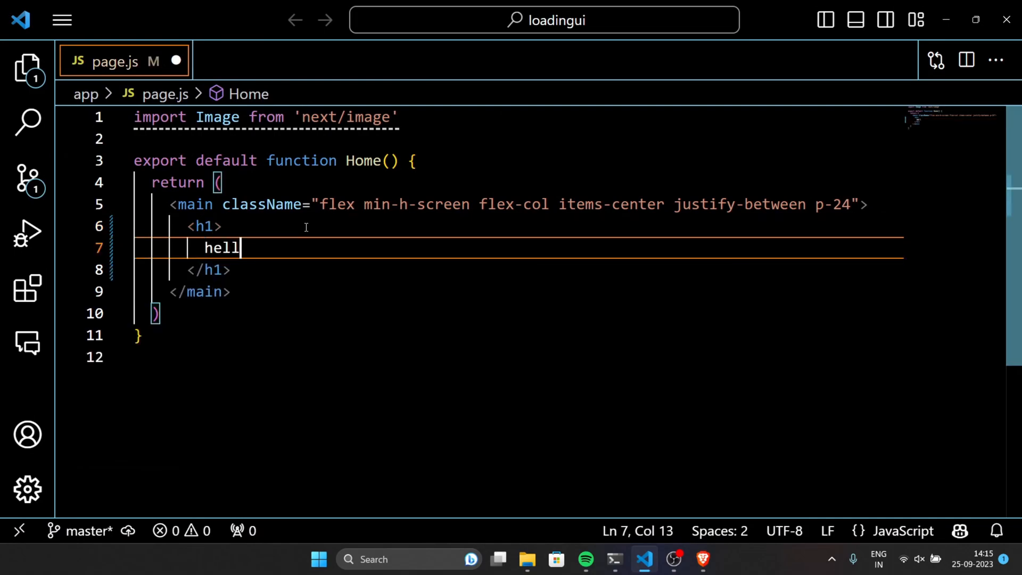
{"action": "type", "text": "o, world"}
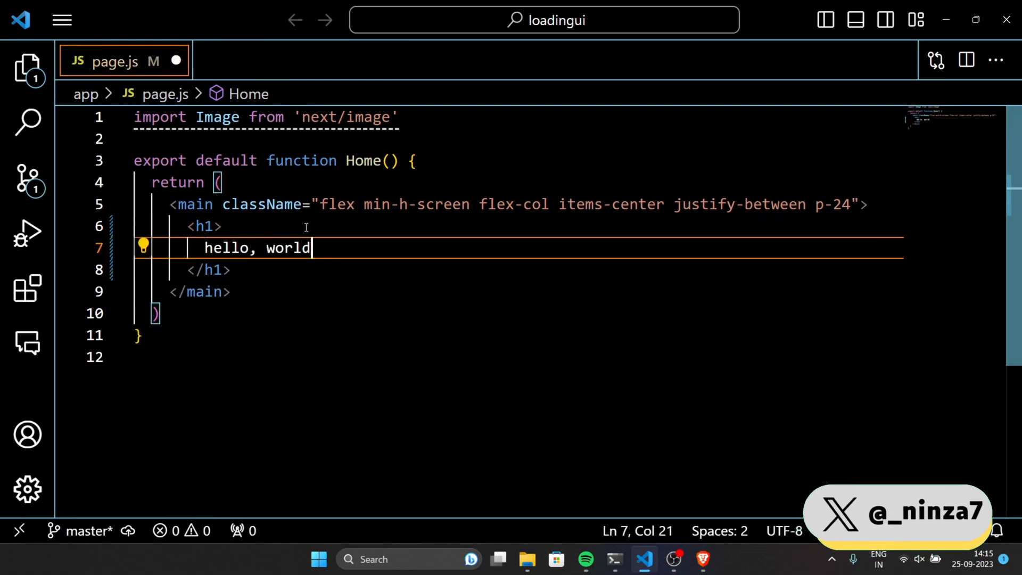
{"action": "type", "text": ", this is H"}
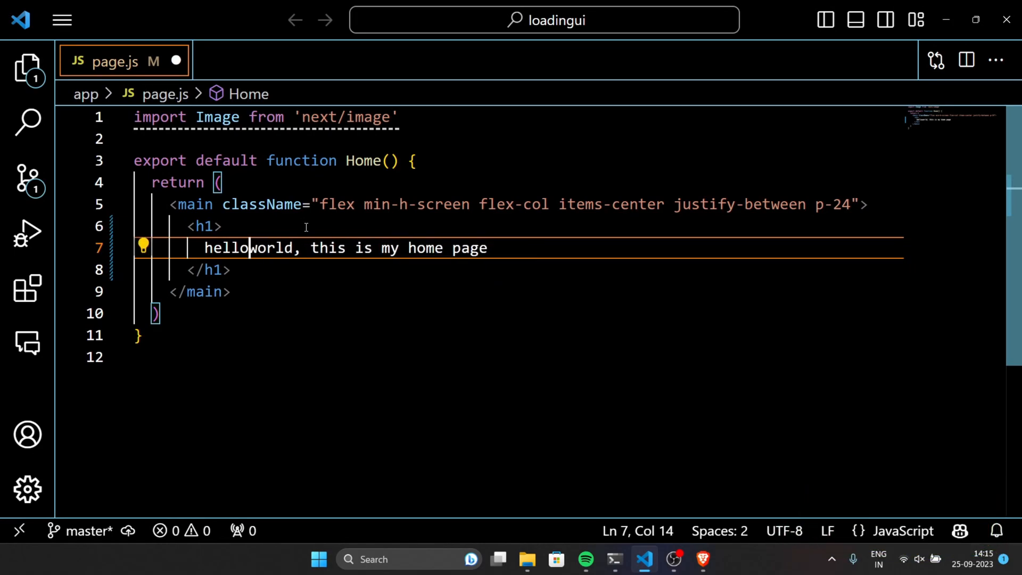
{"action": "type", "text": "\" \""}
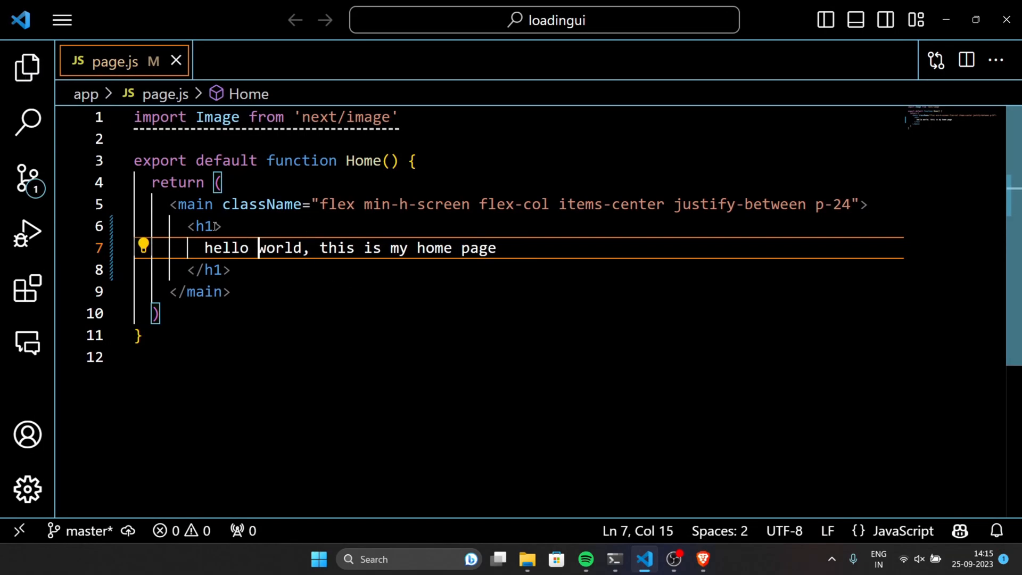
{"action": "type", "text": "className=''"}
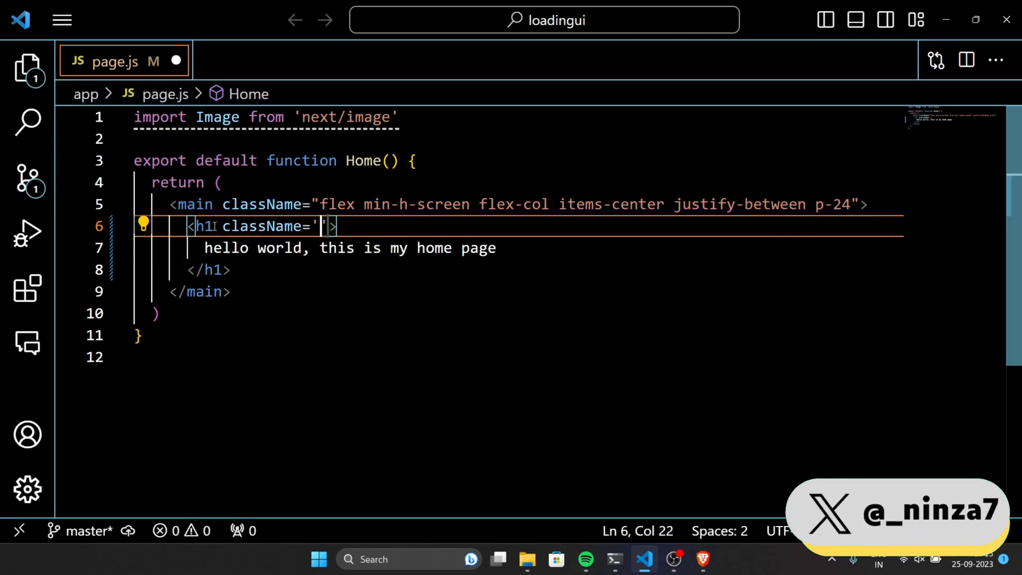
{"action": "type", "text": "text-4"}
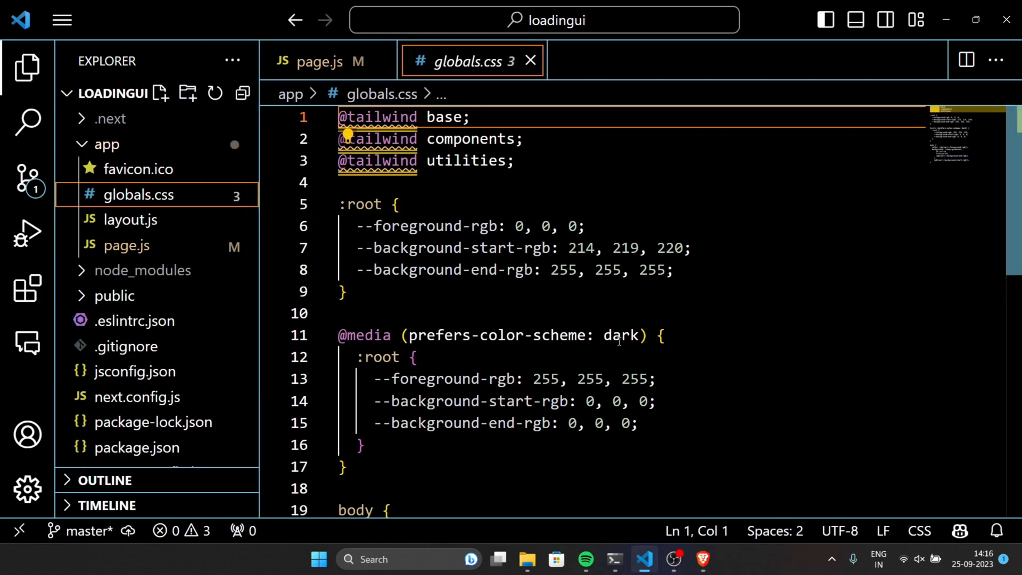
Step: Switch globals.css to a light background colour scheme
{"action": "type", "text": "light"}
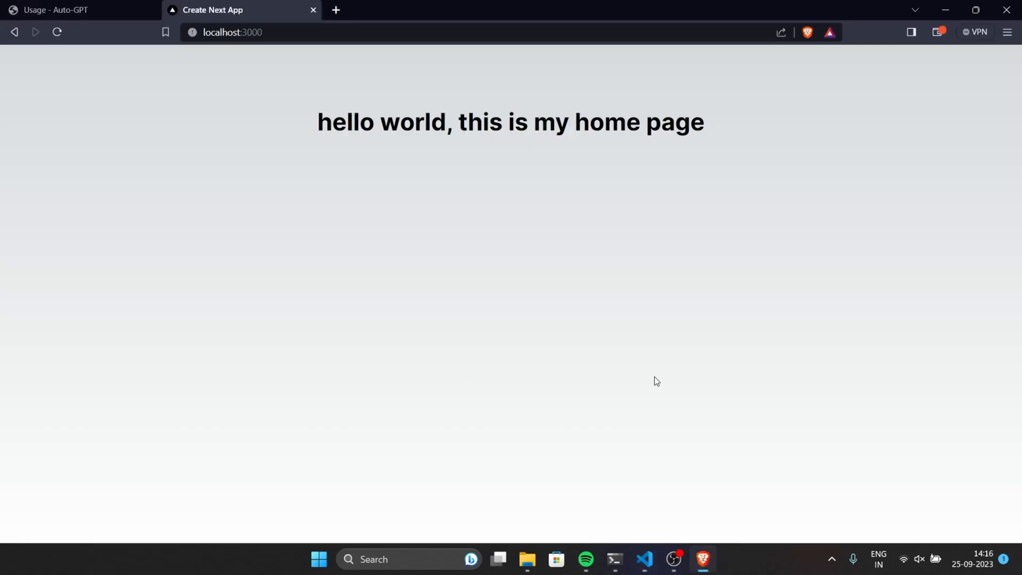
{"action": "mouse_move", "coordinate": [636, 545]}
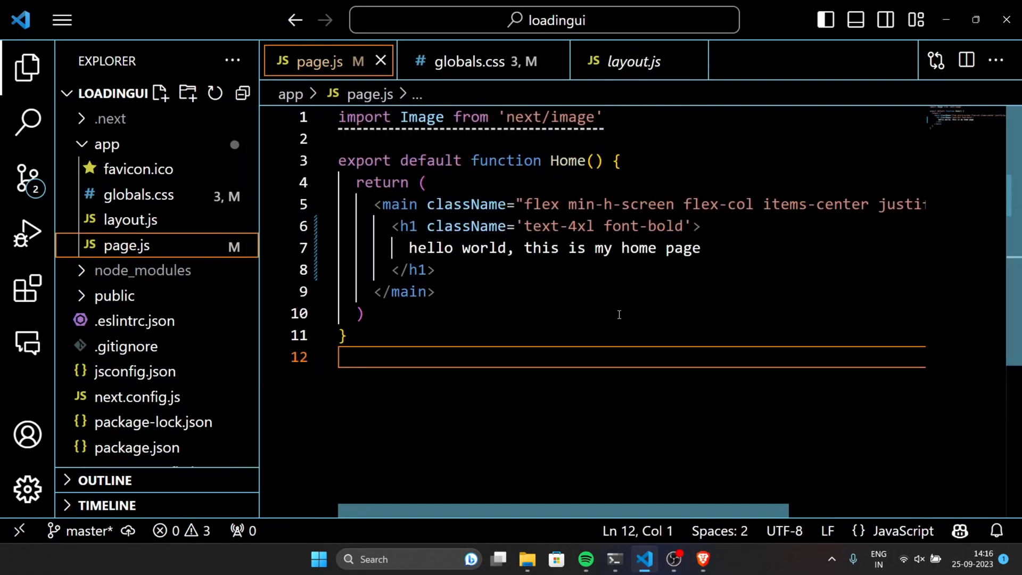
Step: Create a 'dashboard' folder inside app with its own page.js
{"action": "left_click", "coordinate": [187, 92]}
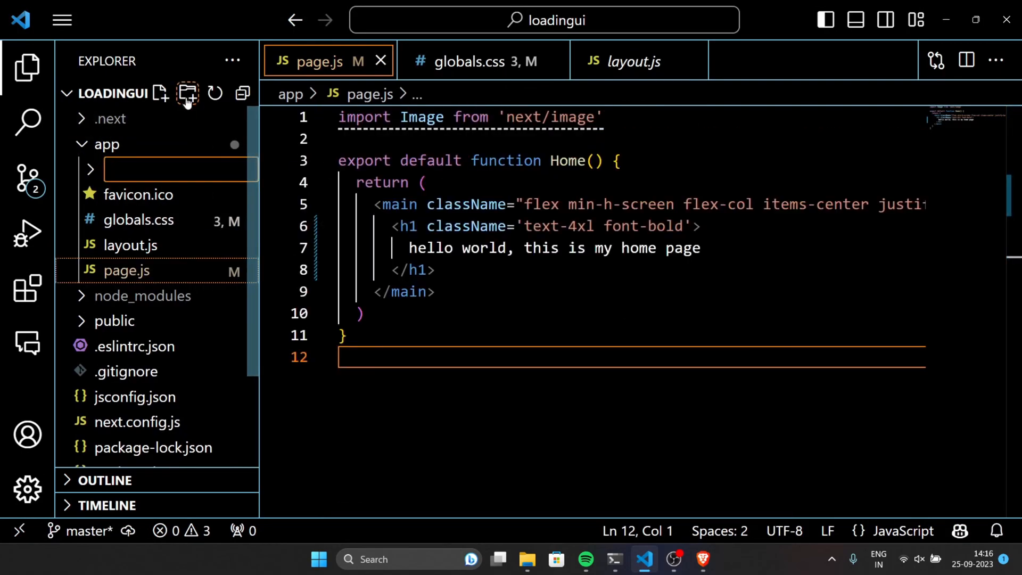
{"action": "type", "text": "dashboard"}
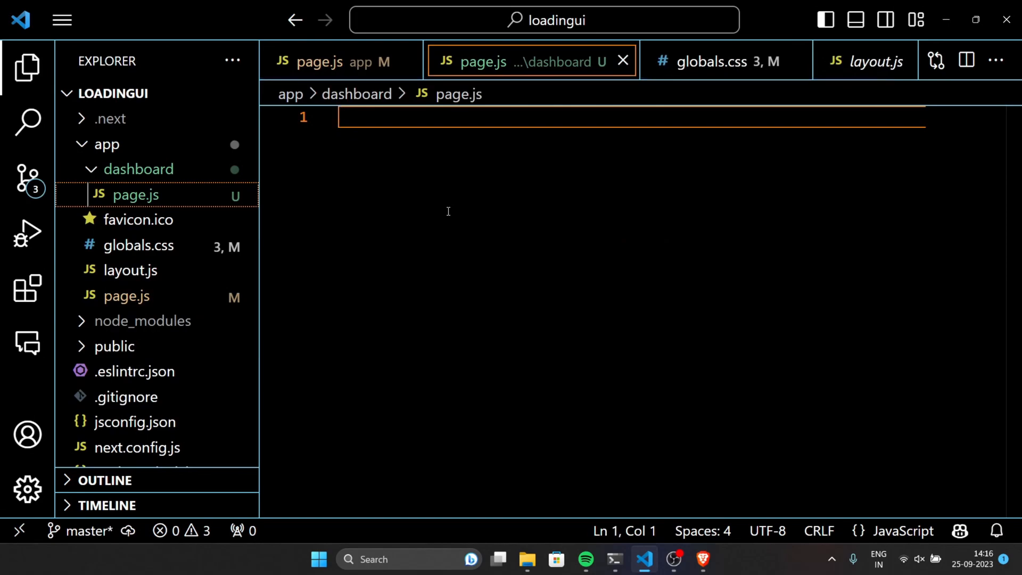
Step: Begin 'export default function Dashboard() { return' in dashboard/page.js
{"action": "type", "text": "export default"}
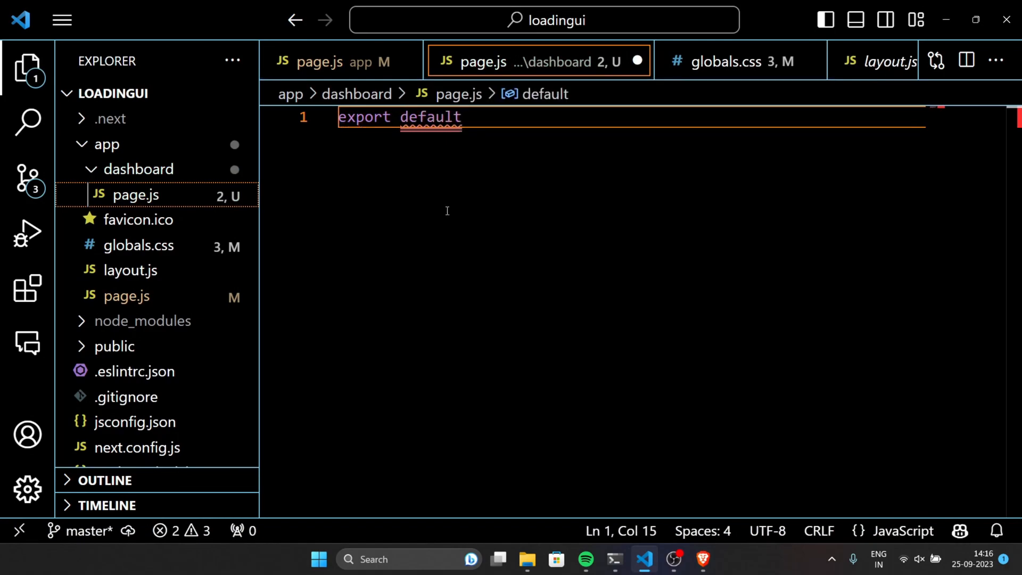
{"action": "type", "text": "function Das"}
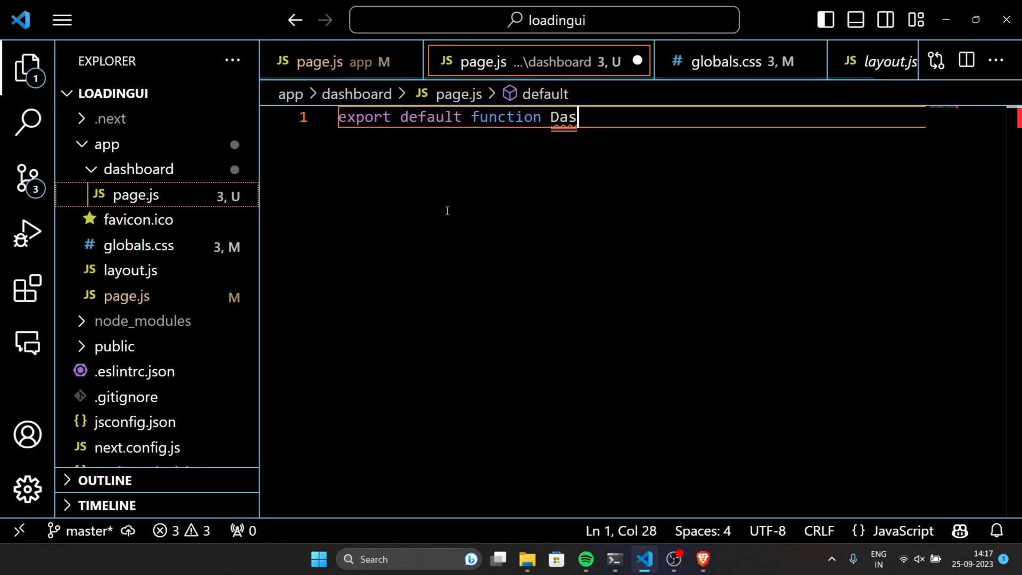
{"action": "type", "text": "hboard"}
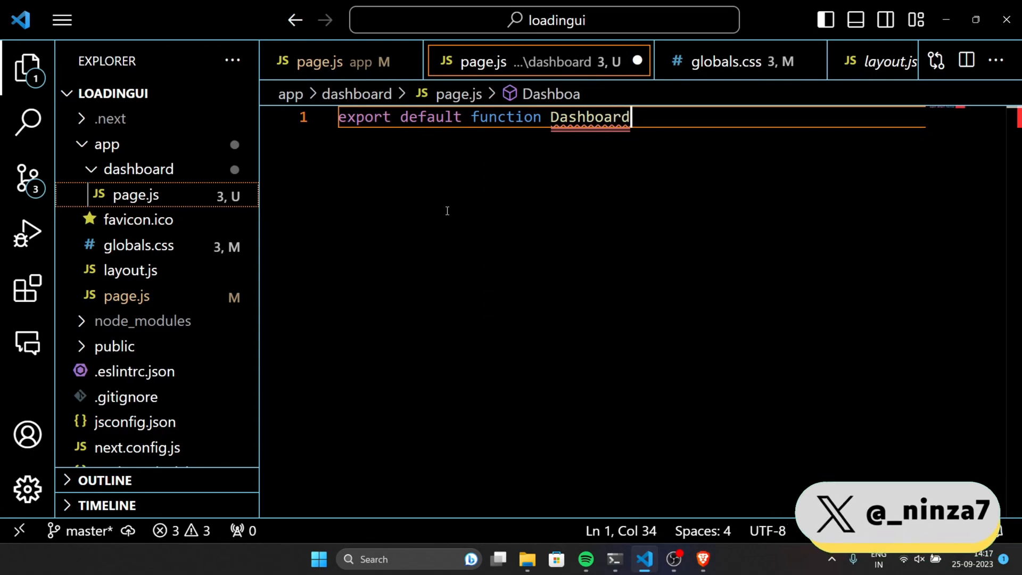
{"action": "type", "text": "() {"}
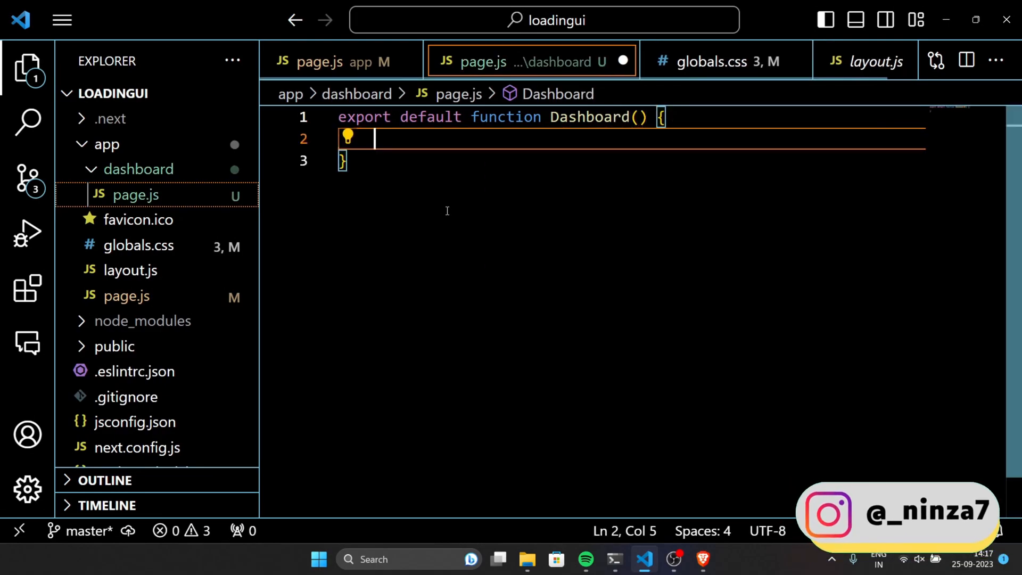
{"action": "type", "text": "return"}
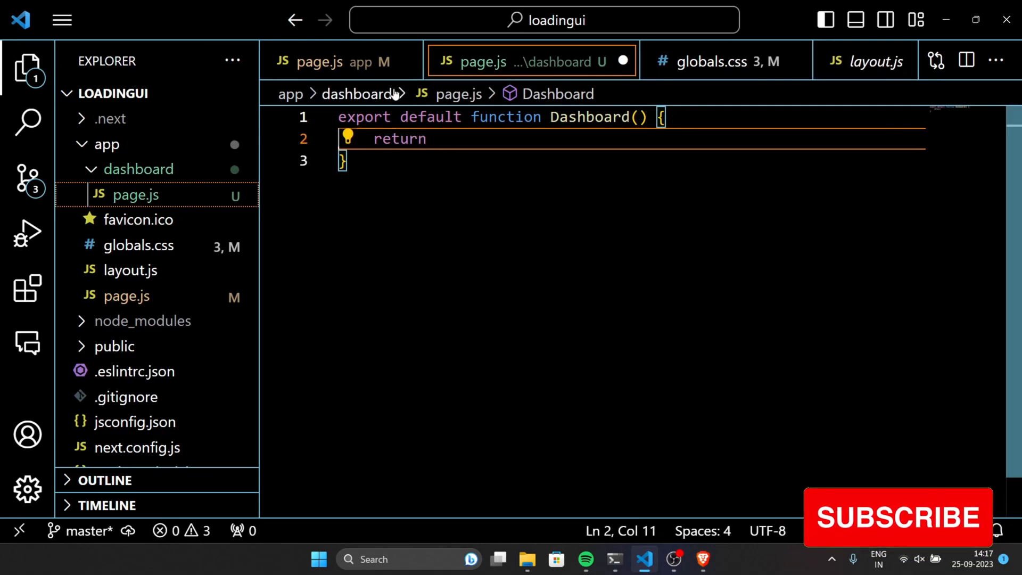
Step: Mark app/page.js 'use client', import useRouter from 'next/navigation' and create const router
{"action": "left_click", "coordinate": [318, 61]}
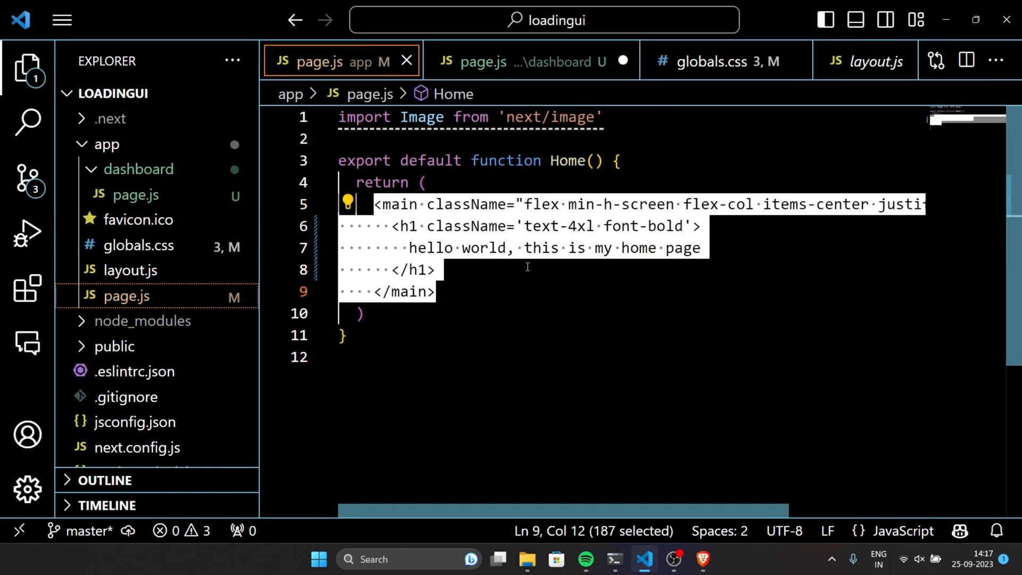
{"action": "left_click", "coordinate": [528, 62]}
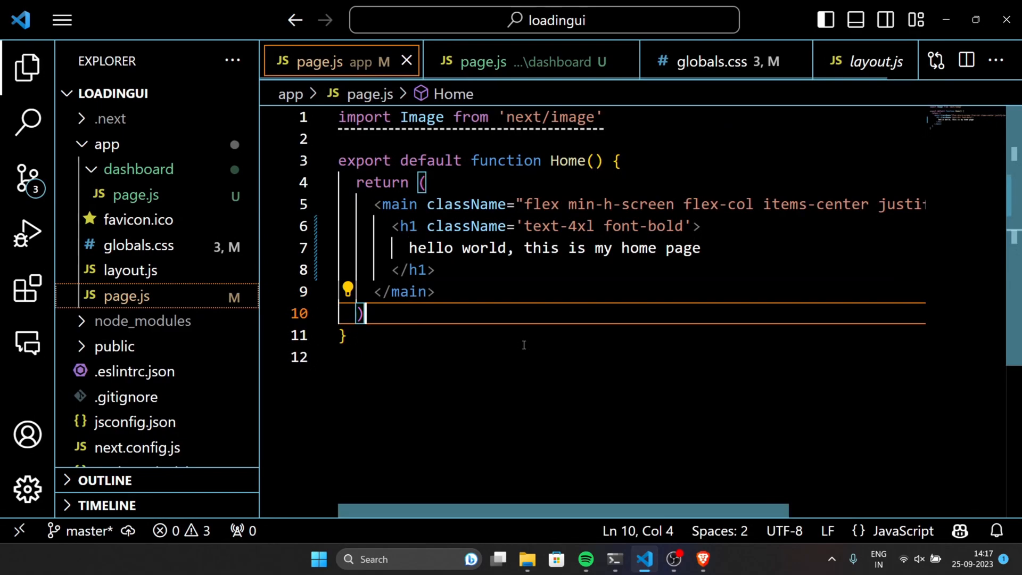
{"action": "left_click", "coordinate": [624, 117]}
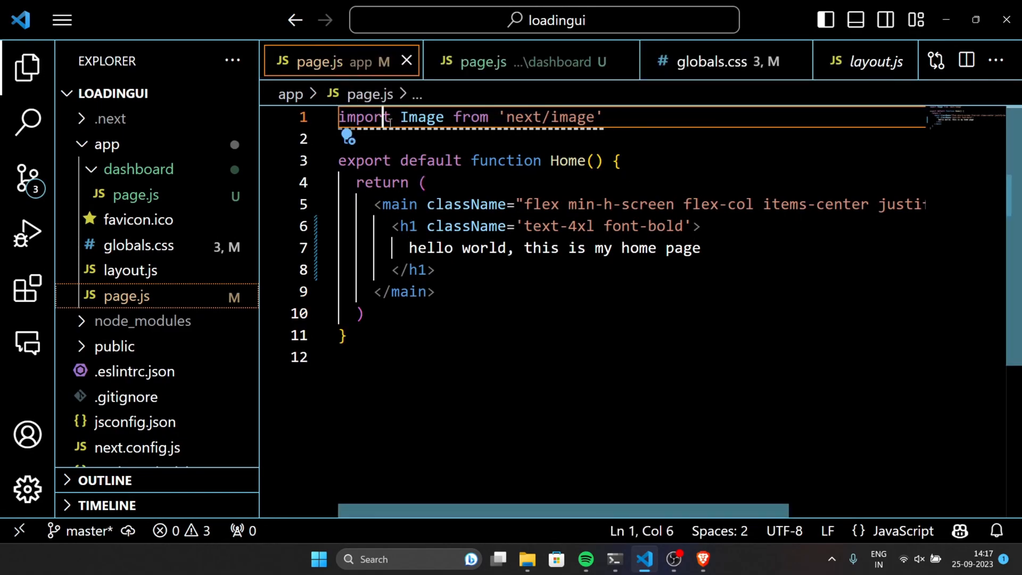
{"action": "type", "text": "'use client"}
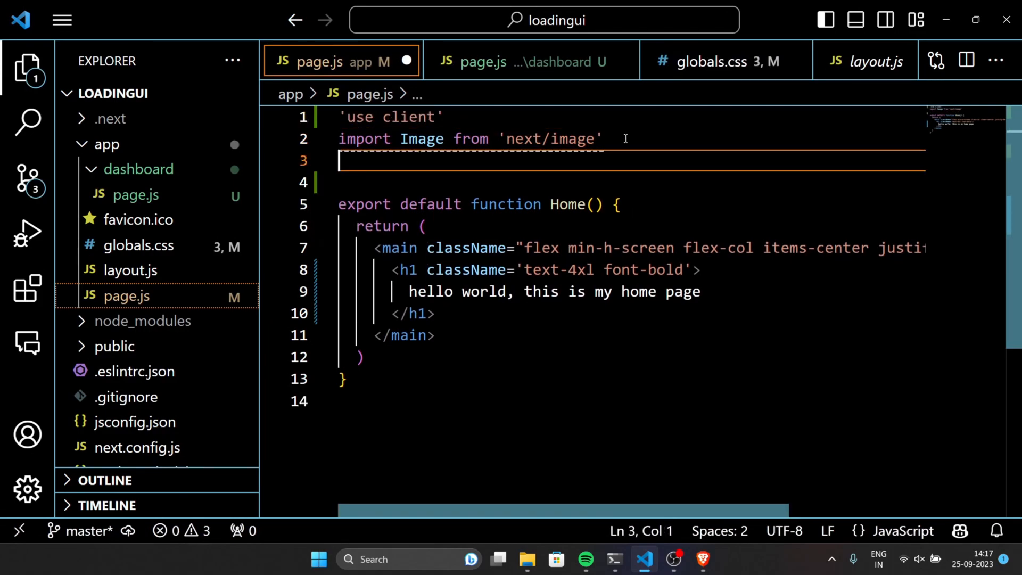
{"action": "type", "text": "import"}
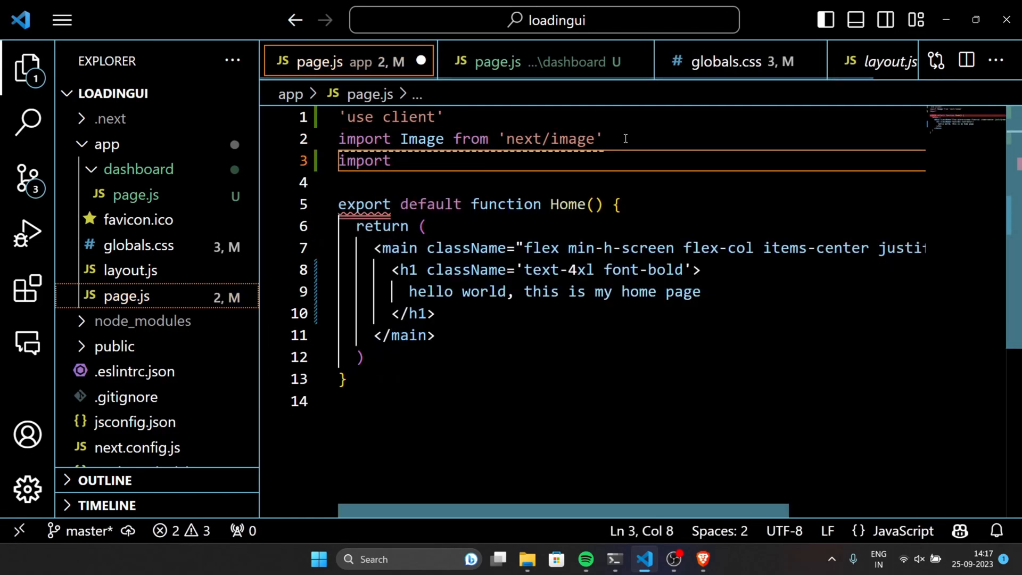
{"action": "type", "text": "{ useRo"}
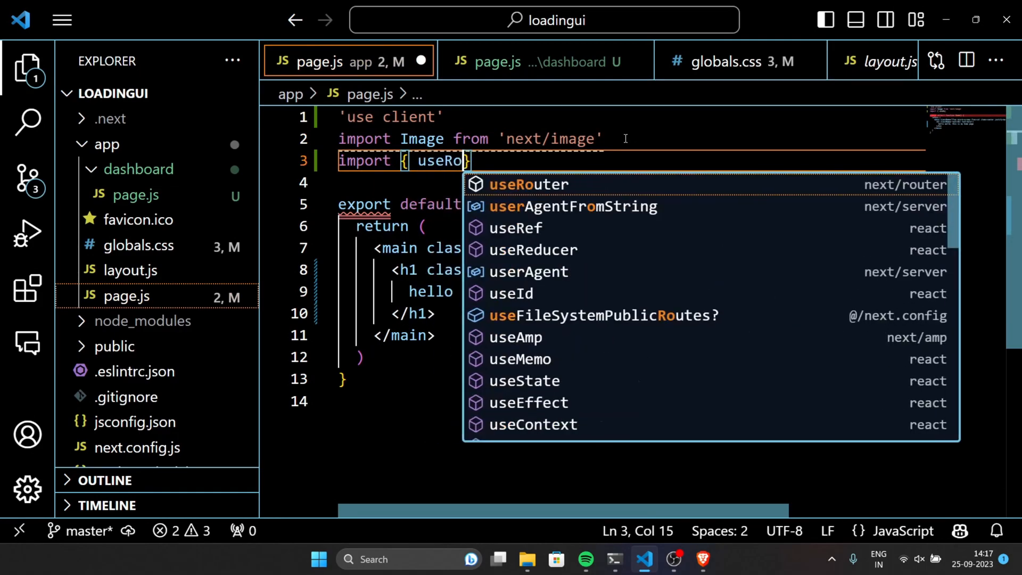
{"action": "left_click", "coordinate": [528, 184]}
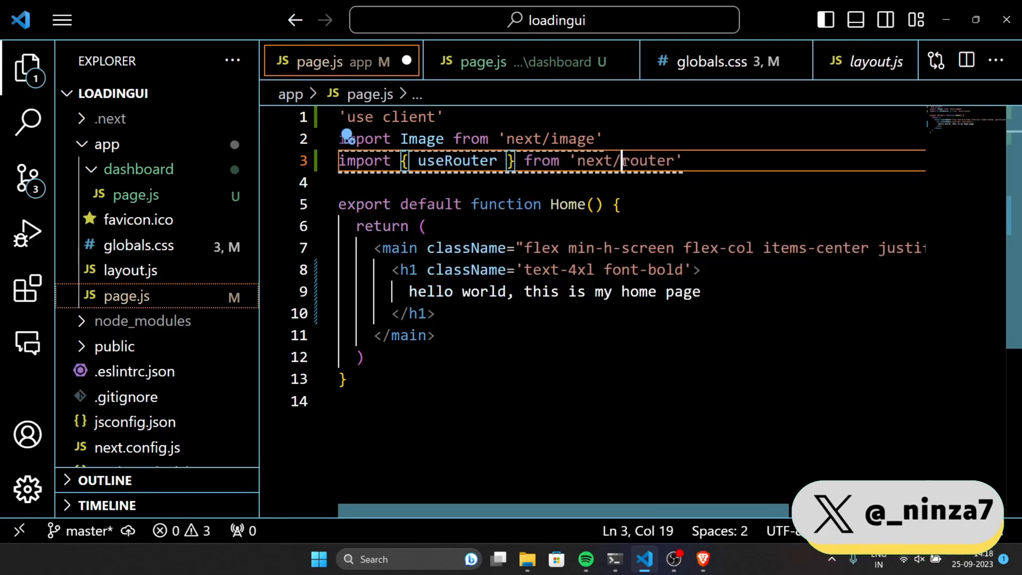
{"action": "type", "text": "navigation"}
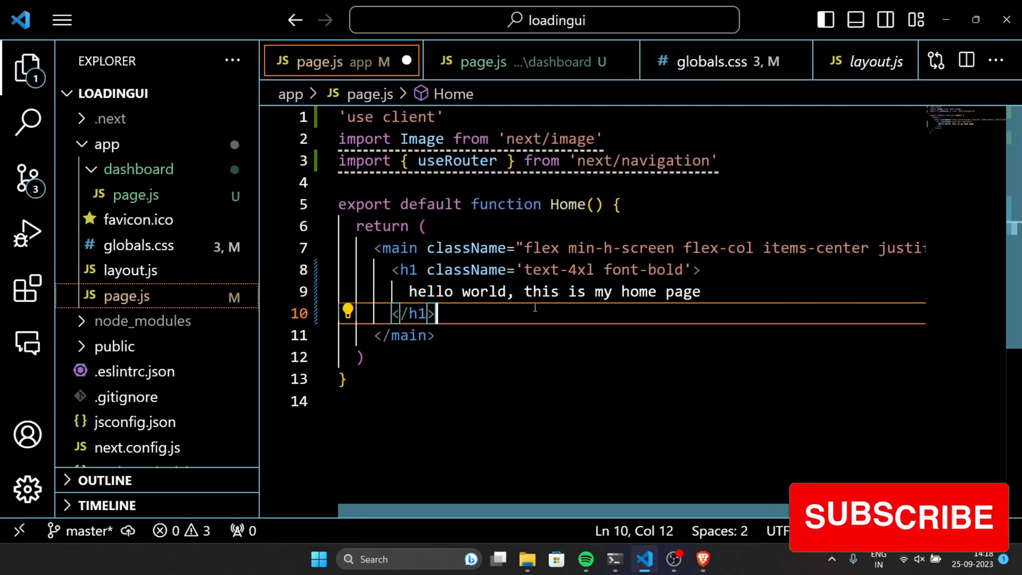
{"action": "type", "text": "const"}
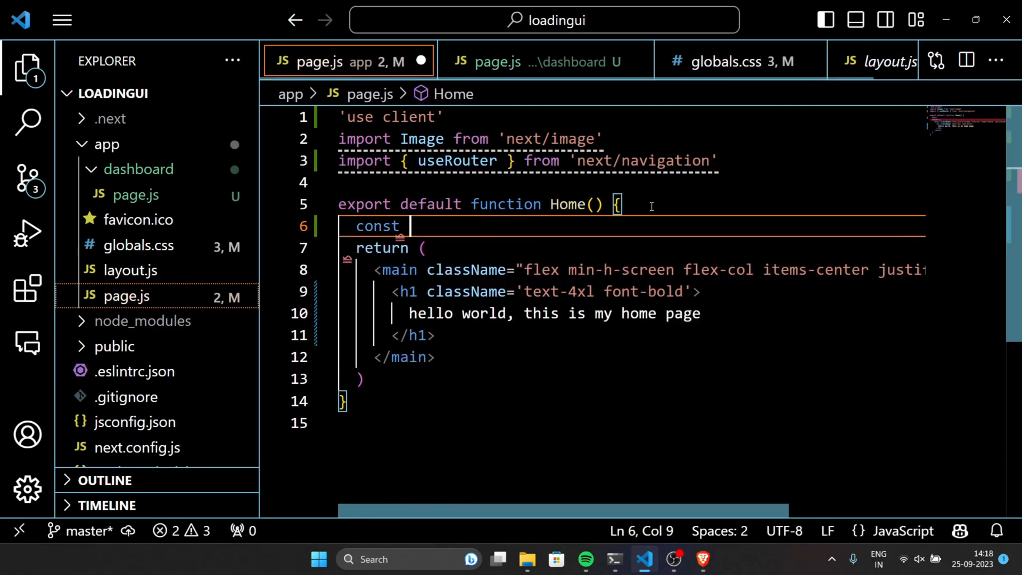
{"action": "type", "text": "router ="}
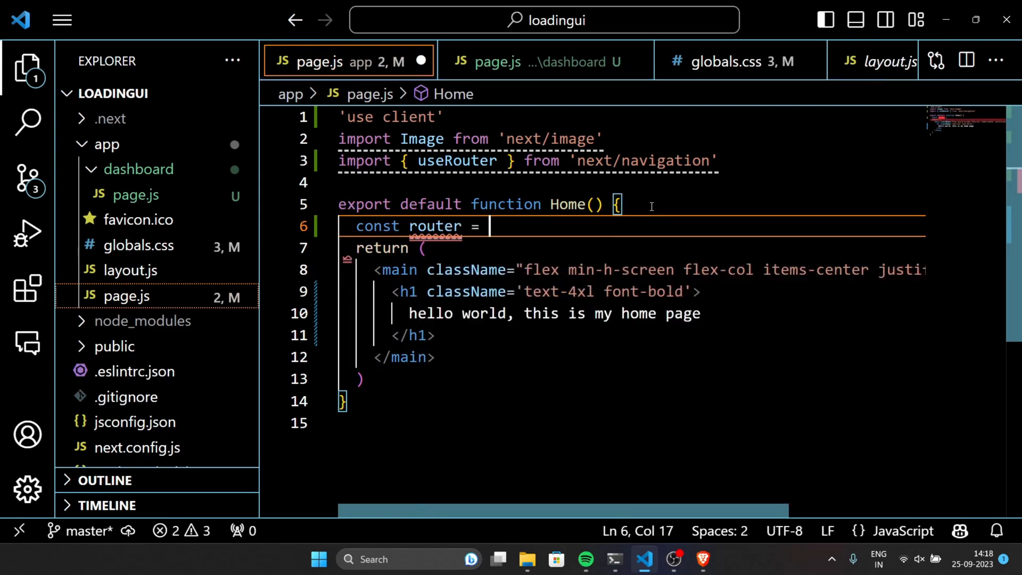
{"action": "type", "text": "useRouter()"}
{"action": "type", "text": "<button></button>"}
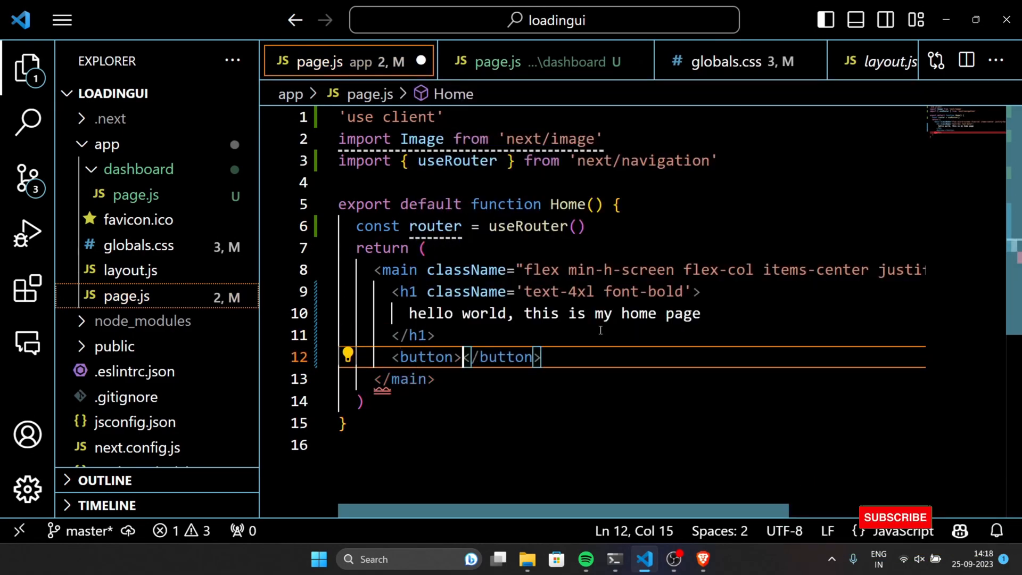
Step: Add a Dashboard button whose onClick calls router.push('/dashboard')
{"action": "type", "text": "Dashboard"}
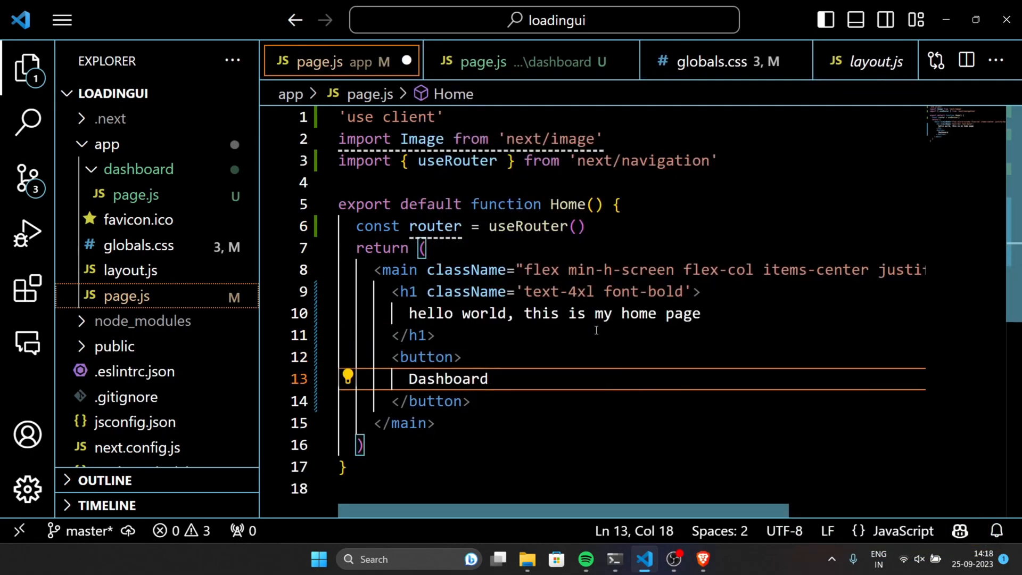
{"action": "type", "text": "type=''"}
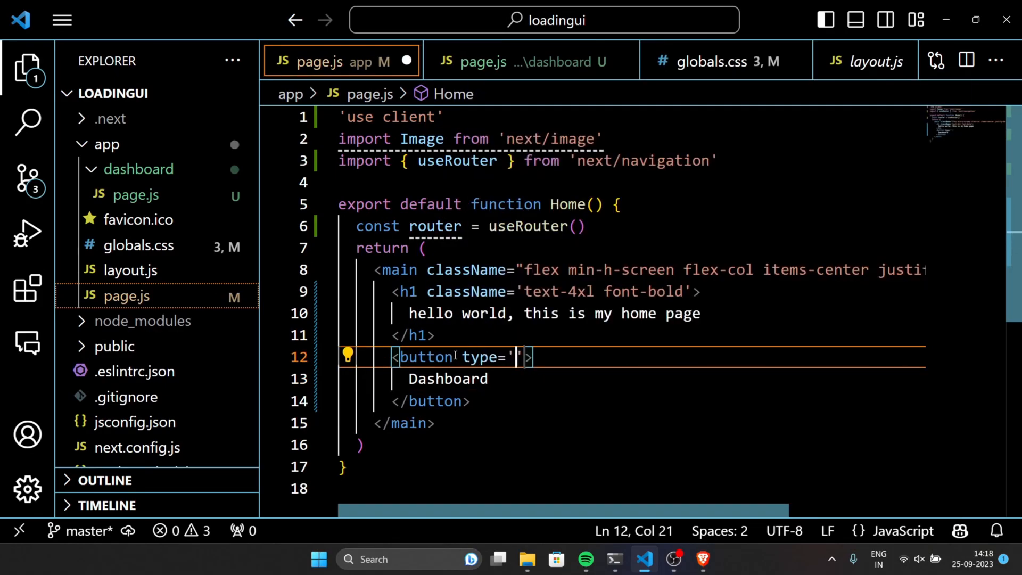
{"action": "type", "text": "button"}
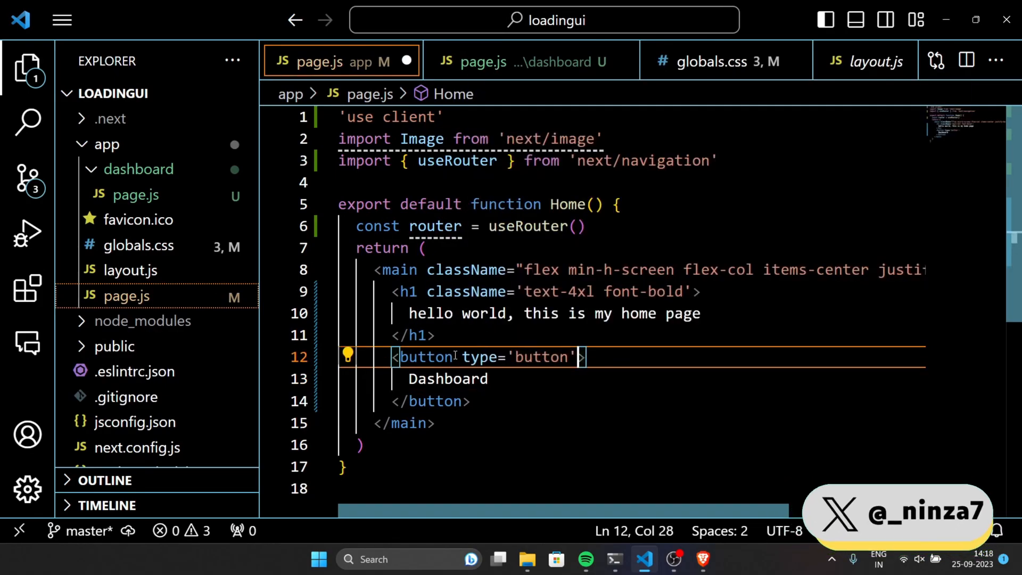
{"action": "type", "text": "onCanPlay={}"}
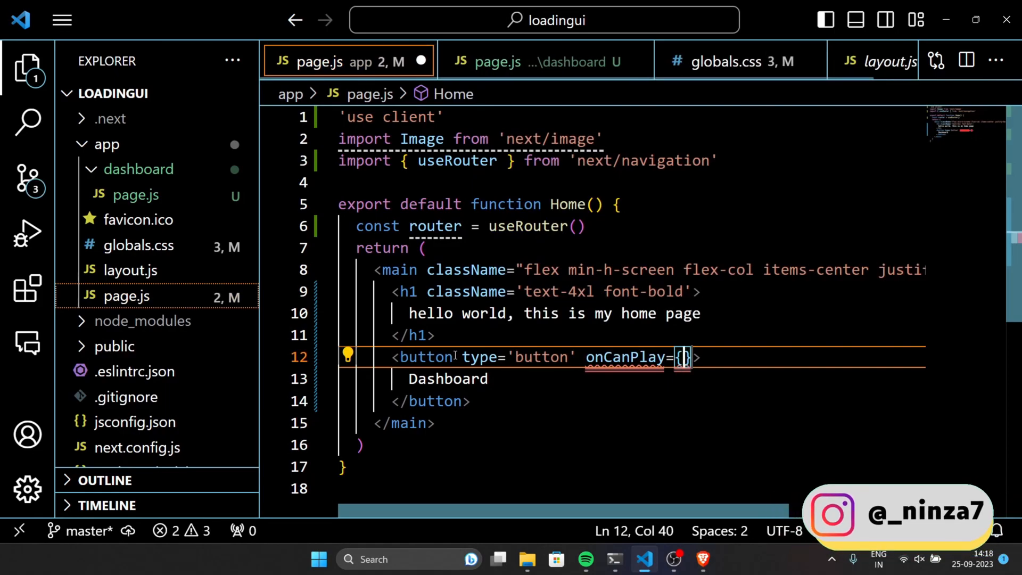
{"action": "type", "text": "onCl"}
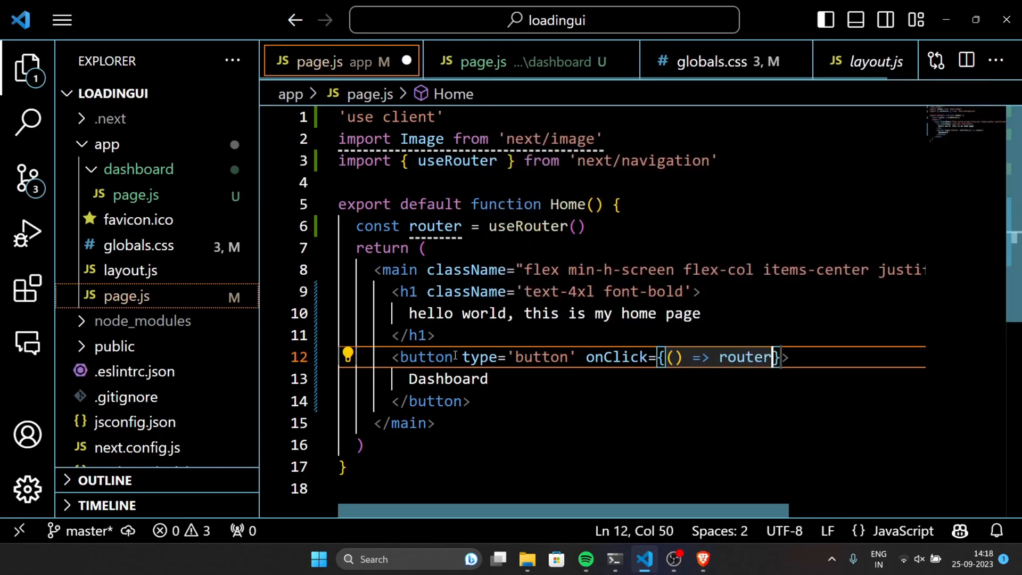
{"action": "type", "text": ".push"}
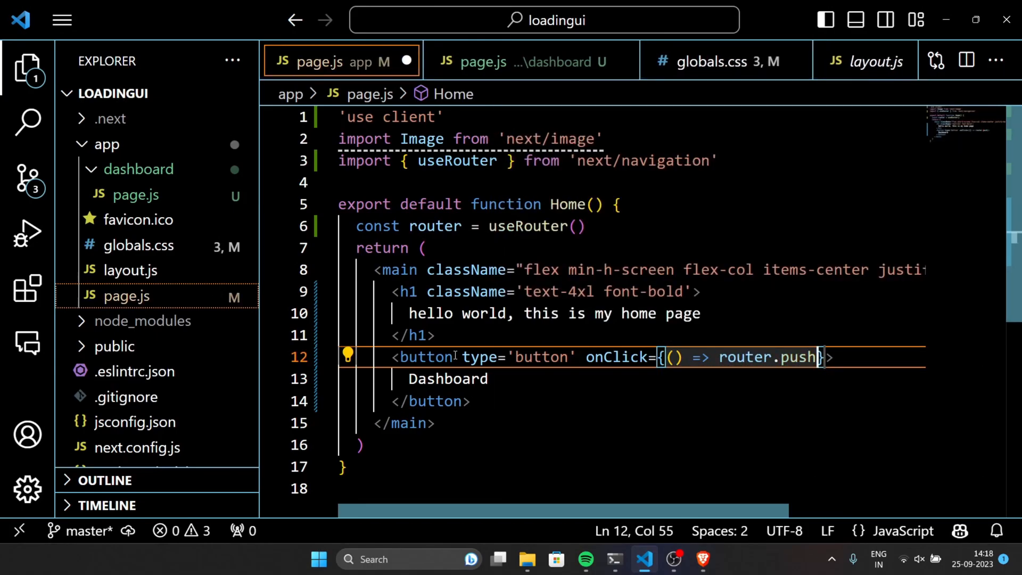
{"action": "type", "text": "('')"}
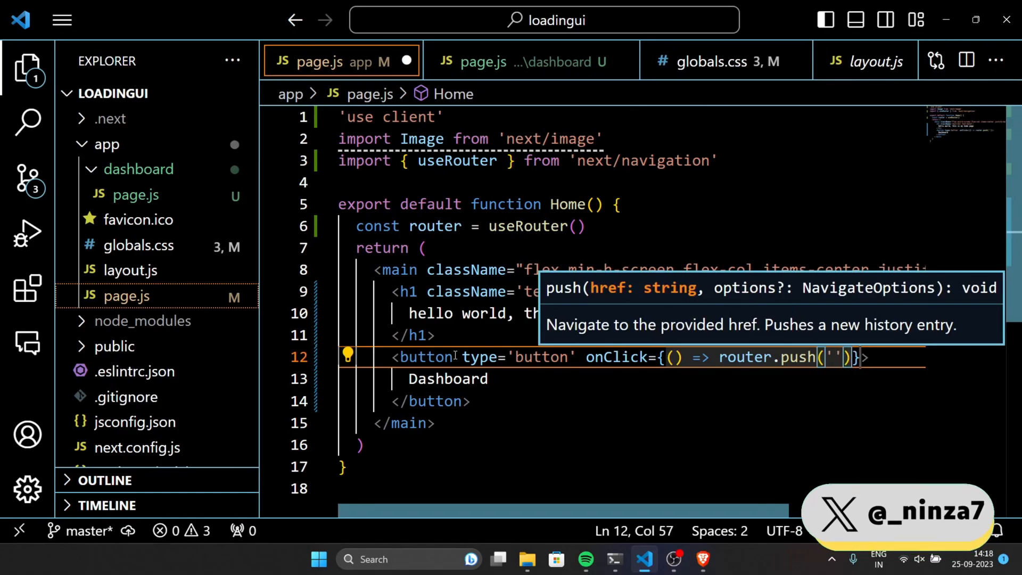
{"action": "type", "text": "/dashboard"}
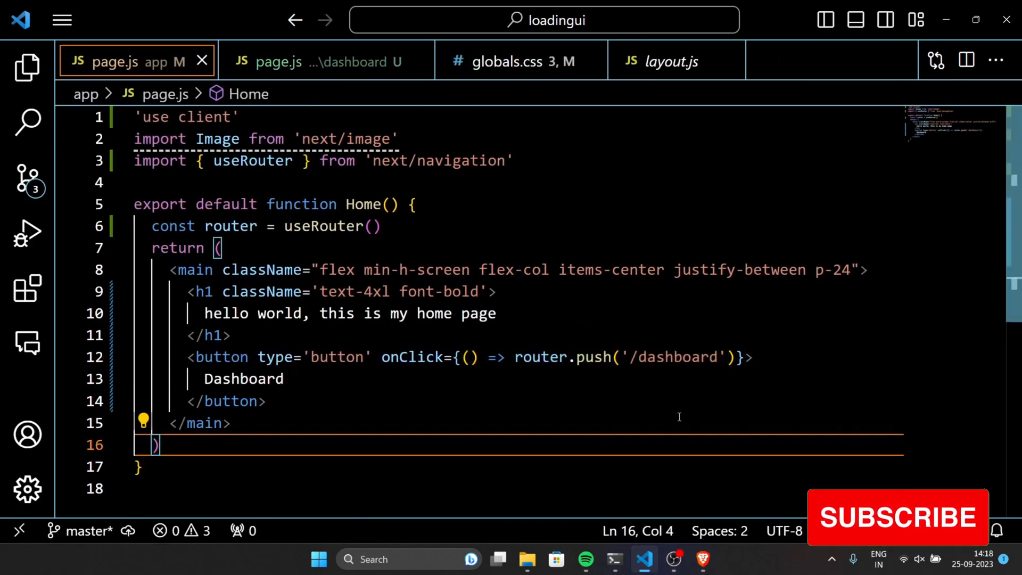
{"action": "left_click", "coordinate": [698, 560]}
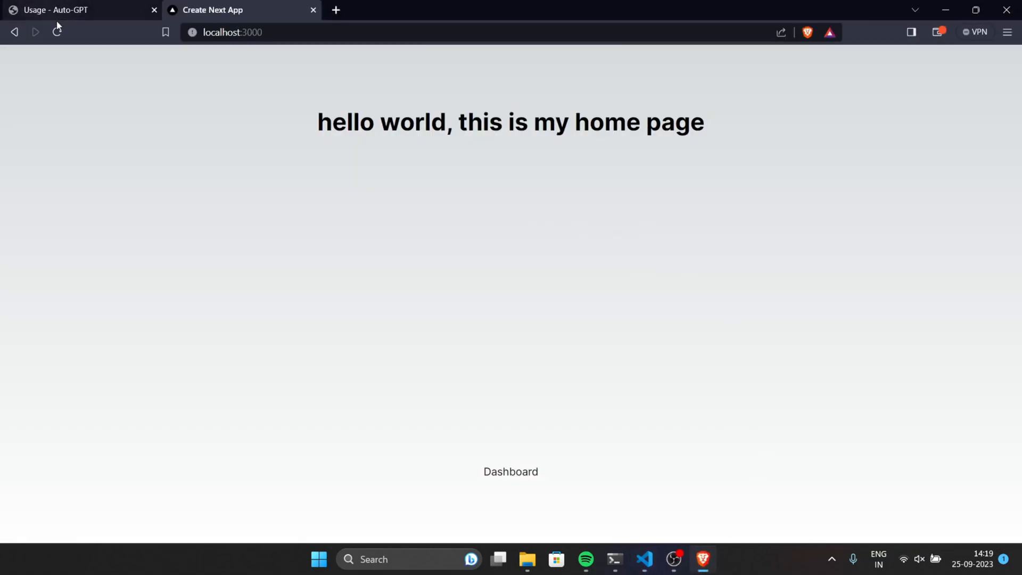
Step: Use the Dashboard button in Brave to navigate to localhost:3000/dashboard
{"action": "left_click", "coordinate": [511, 471]}
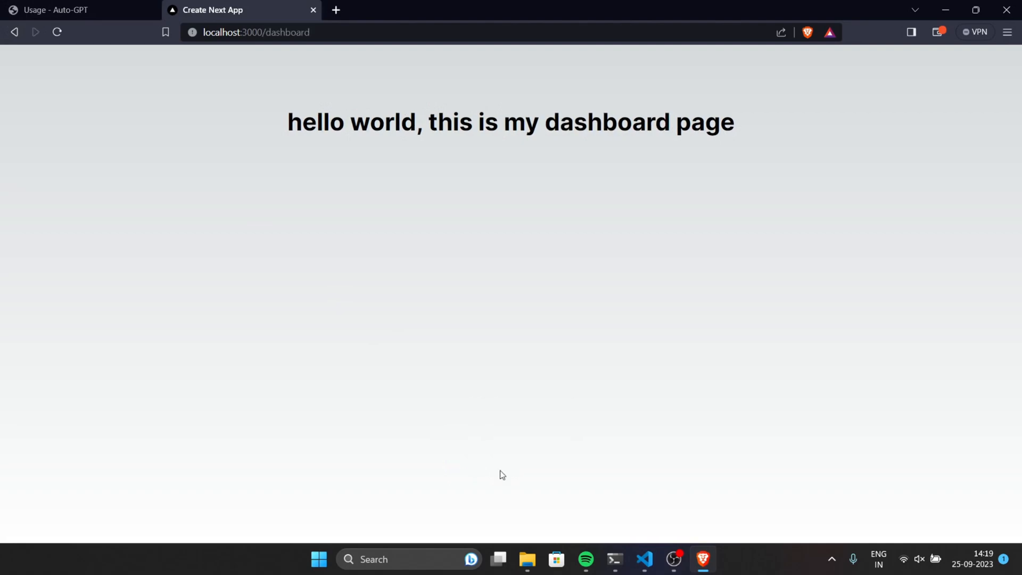
{"action": "left_click", "coordinate": [13, 31]}
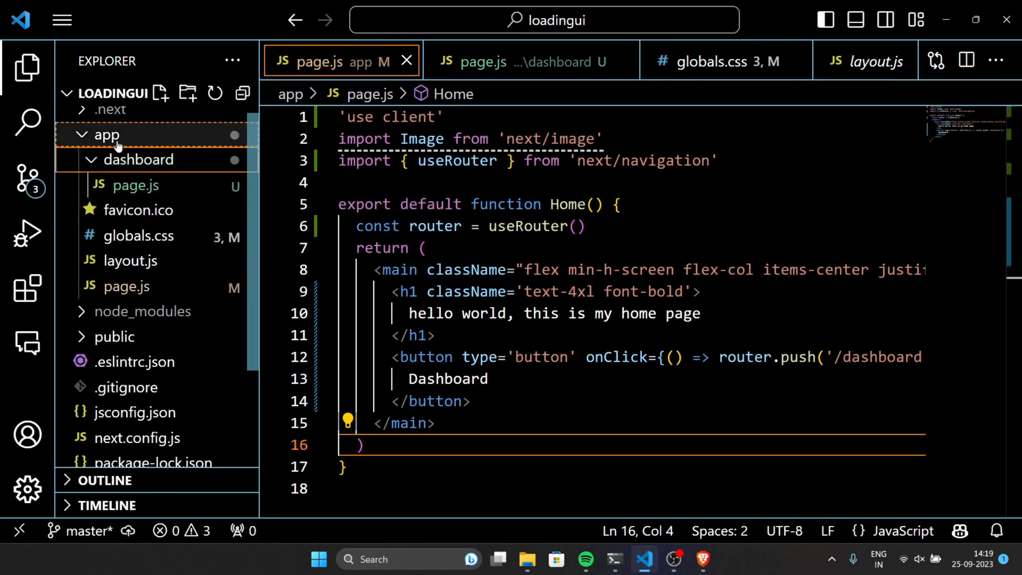
Step: Create dashboard/loading.js with 'export default function Loading()' returning a div with a className
{"action": "left_click", "coordinate": [161, 94]}
{"action": "type", "text": "loading.js"}
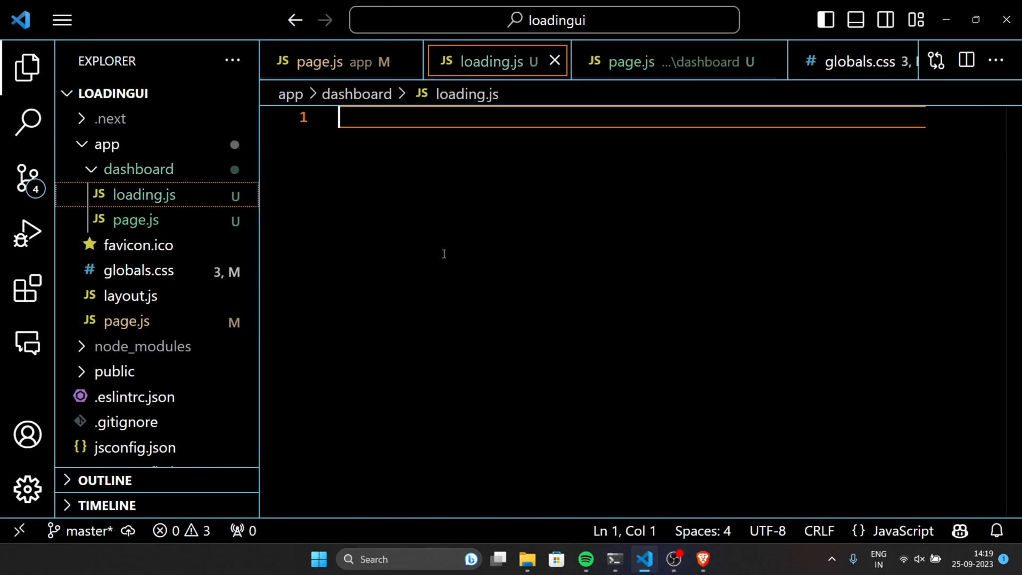
{"action": "key", "text": "Enter"}
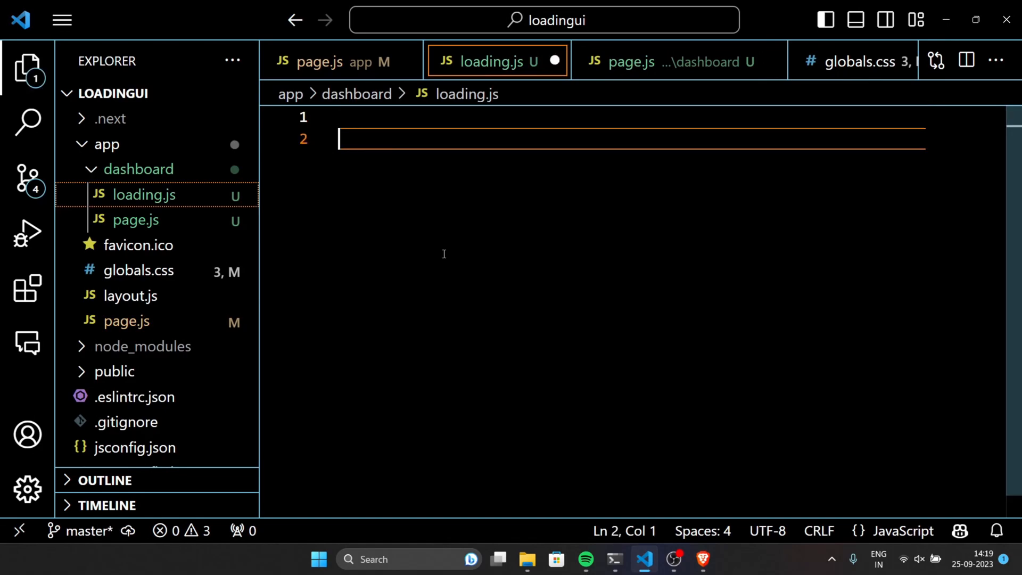
{"action": "type", "text": "export default"}
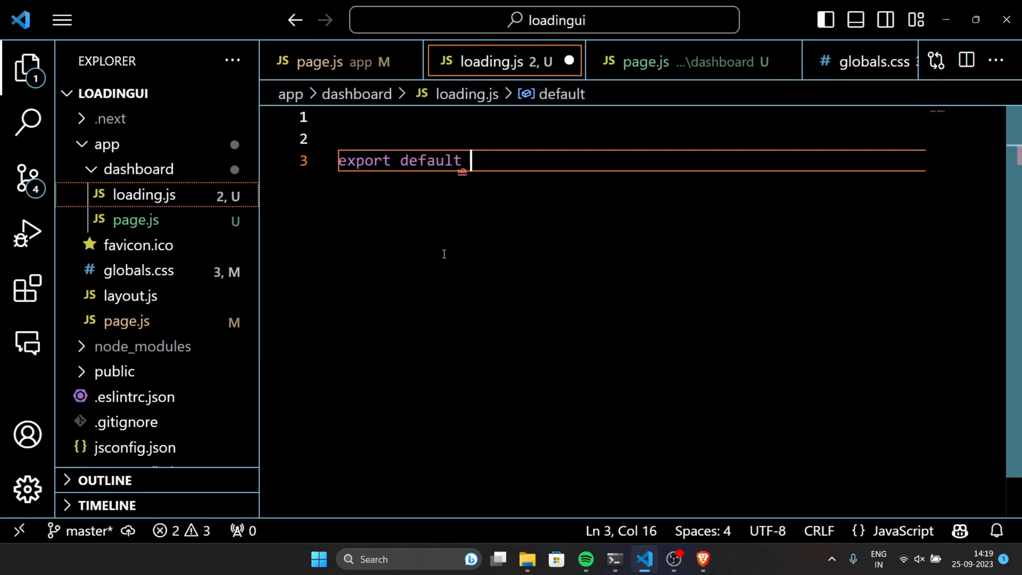
{"action": "type", "text": "f"}
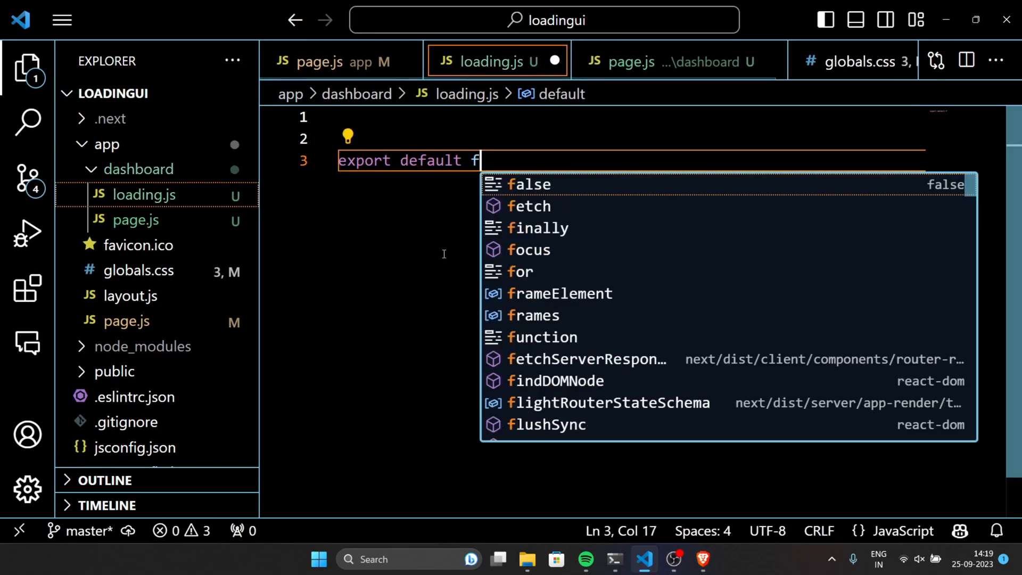
{"action": "type", "text": "unction"}
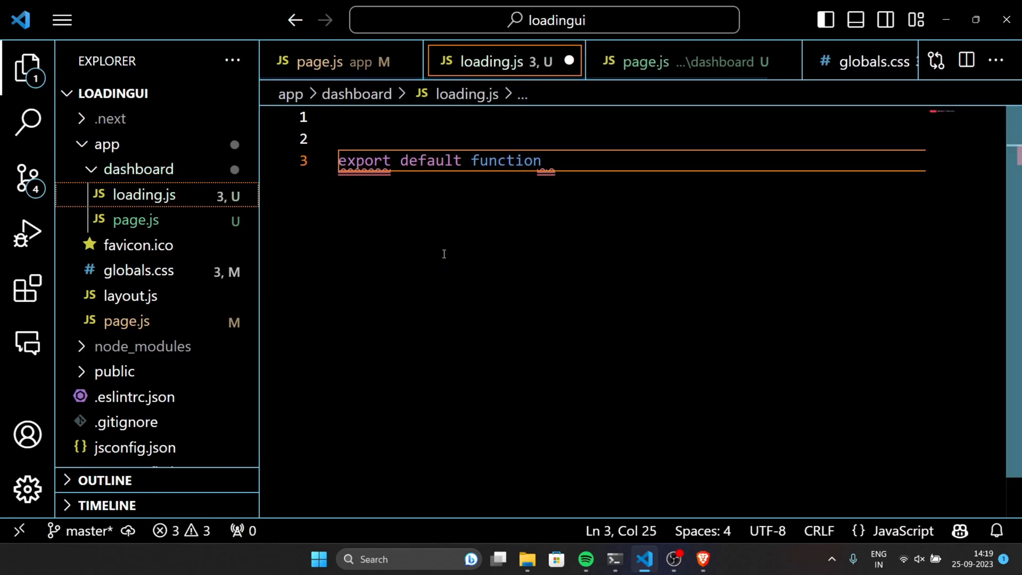
{"action": "type", "text": "Loading"}
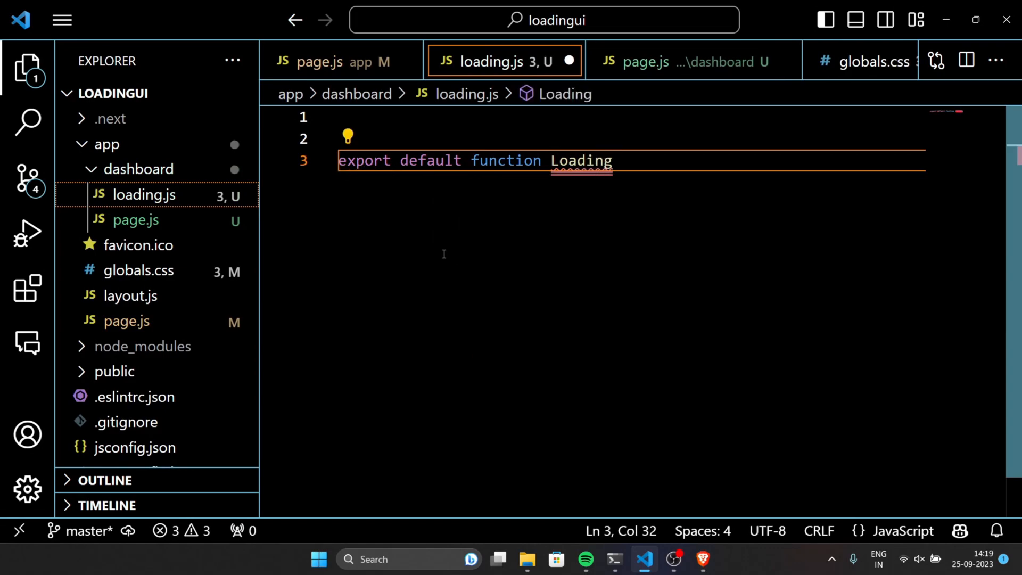
{"action": "type", "text": "() {}"}
{"action": "type", "text": "<div></div>"}
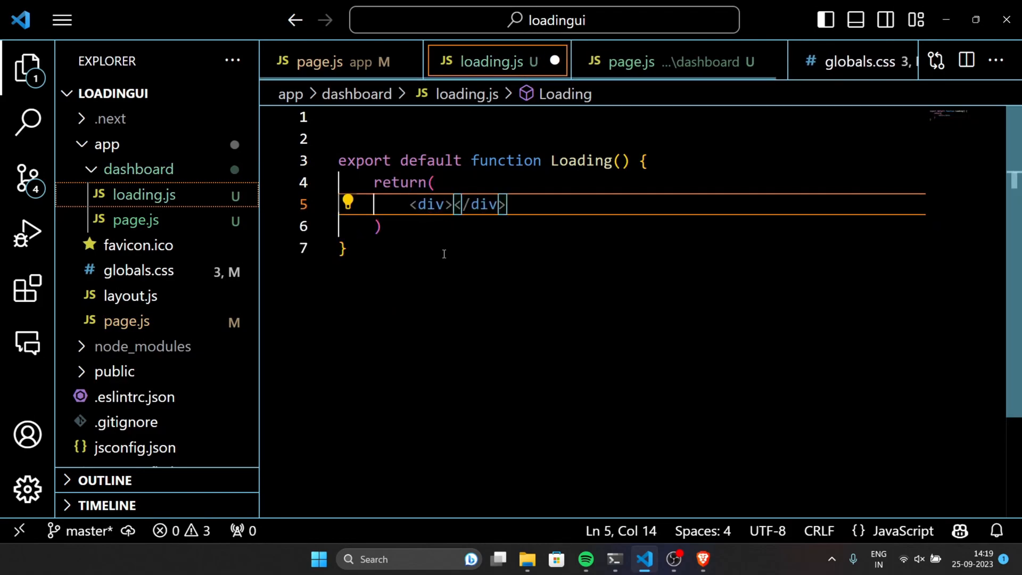
{"action": "type", "text": "className=\"\""}
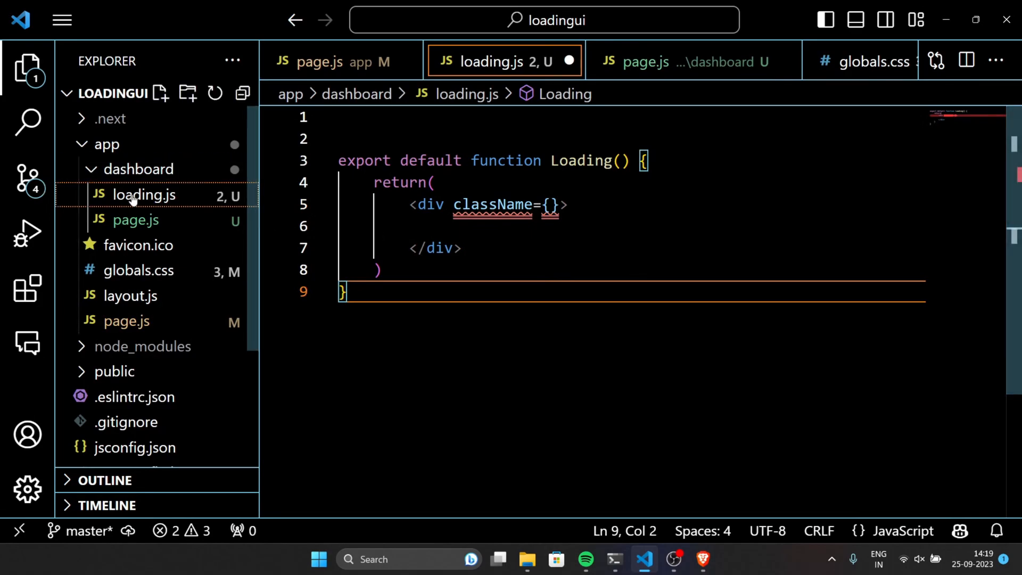
Step: Create dashboard.module.css with a .loading rule: flex column, 20px margin, auto padding
{"action": "left_click", "coordinate": [138, 169]}
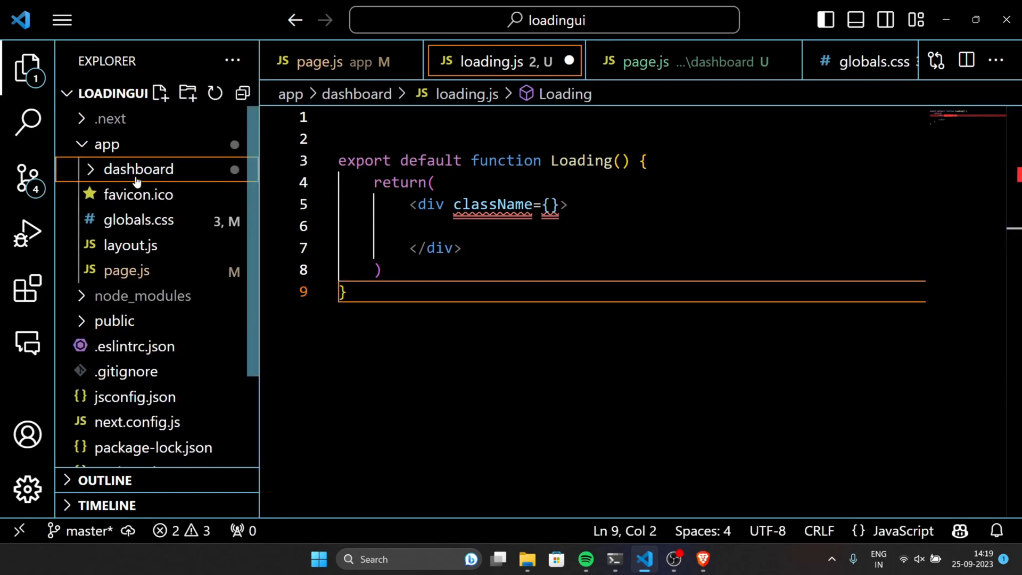
{"action": "left_click", "coordinate": [161, 93]}
{"action": "type", "text": "dashboard.module.css"}
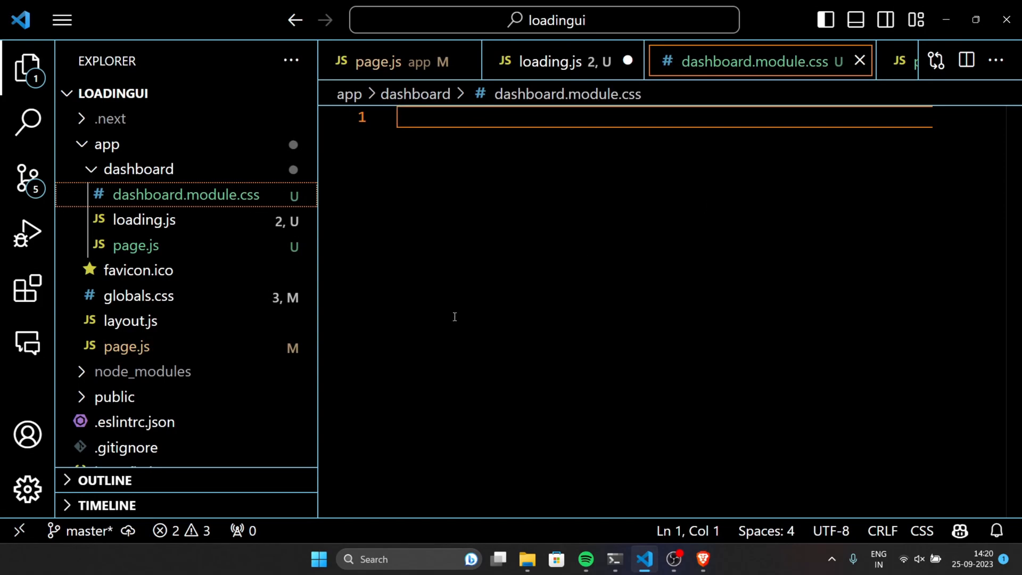
{"action": "type", "text": ".load"}
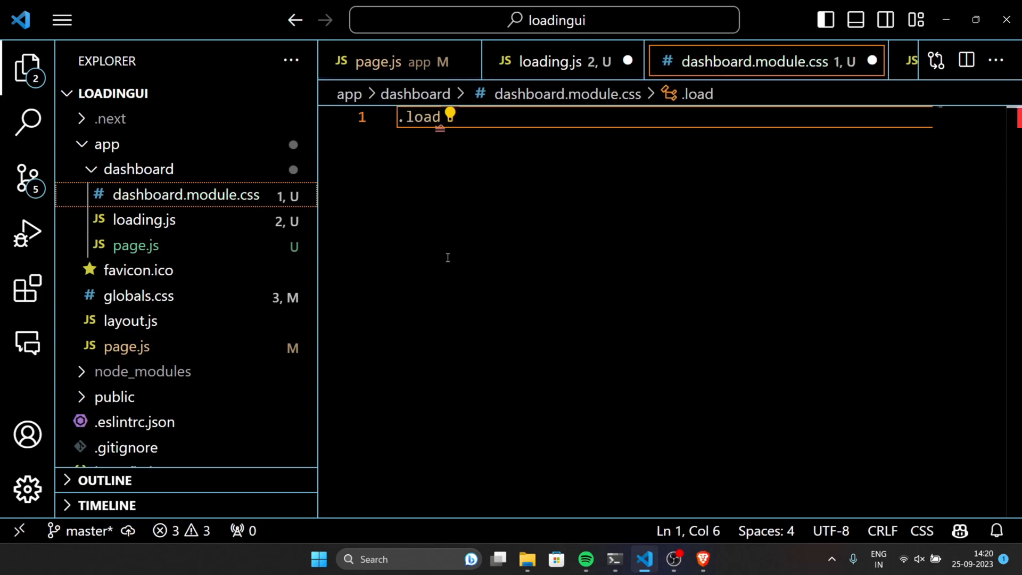
{"action": "type", "text": "ing{"}
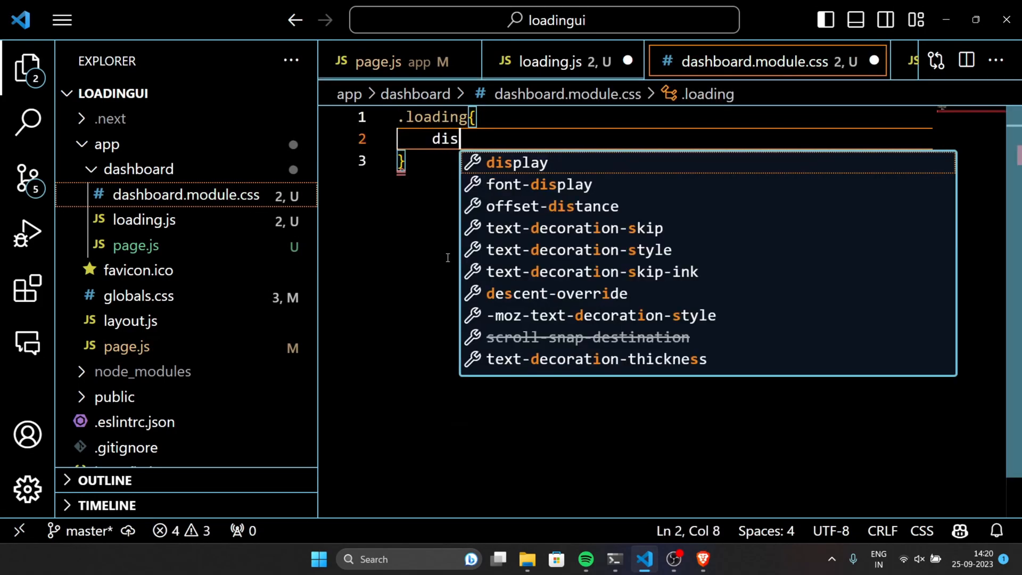
{"action": "type", "text": "play: flex;"}
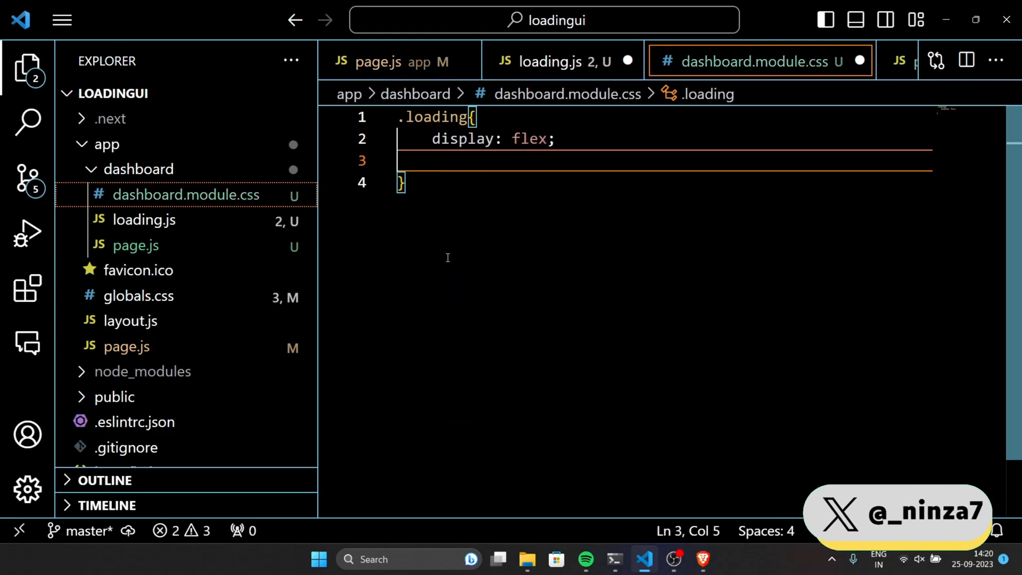
{"action": "type", "text": "flex-direction: column;"}
{"action": "type", "text": "mar"}
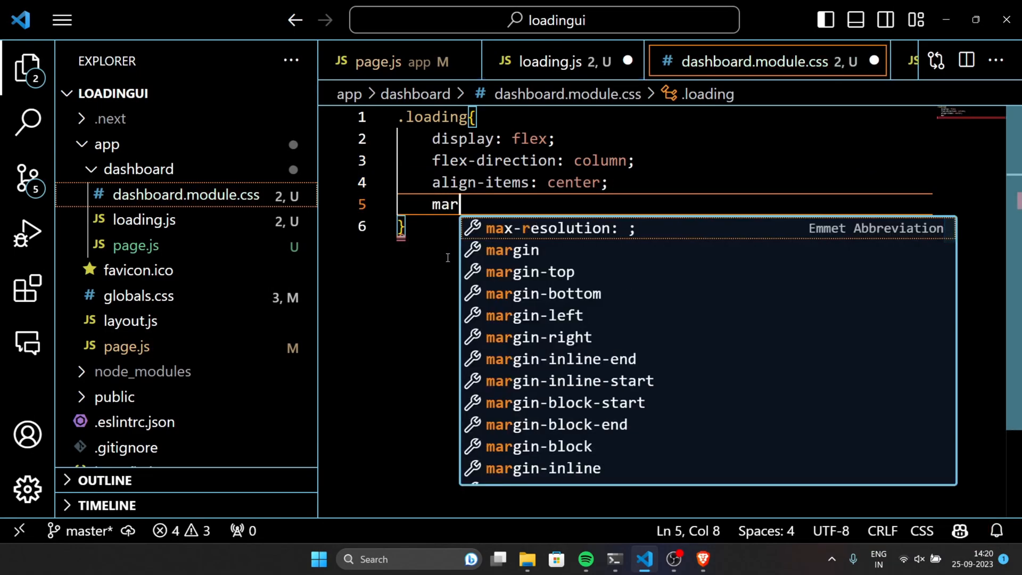
{"action": "type", "text": "gin: 20px;"}
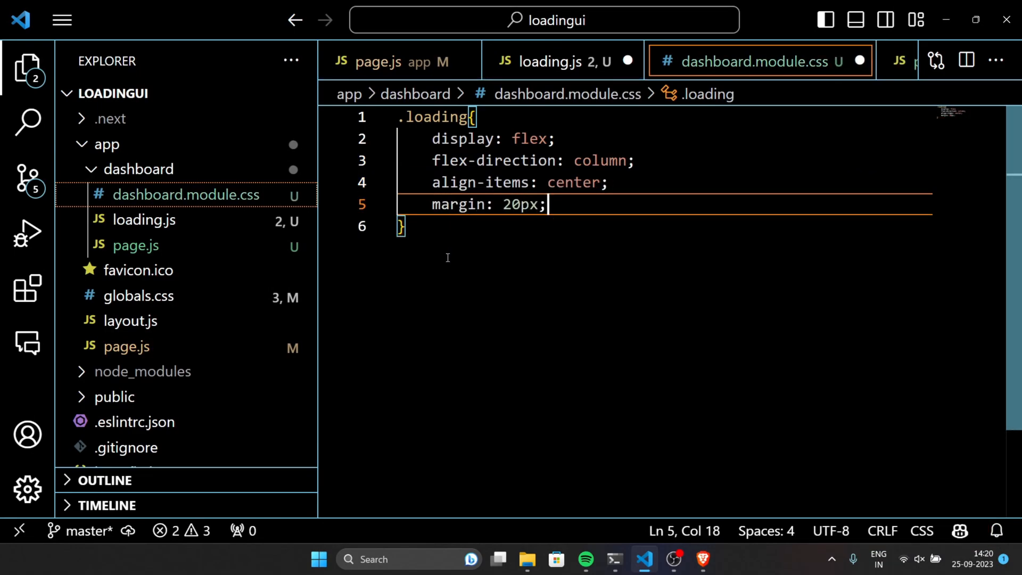
{"action": "type", "text": "padding: auto;"}
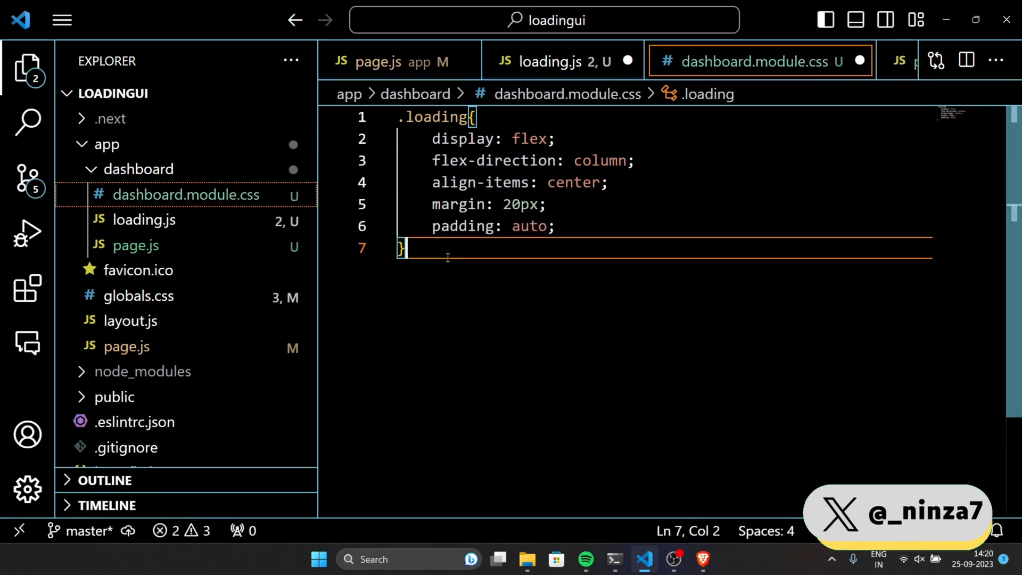
Step: Add a .header rule with display flex, align-items center and margin-bottom 20px
{"action": "type", "text": ".header {"}
{"action": "type", "text": "display: flex;"}
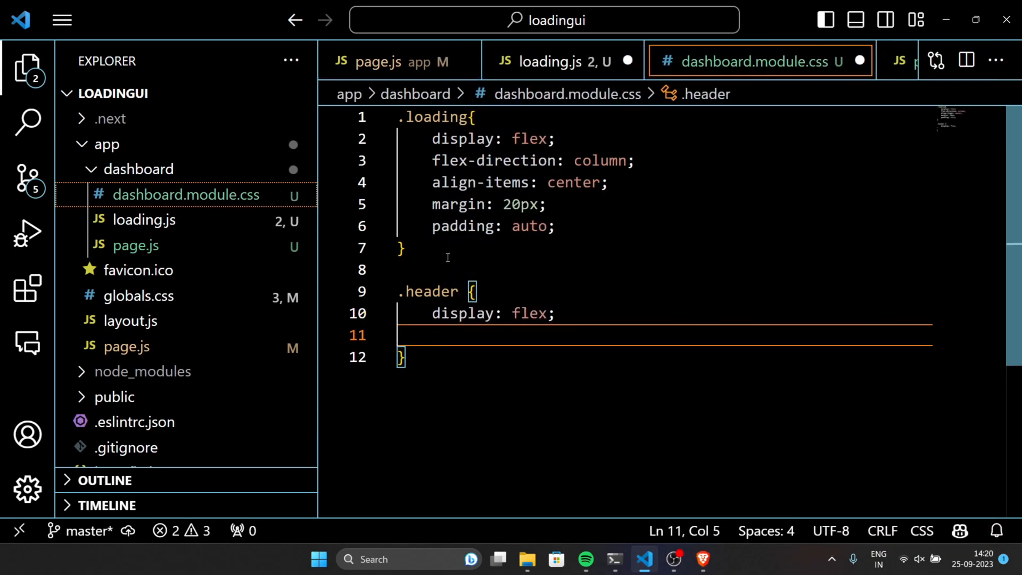
{"action": "type", "text": "align-items: center;"}
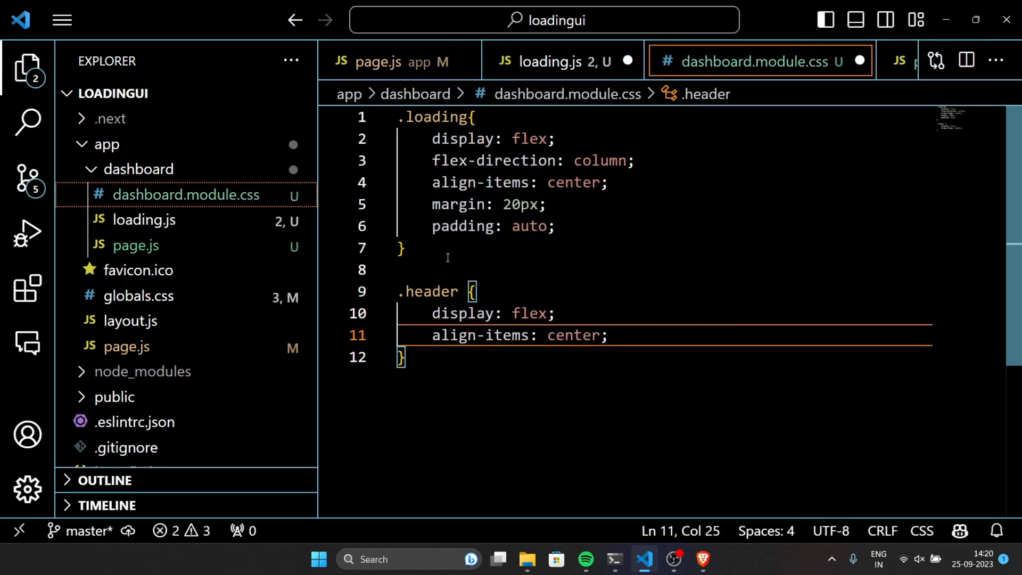
{"action": "type", "text": "marg"}
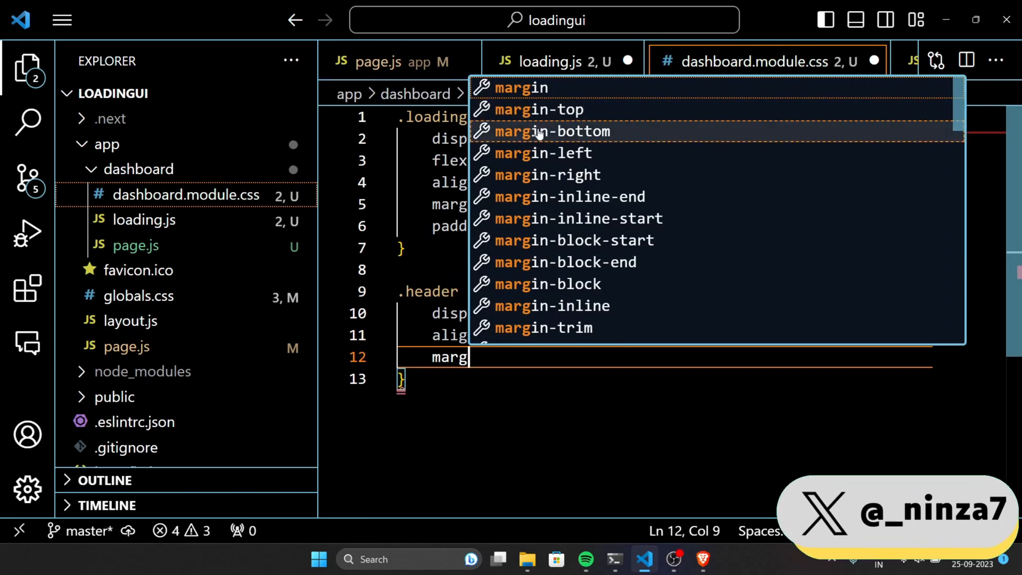
{"action": "left_click", "coordinate": [551, 132]}
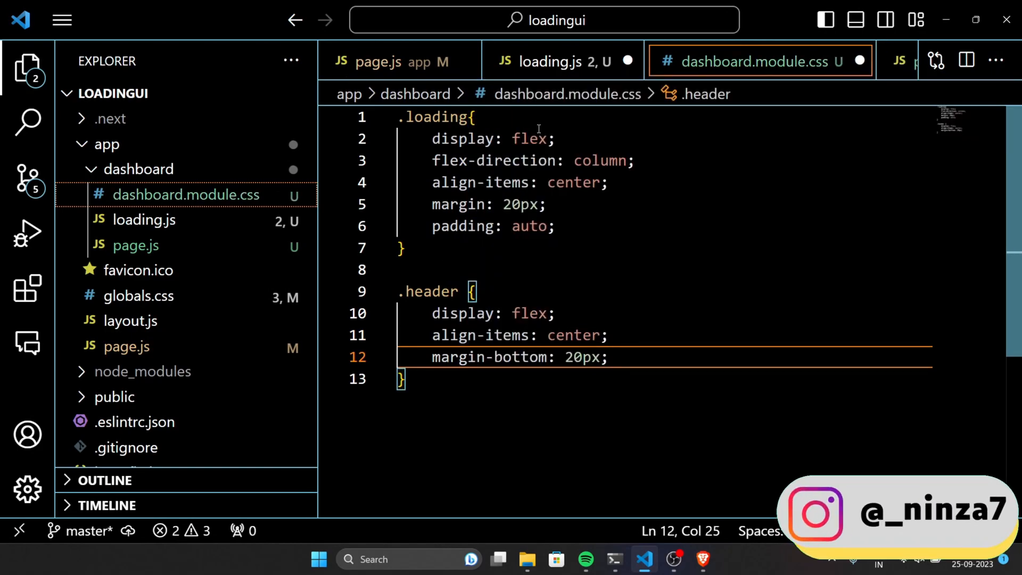
{"action": "type", "text": ".a"}
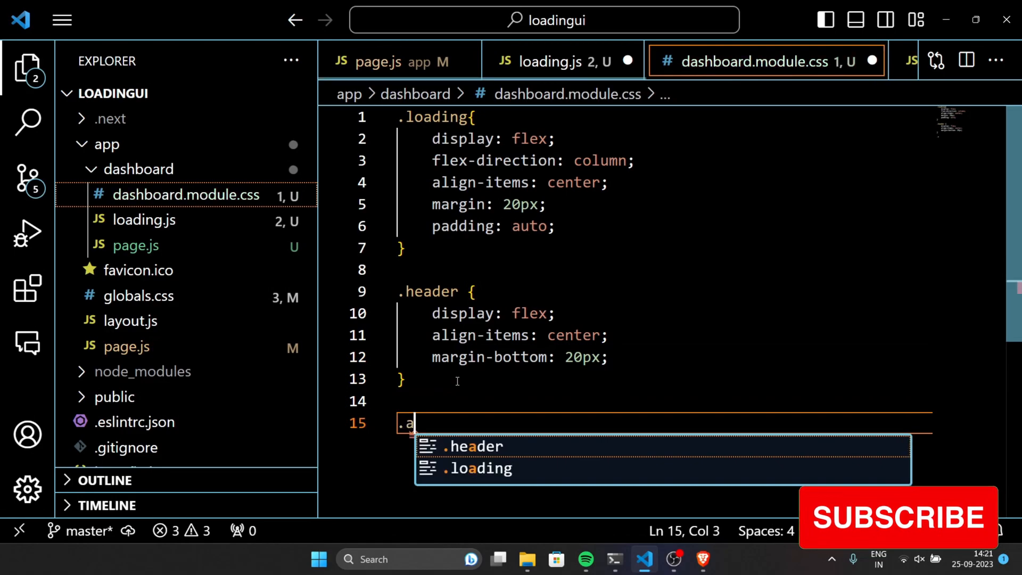
Step: Write a .avatar rule: 50px size, #ccc background, border radius, 10px right margin
{"action": "type", "text": "vatar {"}
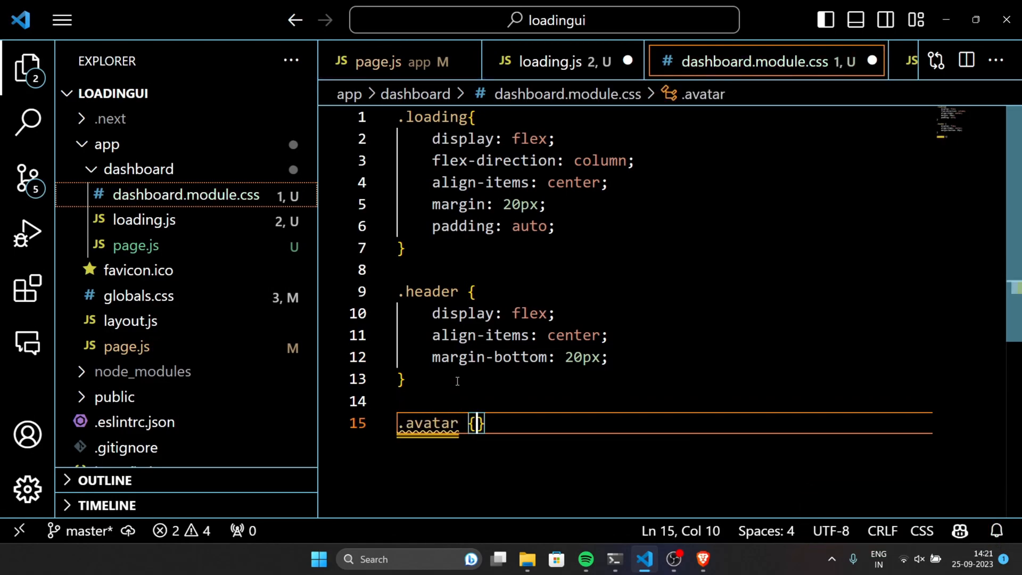
{"action": "key", "text": "Enter"}
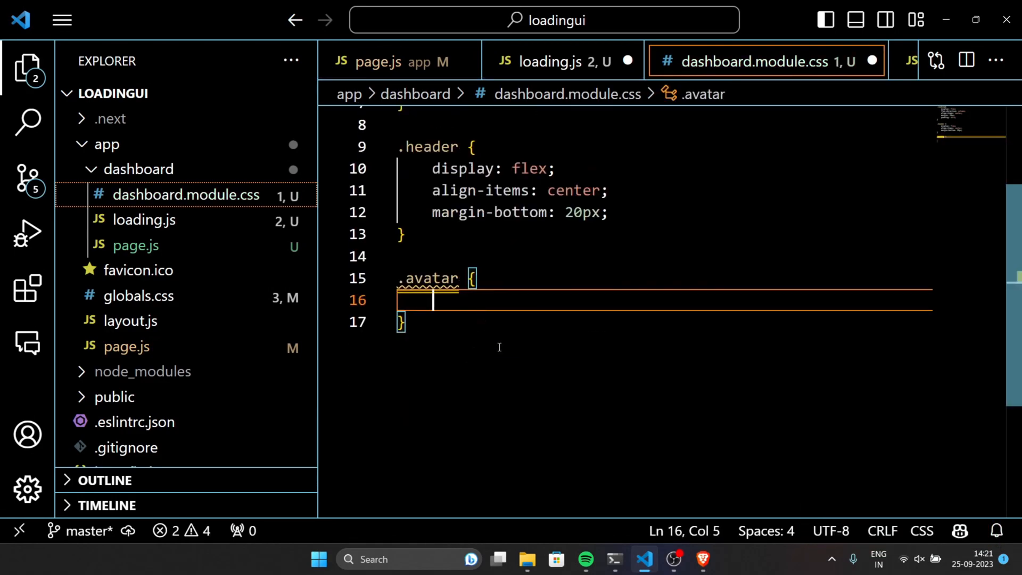
{"action": "type", "text": "width: 50p"}
{"action": "type", "text": "height: ;"}
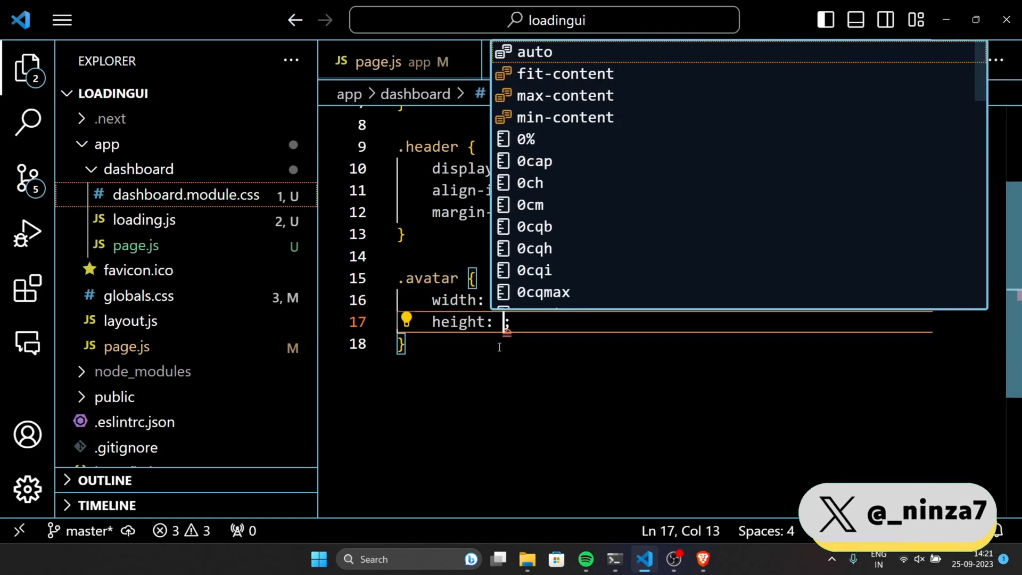
{"action": "type", "text": "bac"}
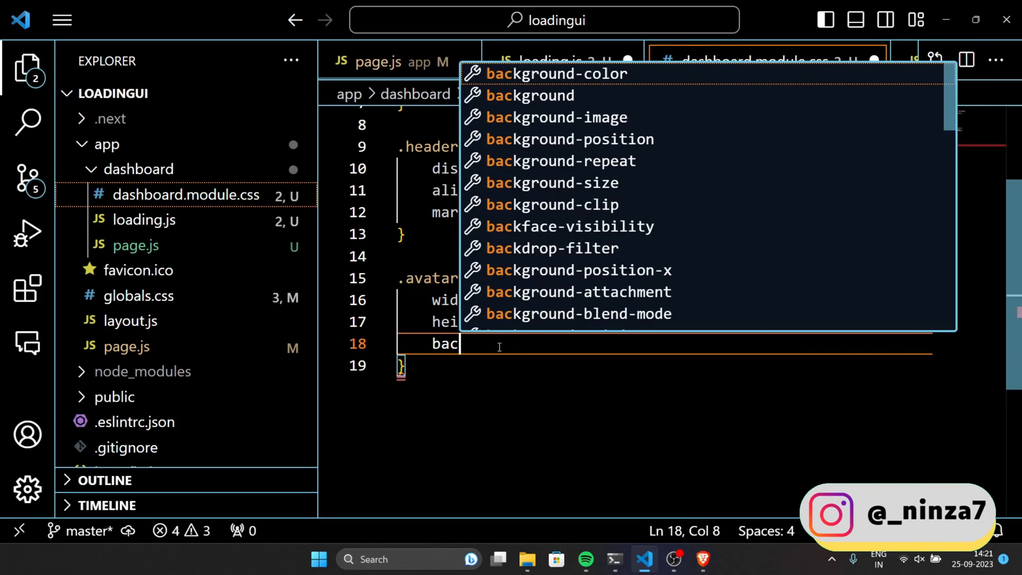
{"action": "type", "text": "kground-color: #ccc;"}
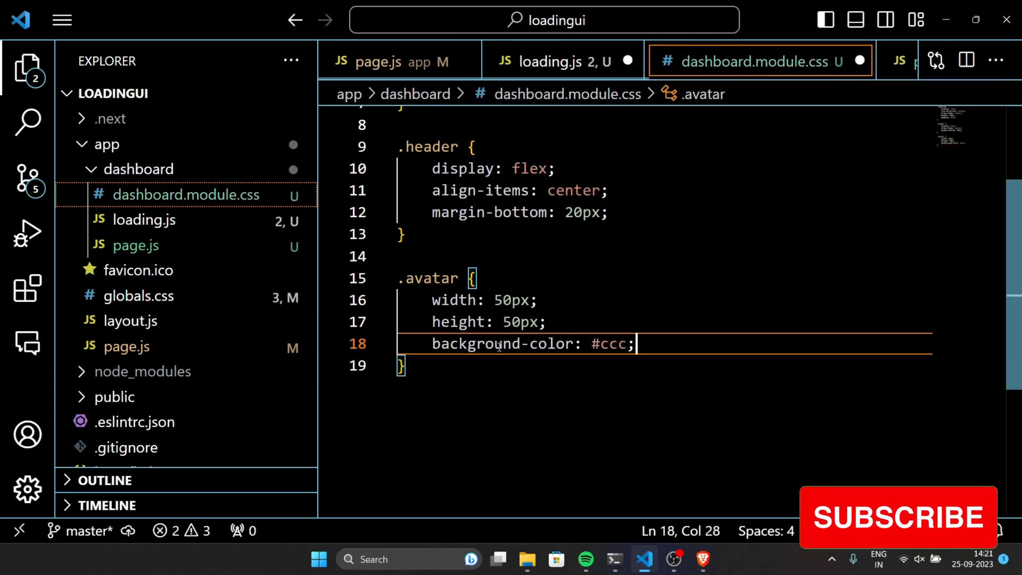
{"action": "type", "text": "border-radius: 50%;"}
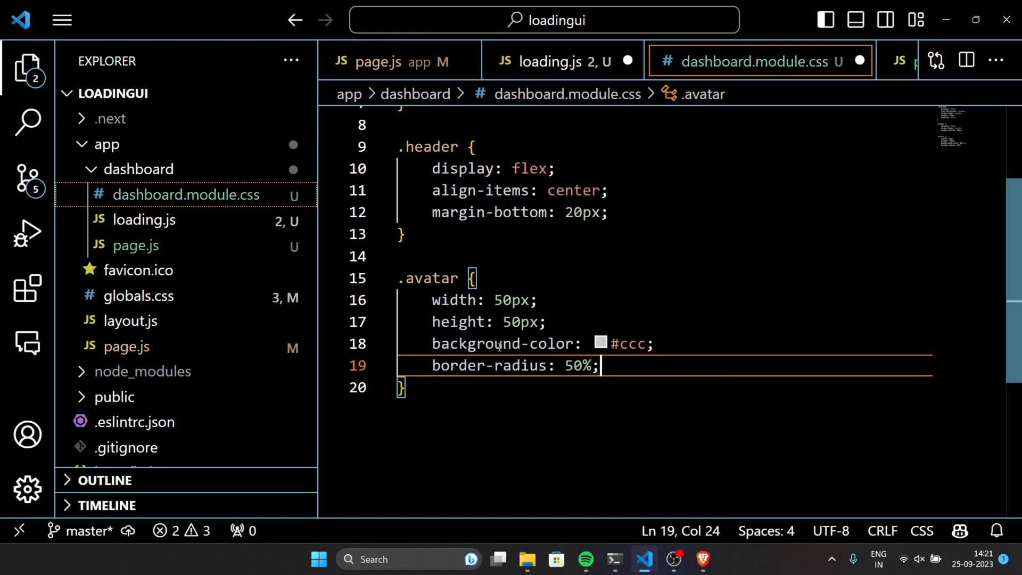
{"action": "type", "text": "margin-right: ;"}
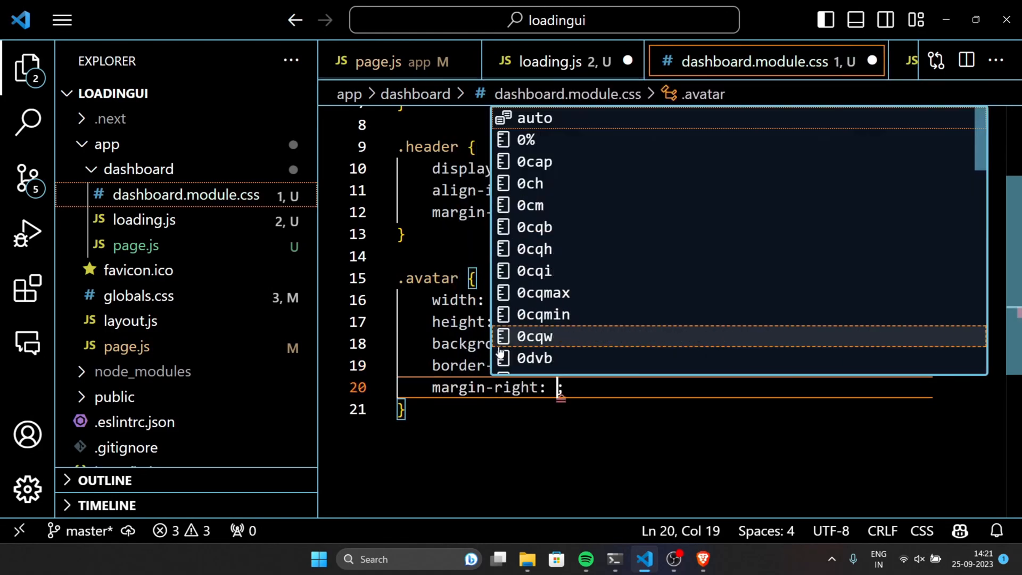
{"action": "type", "text": "10px"}
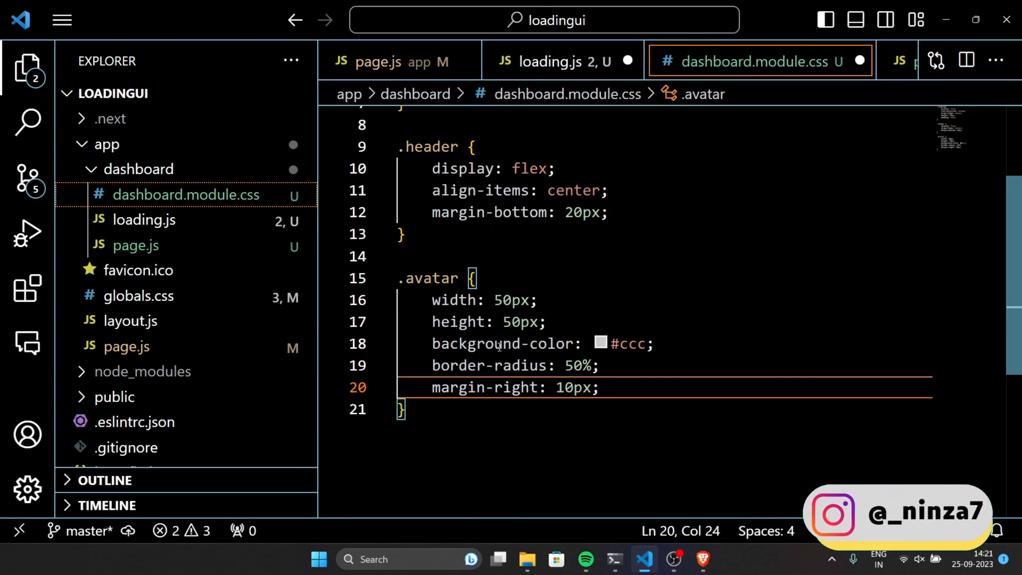
Step: Add a .title rule (150px by 20px, #ccc) and a .content flex-column rule
{"action": "key", "text": "Enter"}
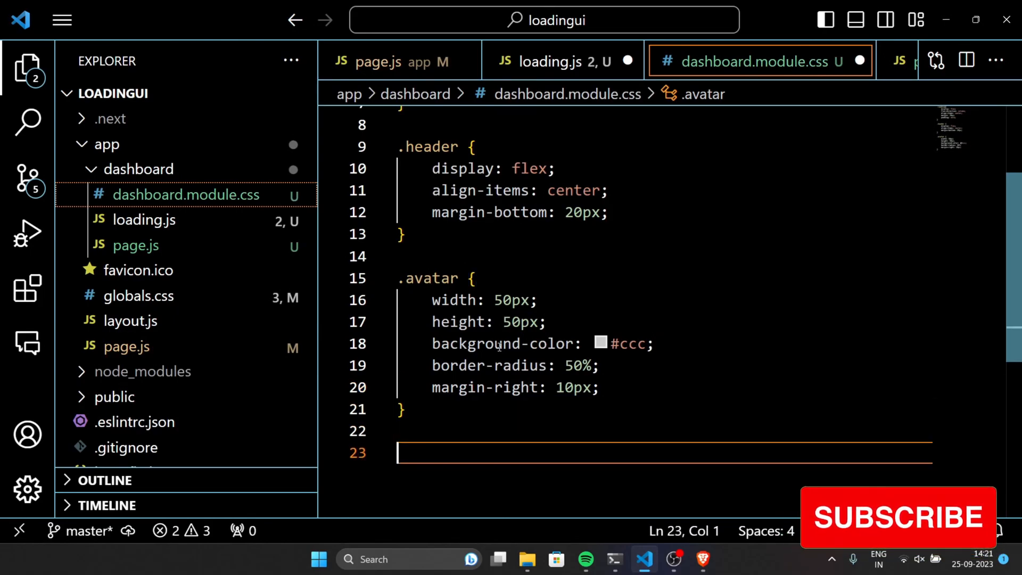
{"action": "type", "text": ".title {"}
{"action": "type", "text": "width: ;"}
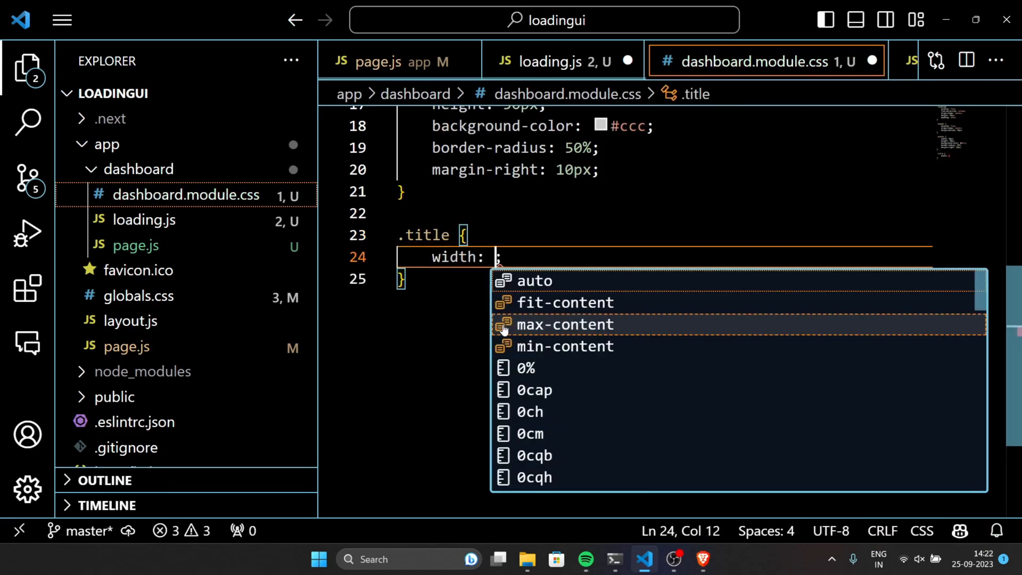
{"action": "type", "text": "150px"}
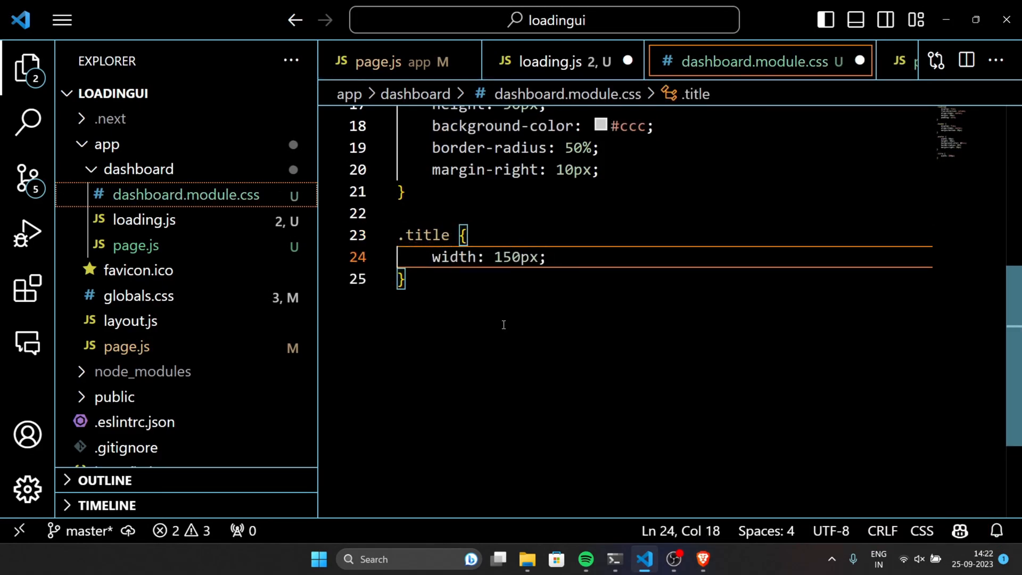
{"action": "type", "text": "height: 20p"}
{"action": "type", "text": "background-color: ;"}
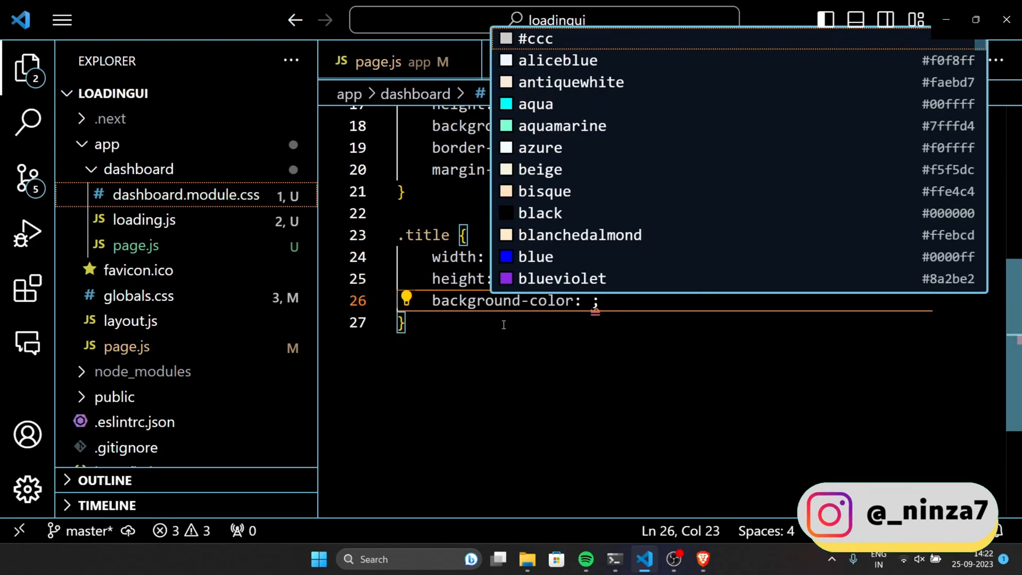
{"action": "left_click", "coordinate": [537, 39]}
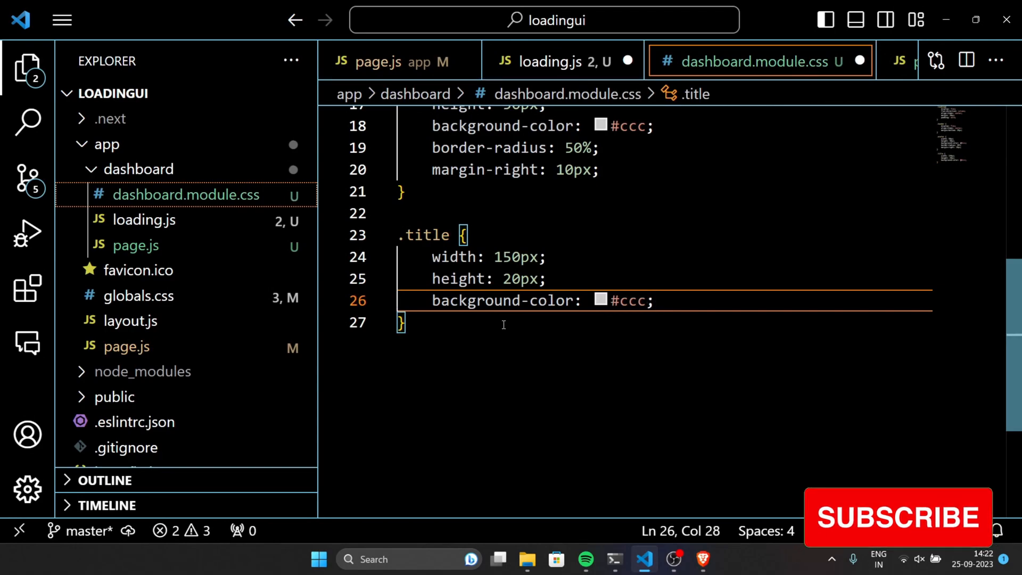
{"action": "key", "text": "Enter"}
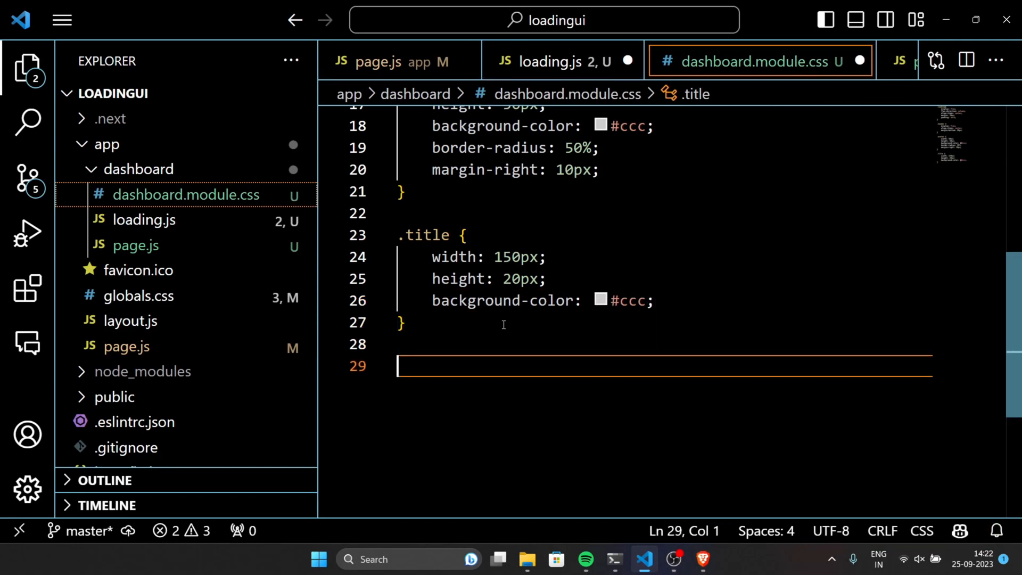
{"action": "type", "text": ".content {"}
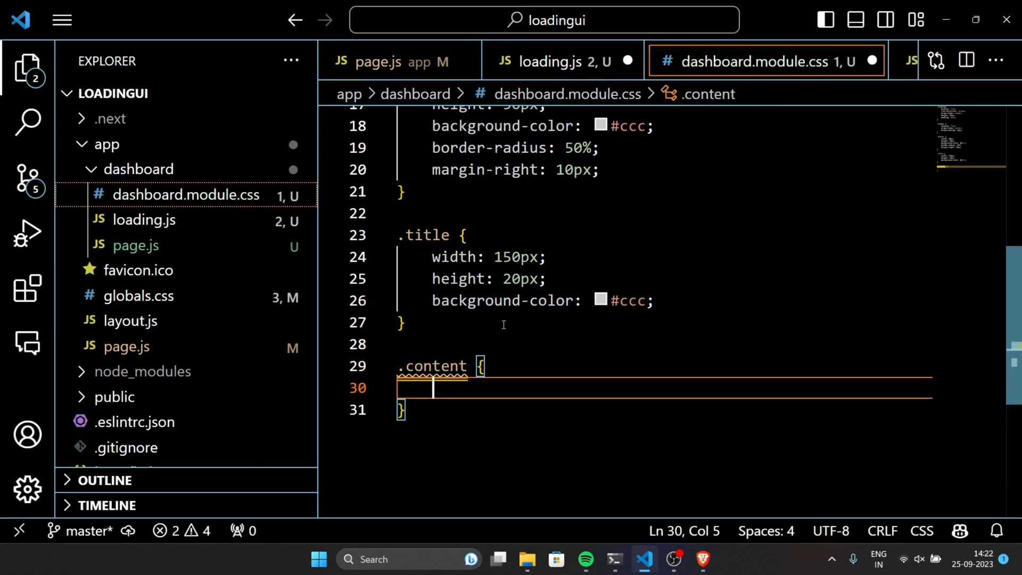
{"action": "type", "text": "display: flex;"}
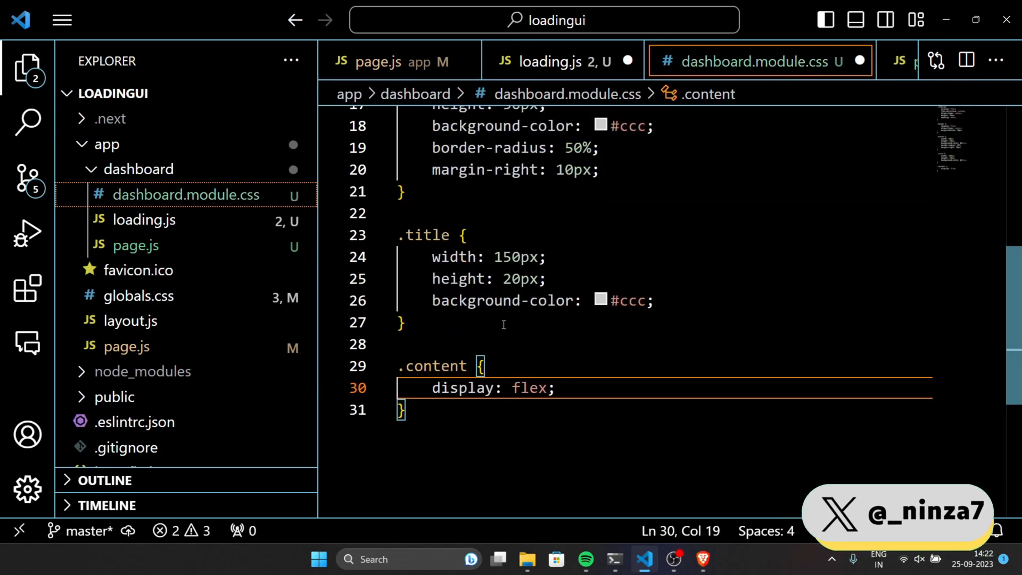
{"action": "type", "text": "flex-direction: column;"}
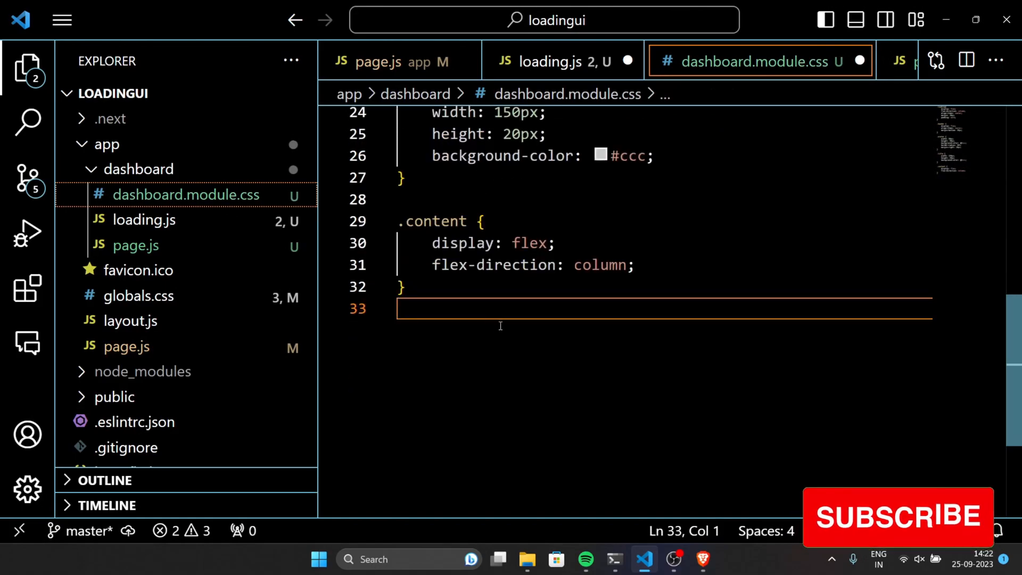
Step: Add a .text rule with full width, 15px height, #ccc background and bottom margin
{"action": "type", "text": ".text {"}
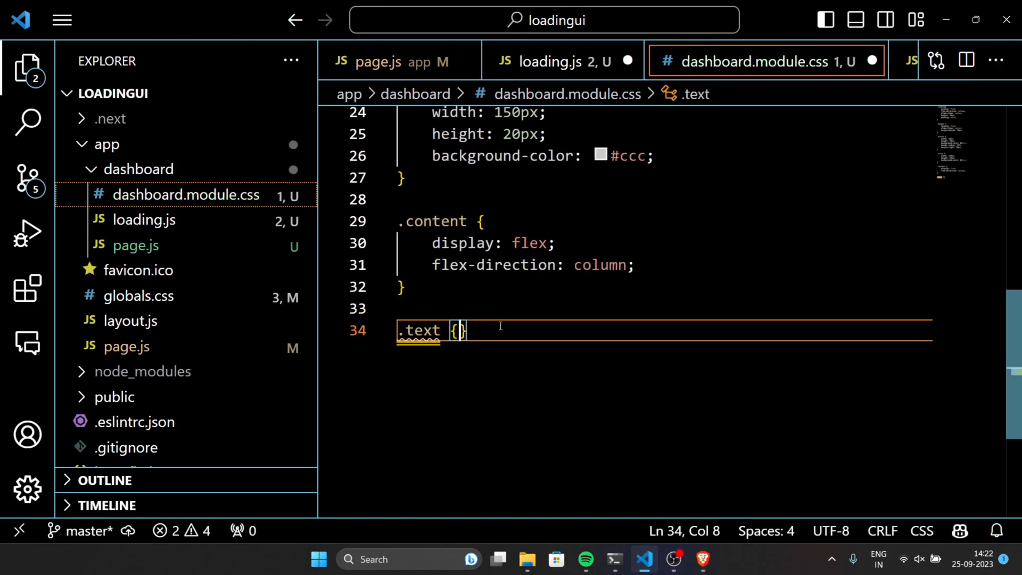
{"action": "type", "text": "width: 100;"}
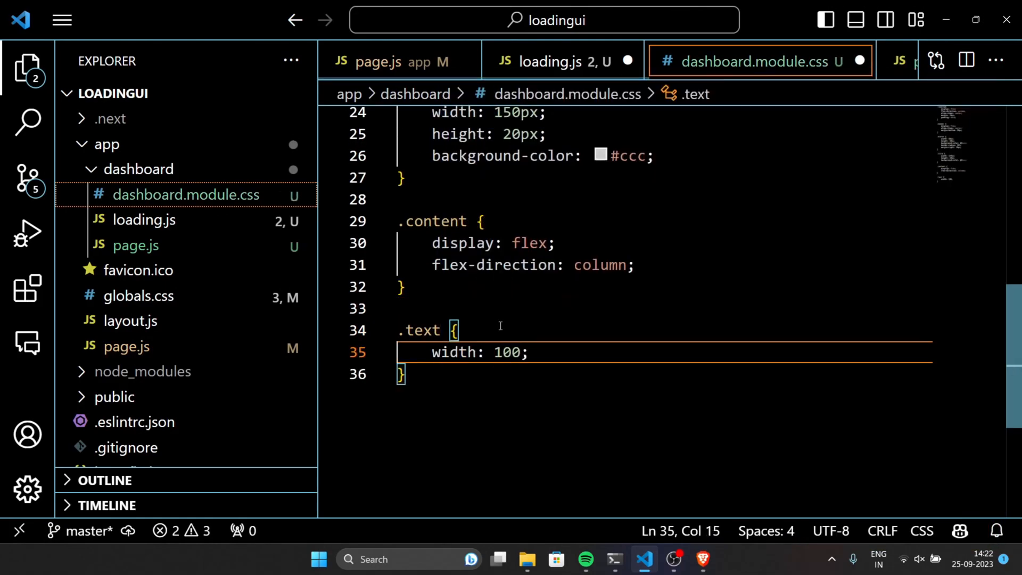
{"action": "type", "text": "height: ;"}
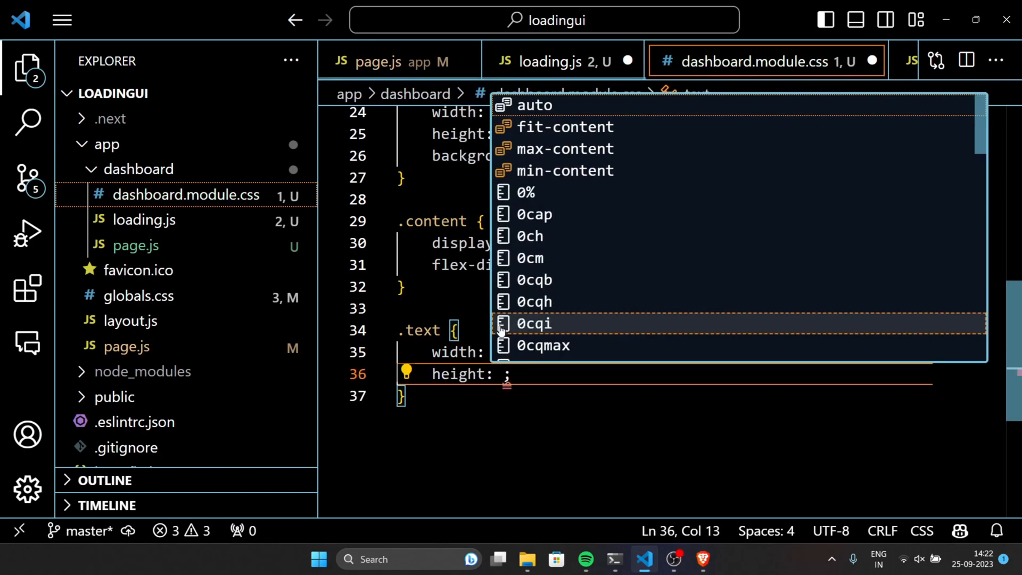
{"action": "type", "text": "15px"}
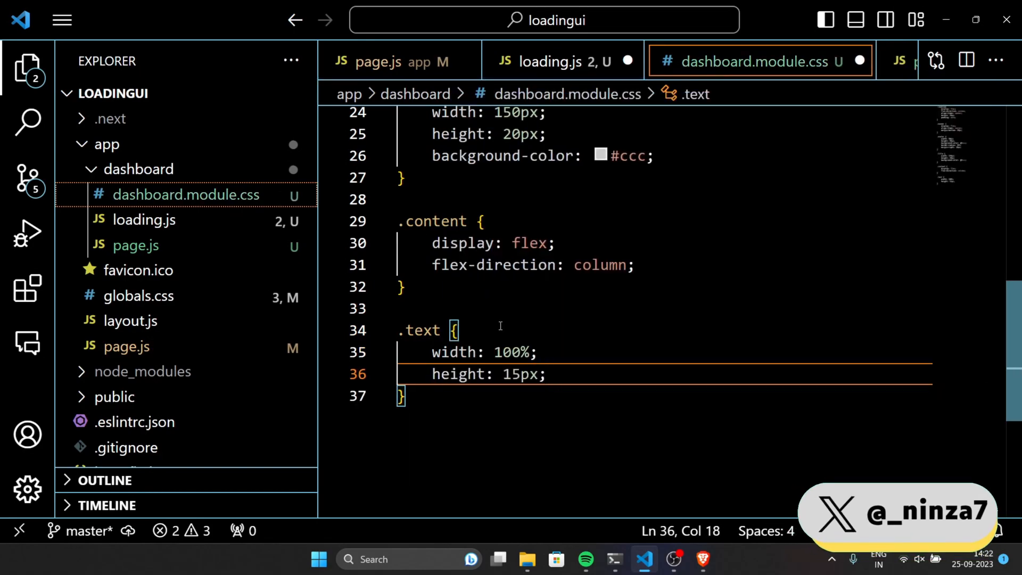
{"action": "type", "text": "back"}
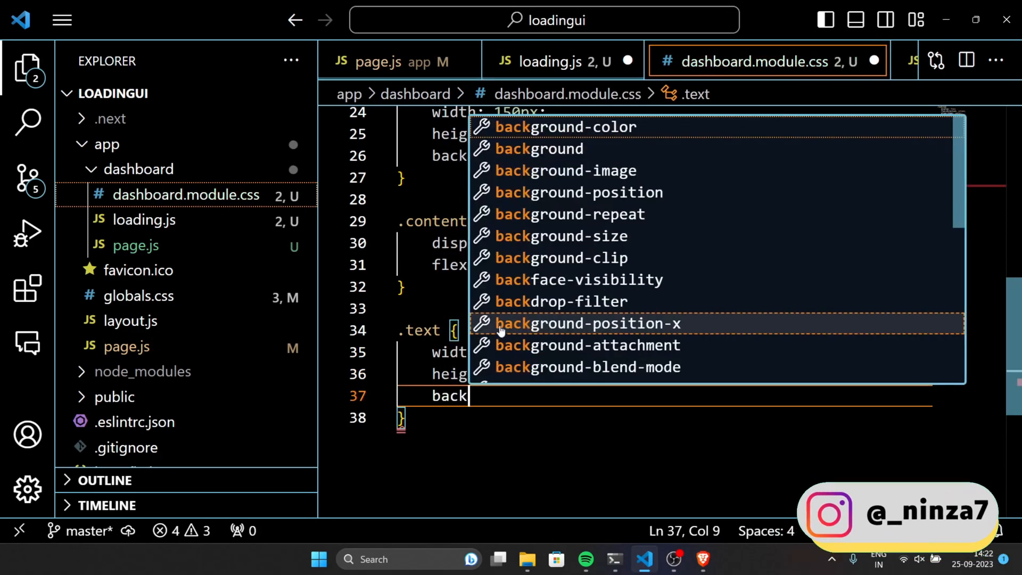
{"action": "type", "text": "background-color: #ccc;"}
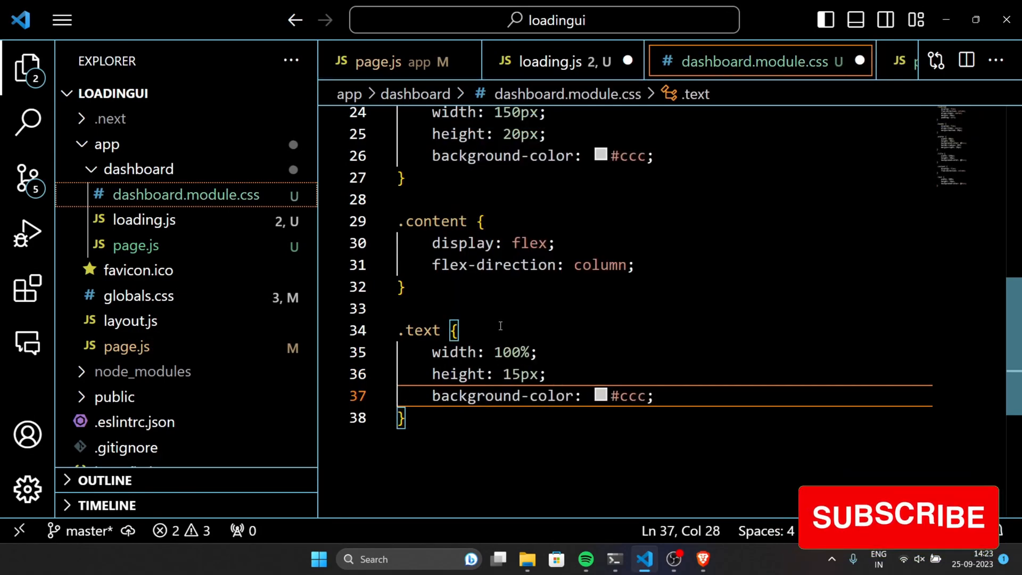
{"action": "type", "text": "margin-bottom: 10px;"}
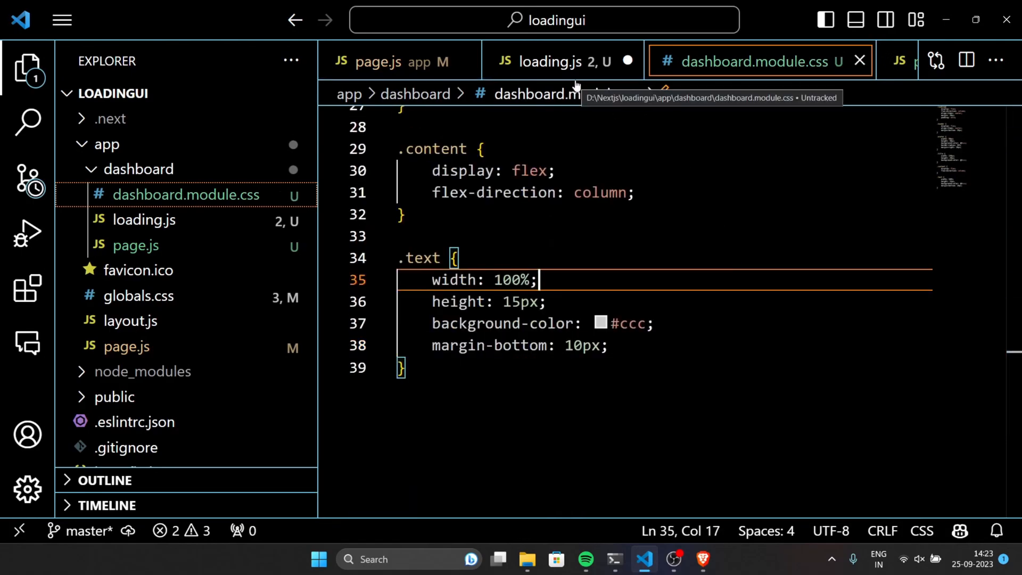
{"action": "left_click", "coordinate": [552, 59]}
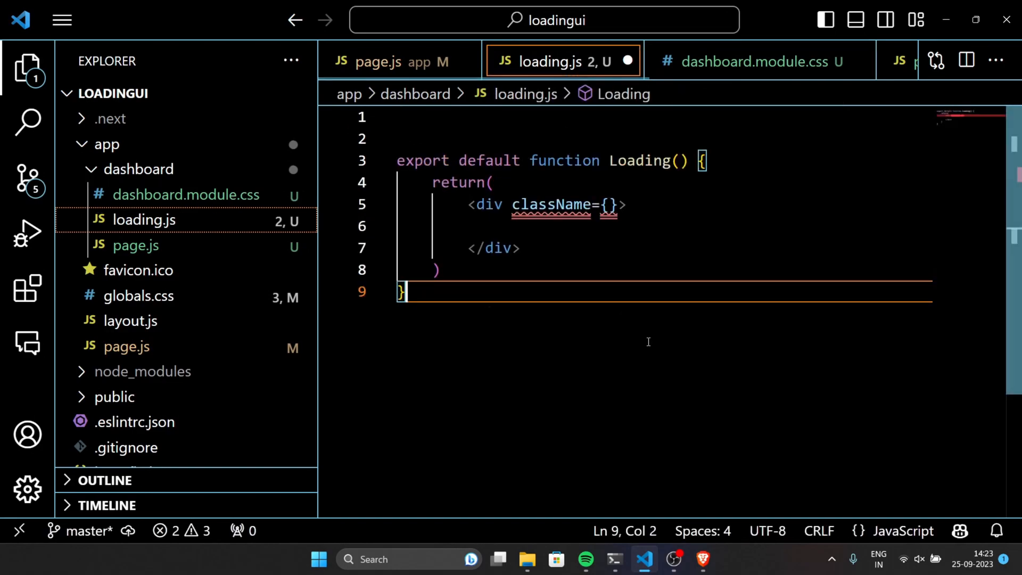
Step: Import styles from './dashboard.module.css', apply styles.loading and add a styles.header div
{"action": "type", "text": "import styles"}
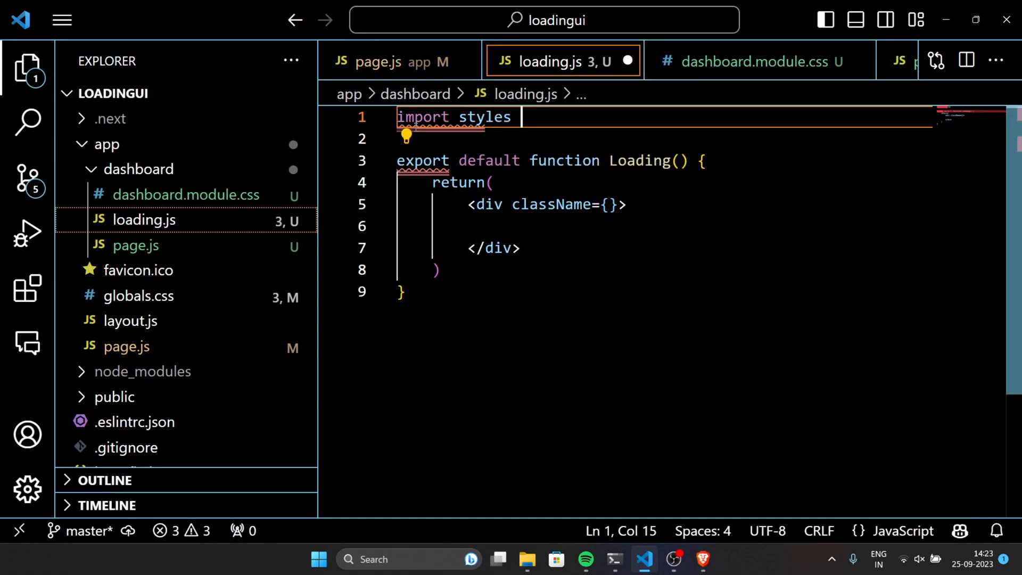
{"action": "type", "text": "from './dashboard.module.css'"}
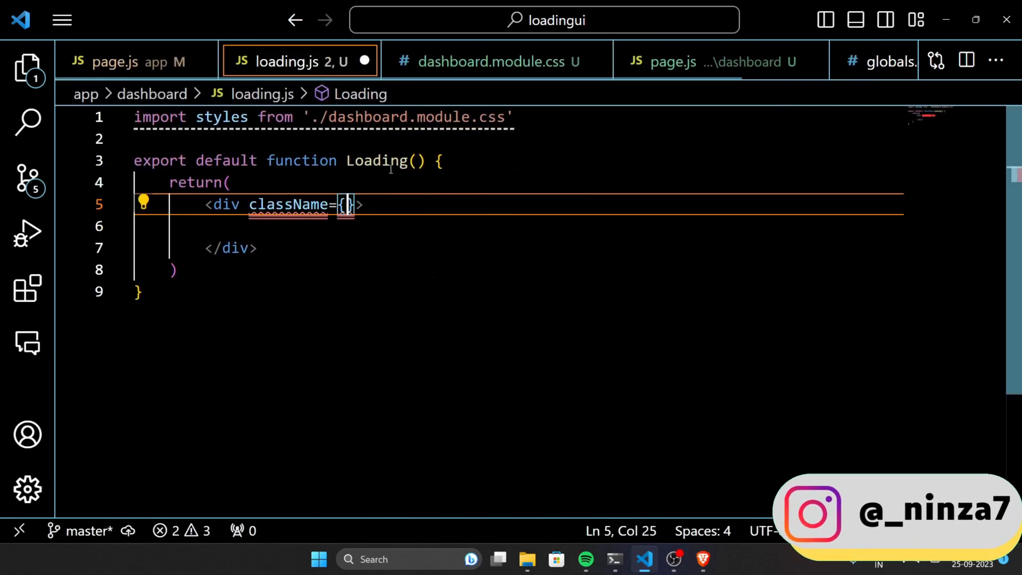
{"action": "type", "text": "styles.loa"}
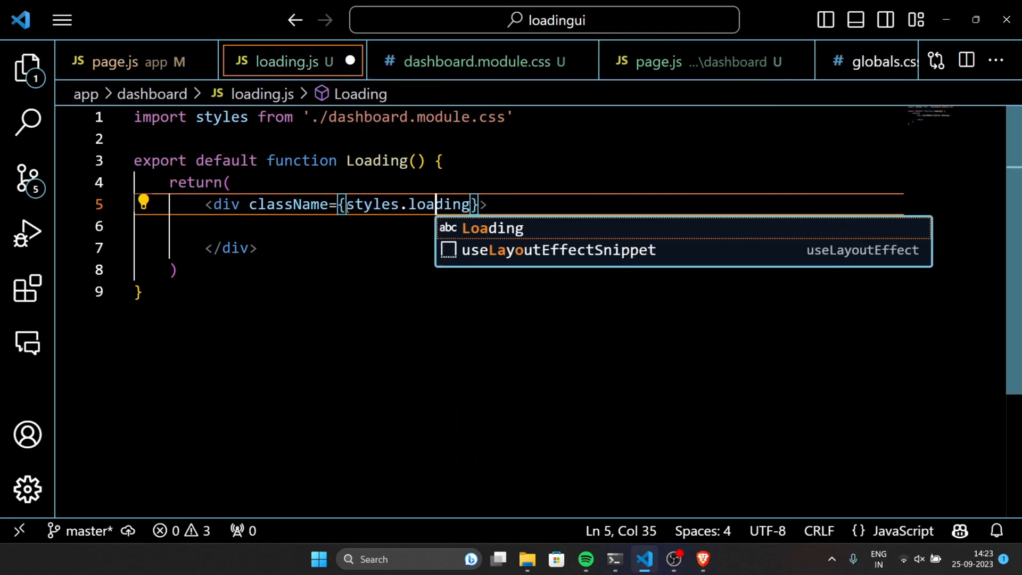
{"action": "type", "text": "<div >"}
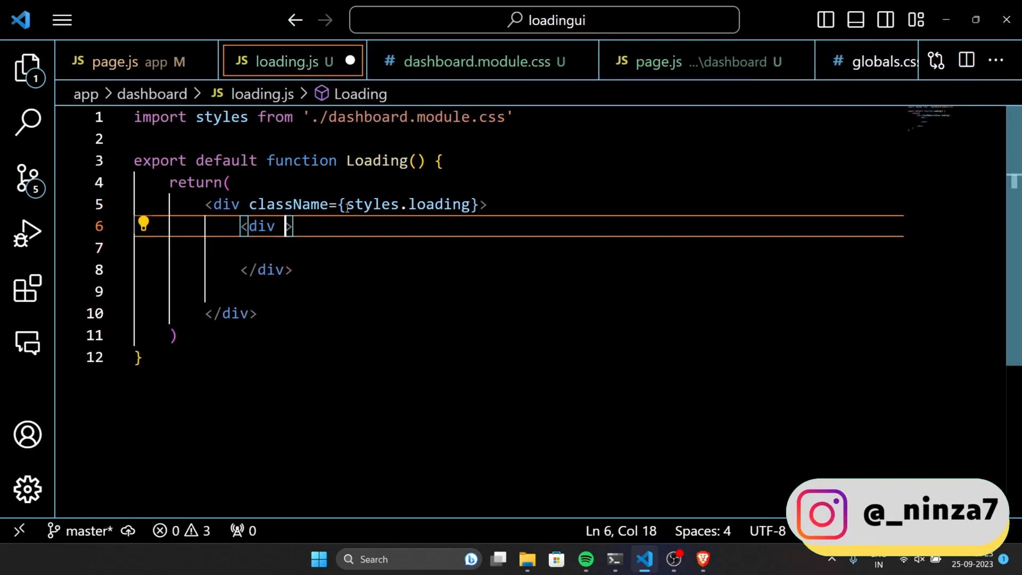
{"action": "type", "text": "className={}"}
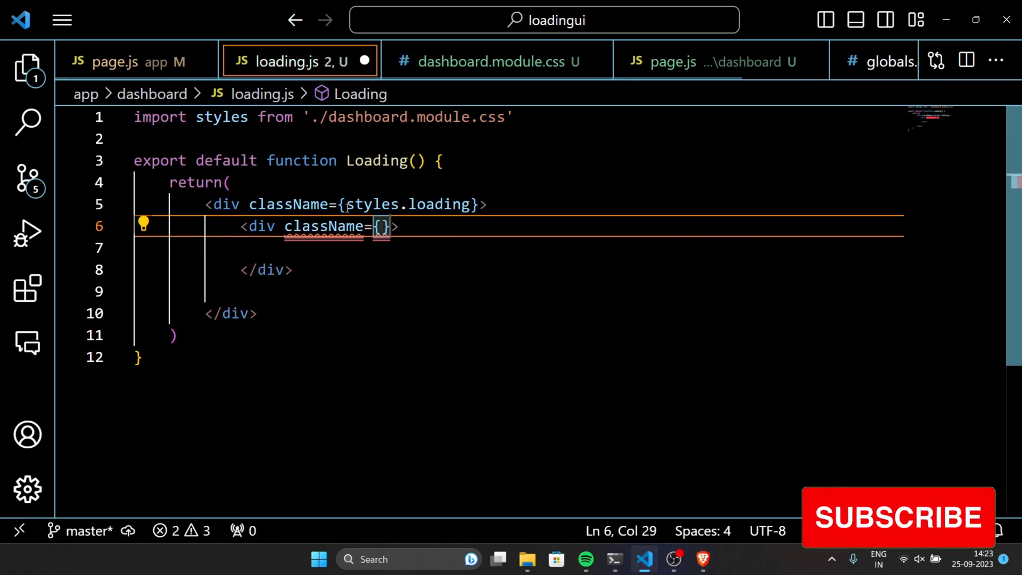
{"action": "type", "text": "styles.header"}
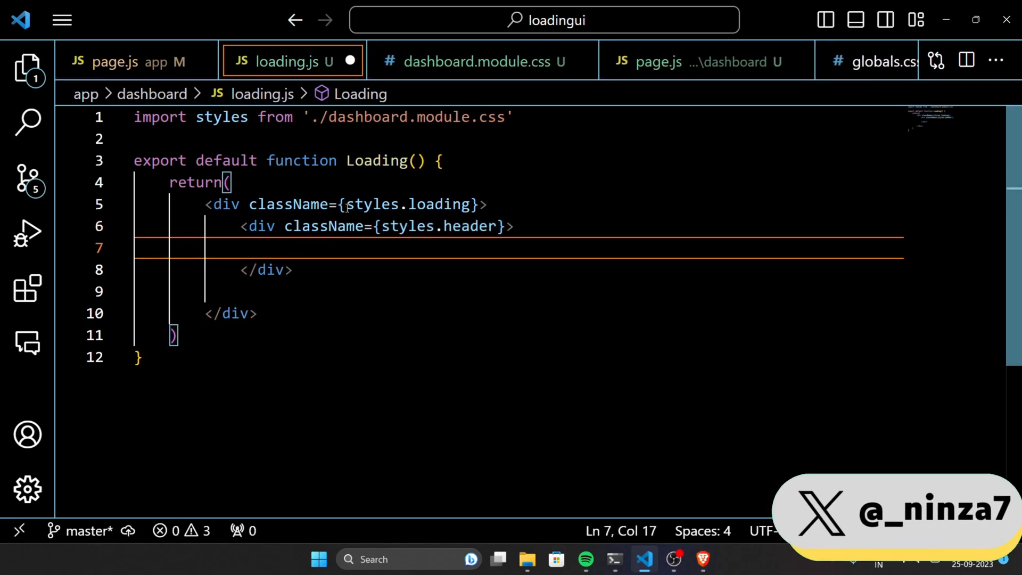
Step: Nest avatar and title placeholder divs inside the header and start the next div
{"action": "type", "text": "<div></div>"}
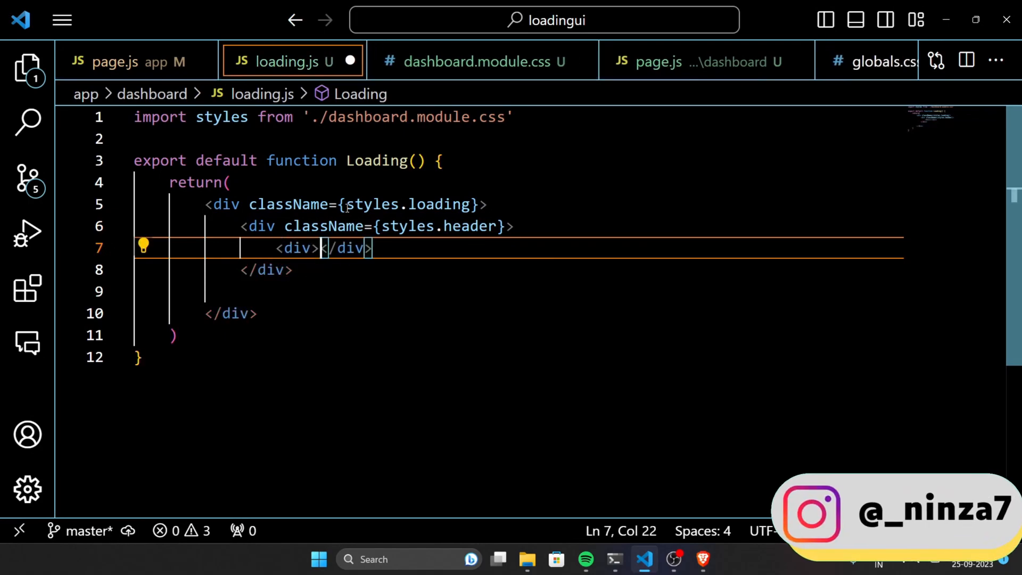
{"action": "type", "text": "className=''"}
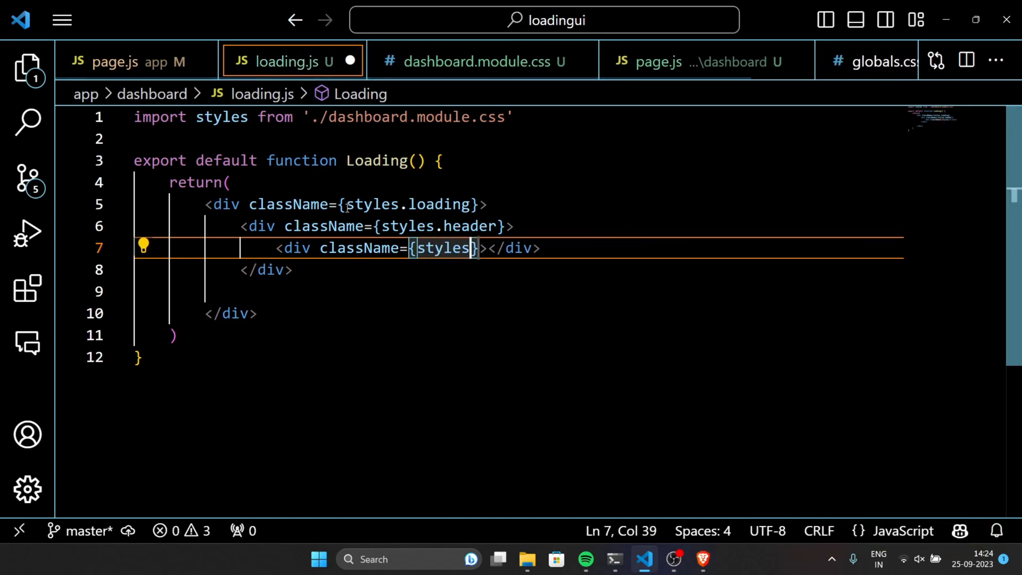
{"action": "type", "text": ".avatar"}
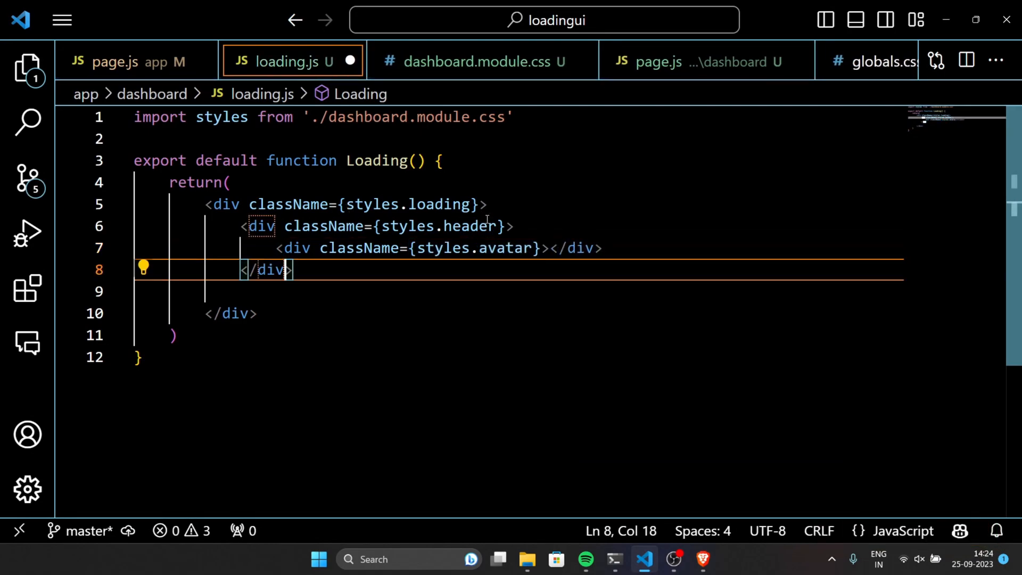
{"action": "type", "text": "<div c>"}
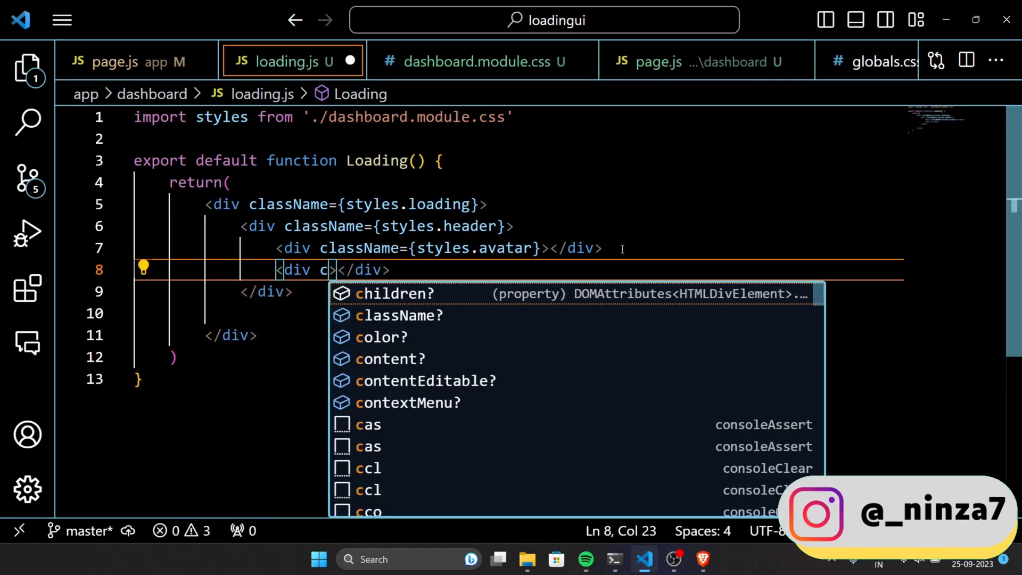
{"action": "type", "text": "lassName={styles.title"}
{"action": "left_click", "coordinate": [515, 313]}
{"action": "type", "text": "<div>"}
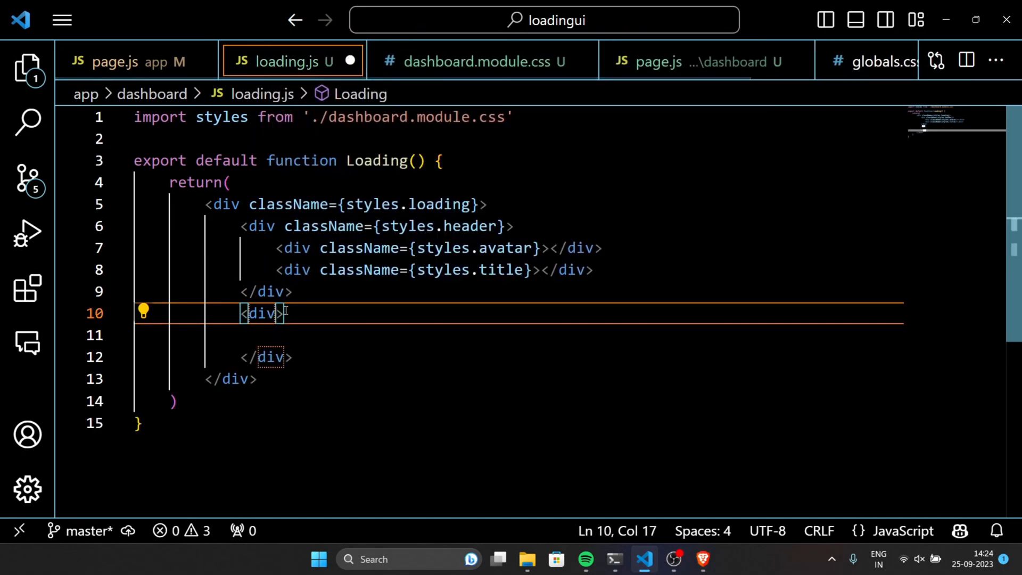
Step: Give the second div className={styles.content} and add a child div with className styles.text
{"action": "type", "text": "className={s}"}
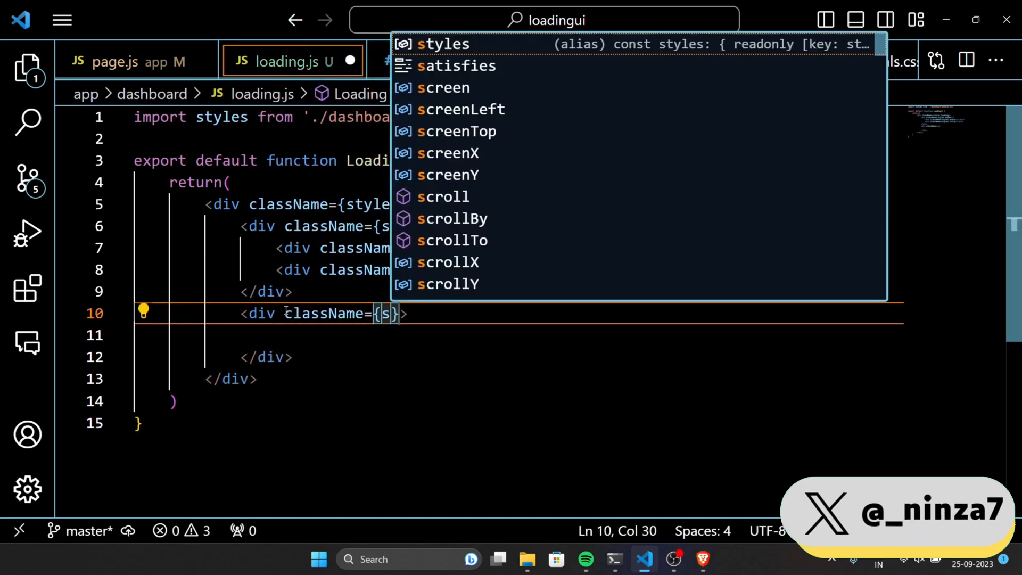
{"action": "type", "text": "tyles.content"}
{"action": "left_click", "coordinate": [515, 336]}
{"action": "type", "text": "<div></div>"}
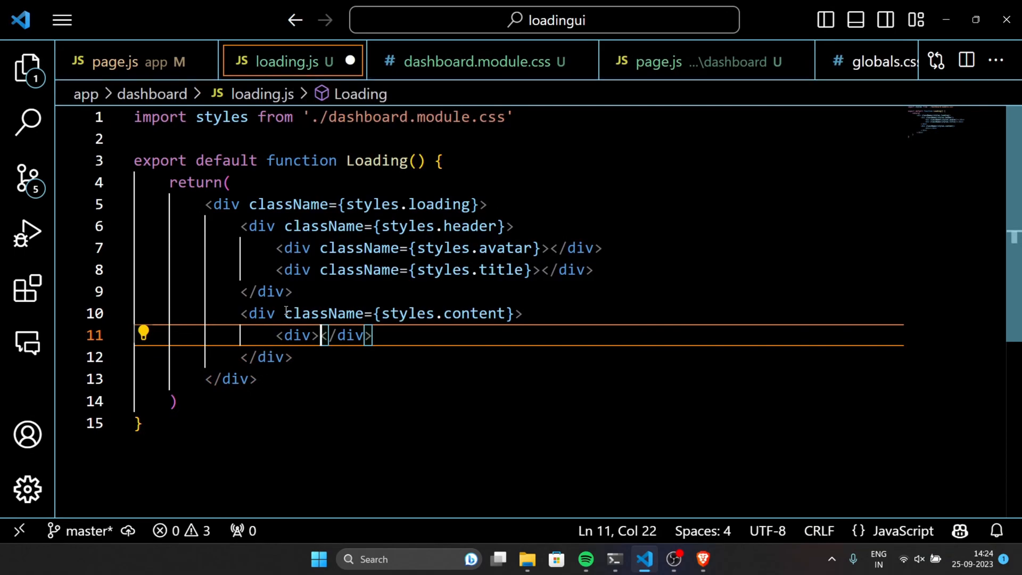
{"action": "type", "text": "cl"}
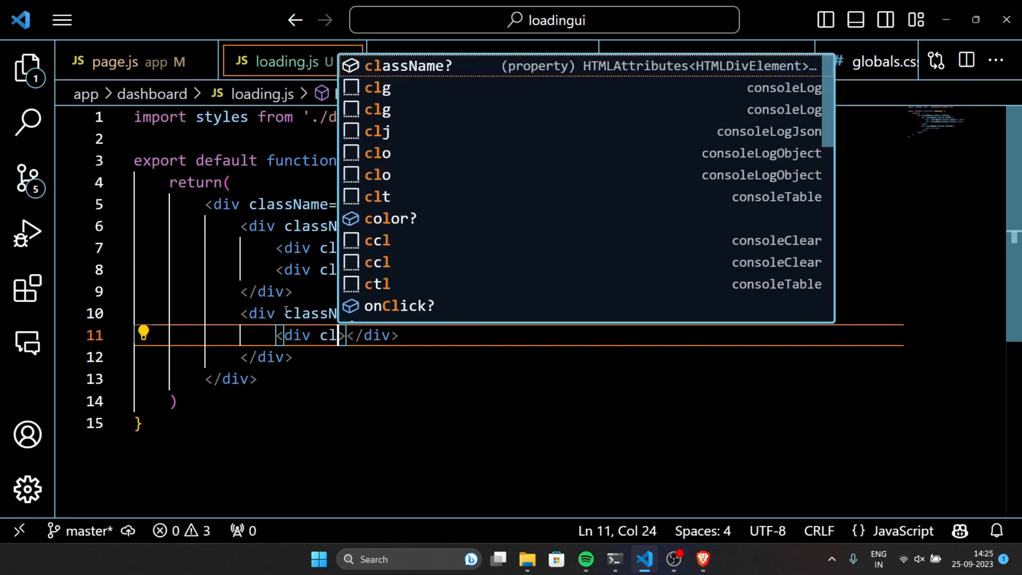
{"action": "type", "text": "styles.te"}
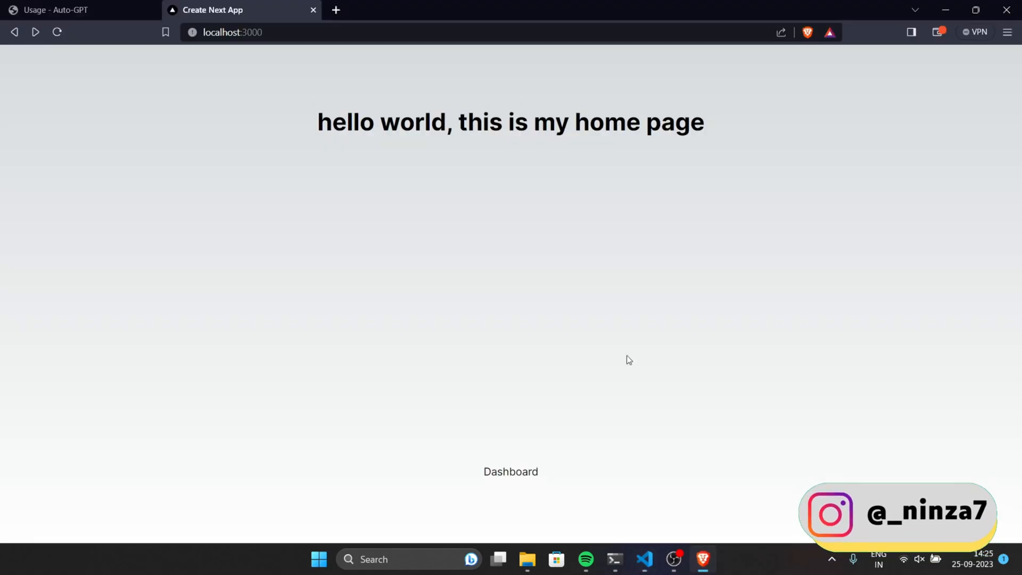
{"action": "mouse_move", "coordinate": [518, 477]}
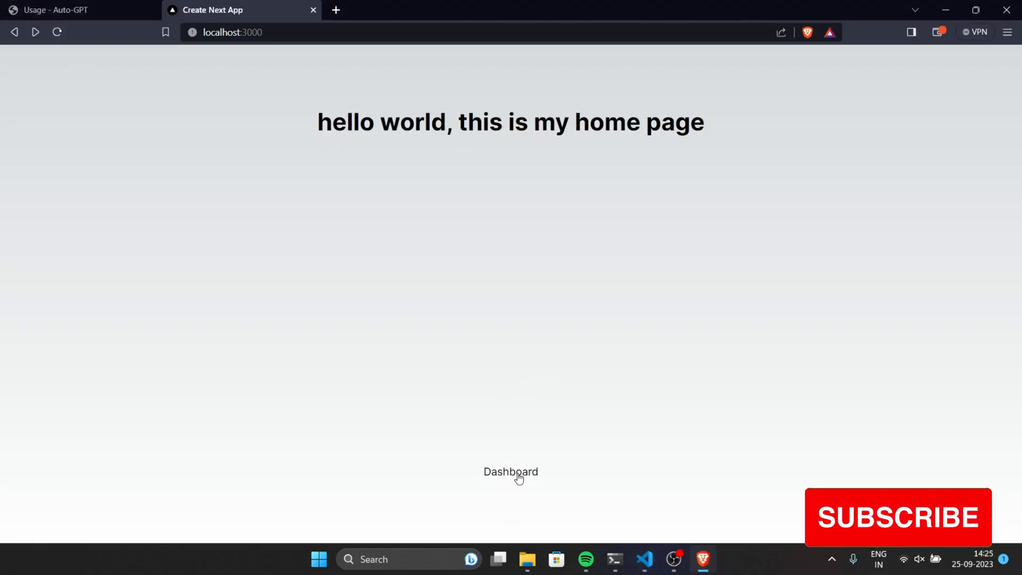
Step: Navigate between the home page and Dashboard at localhost:3000, reloading to watch the skeleton
{"action": "left_click", "coordinate": [56, 32]}
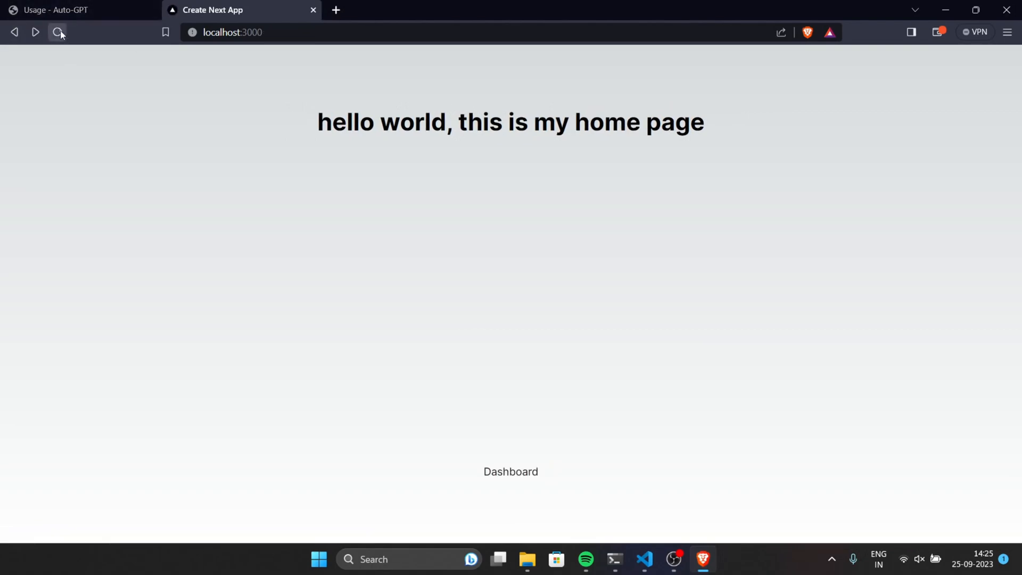
{"action": "left_click", "coordinate": [510, 472]}
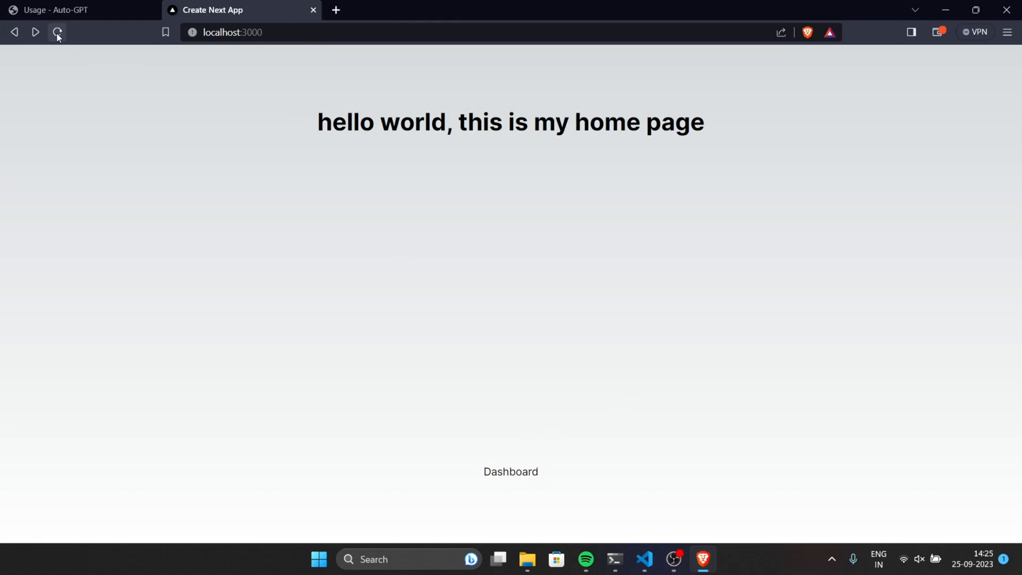
{"action": "left_click", "coordinate": [56, 32]}
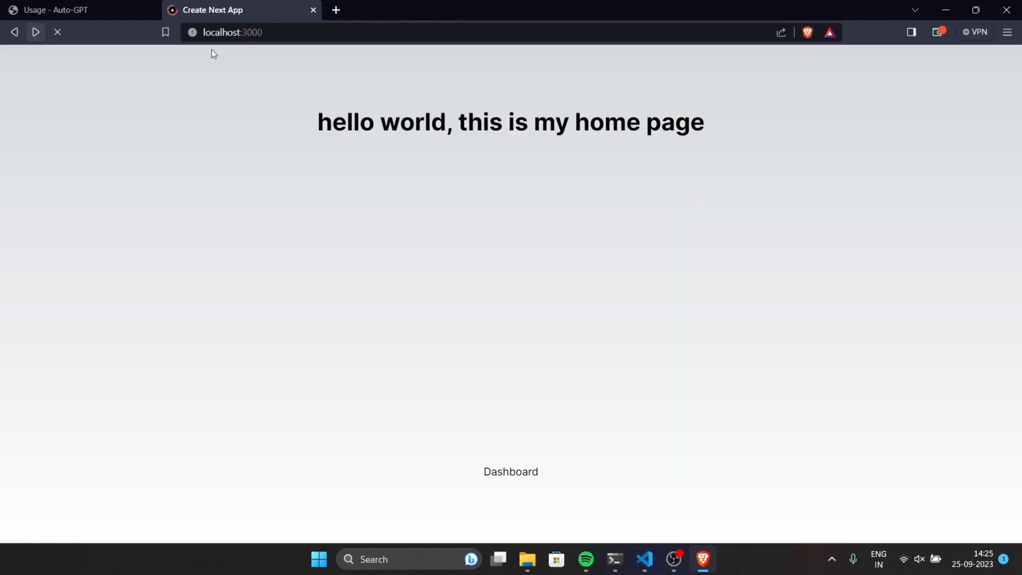
{"action": "left_click", "coordinate": [511, 472]}
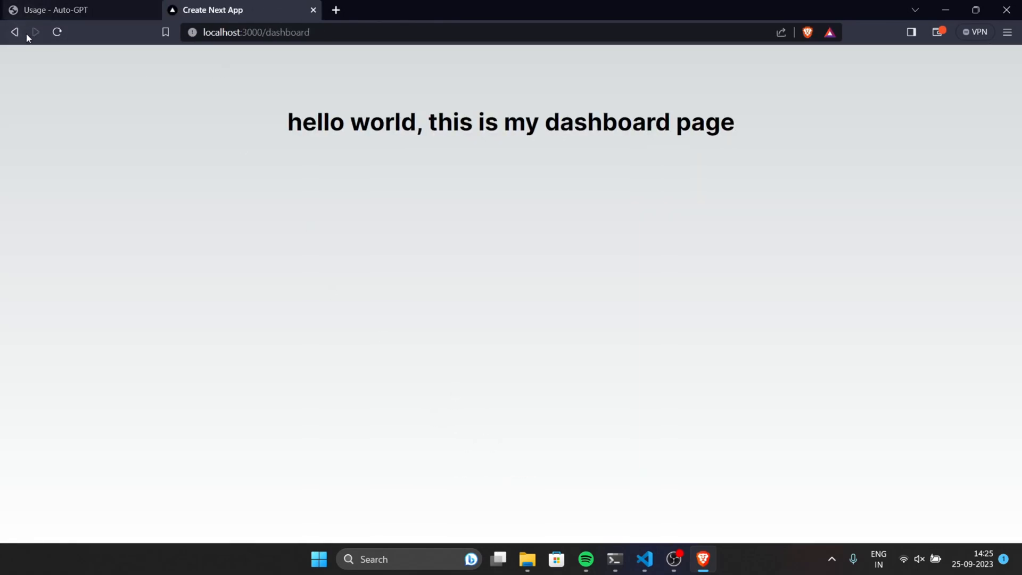
{"action": "mouse_move", "coordinate": [58, 33]}
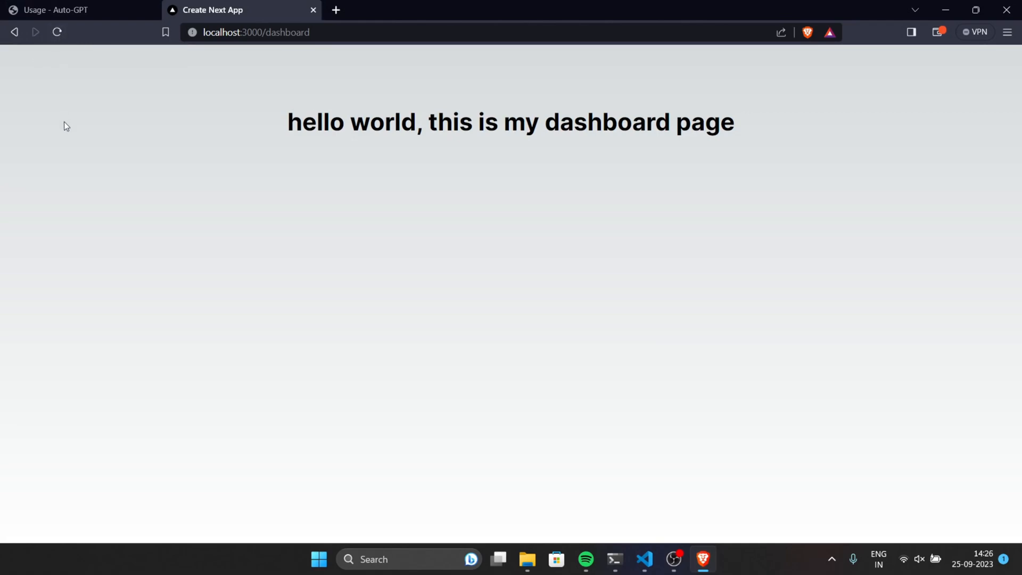
{"action": "mouse_move", "coordinate": [4, 38]}
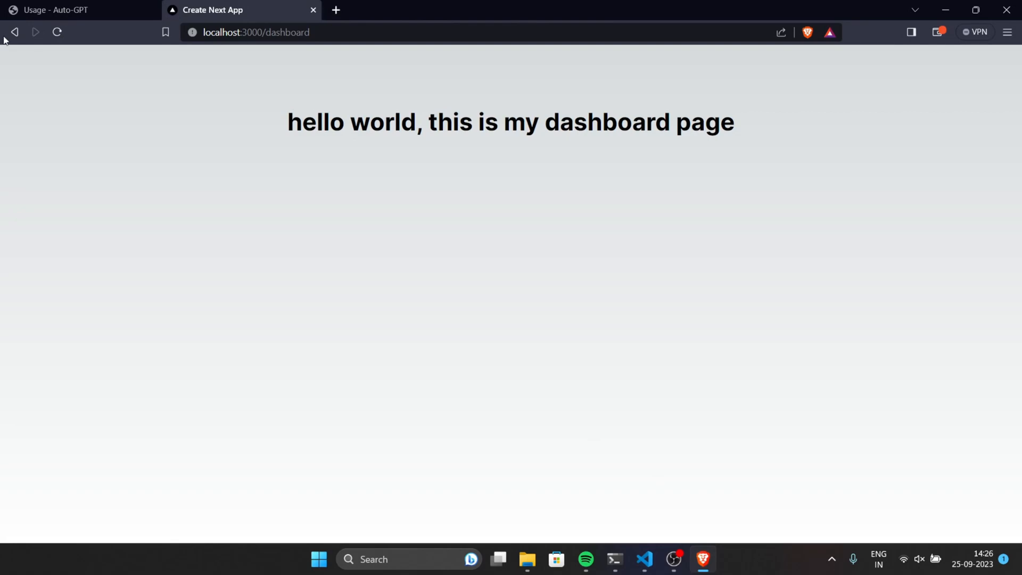
{"action": "mouse_move", "coordinate": [1021, 392]}
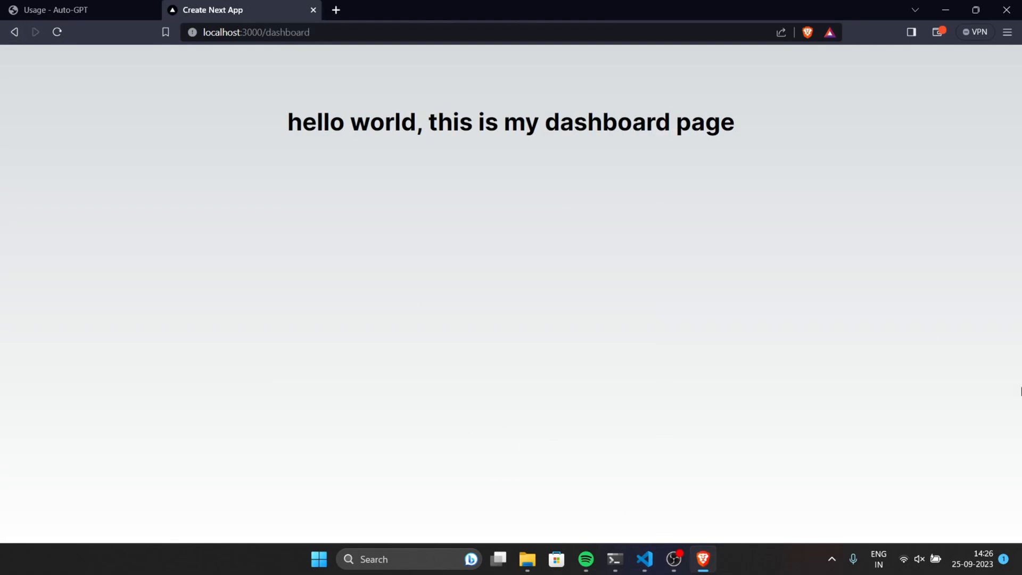
{"action": "mouse_move", "coordinate": [80, 33]}
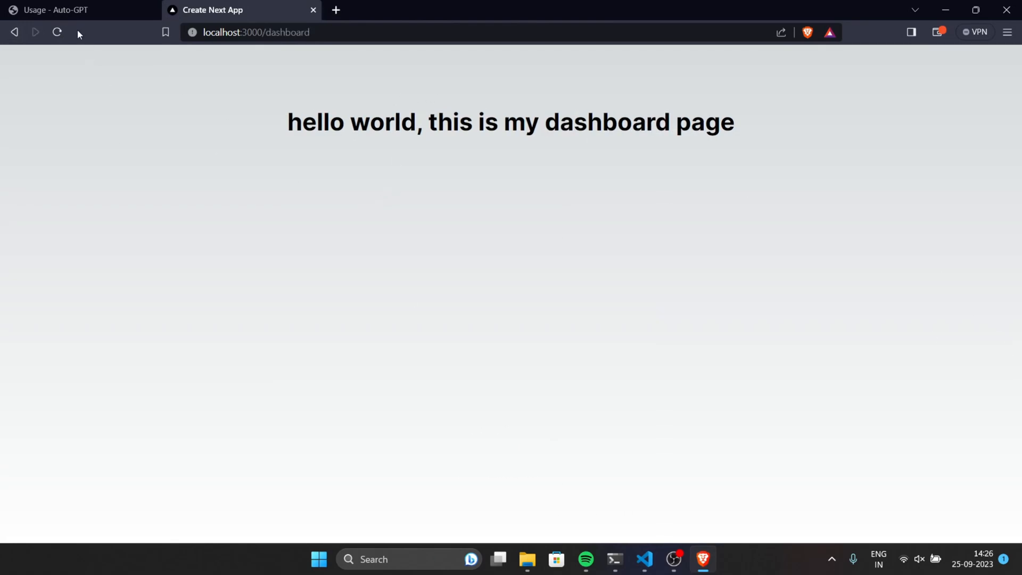
{"action": "left_click", "coordinate": [14, 31]}
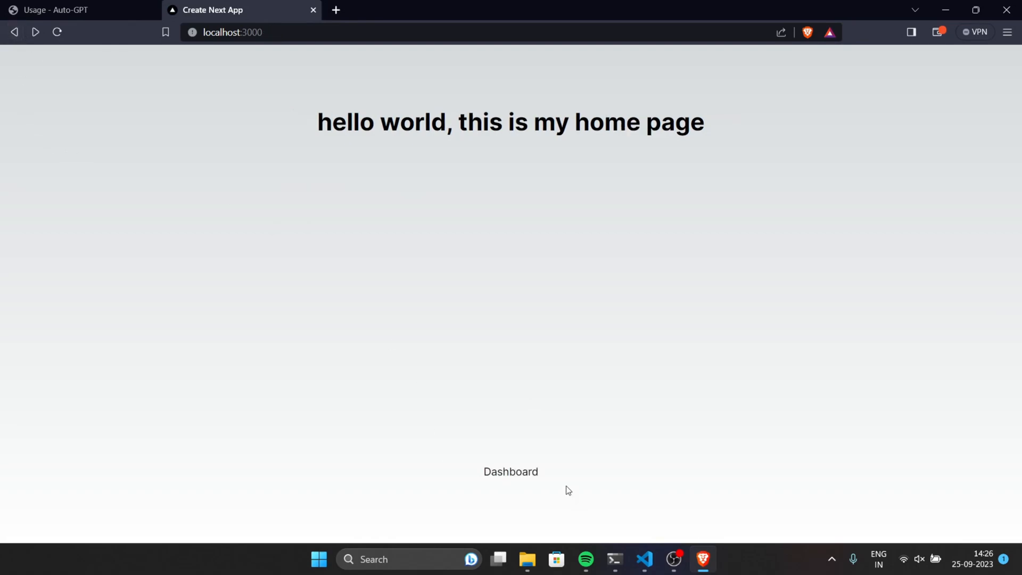
{"action": "left_click", "coordinate": [509, 471]}
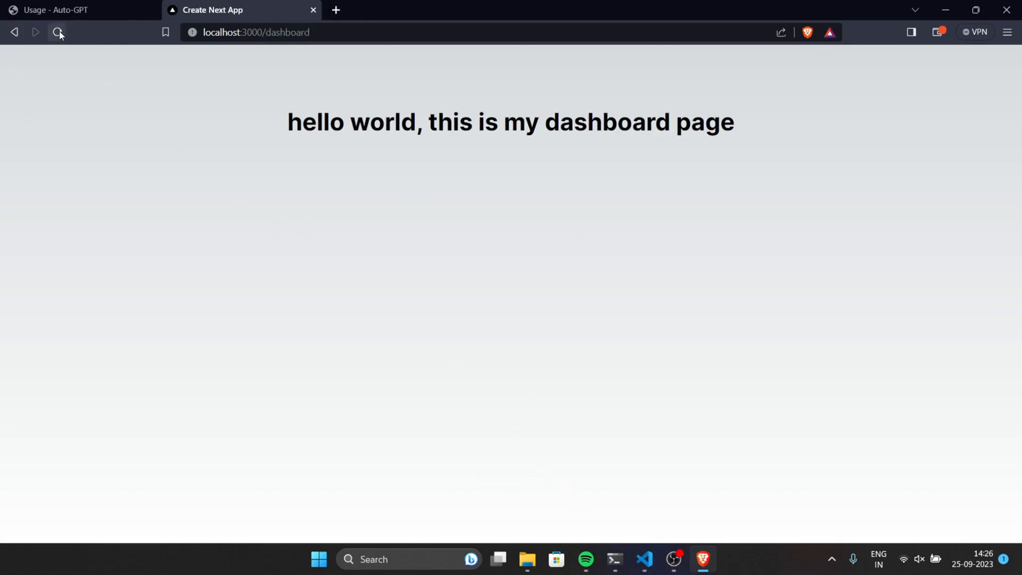